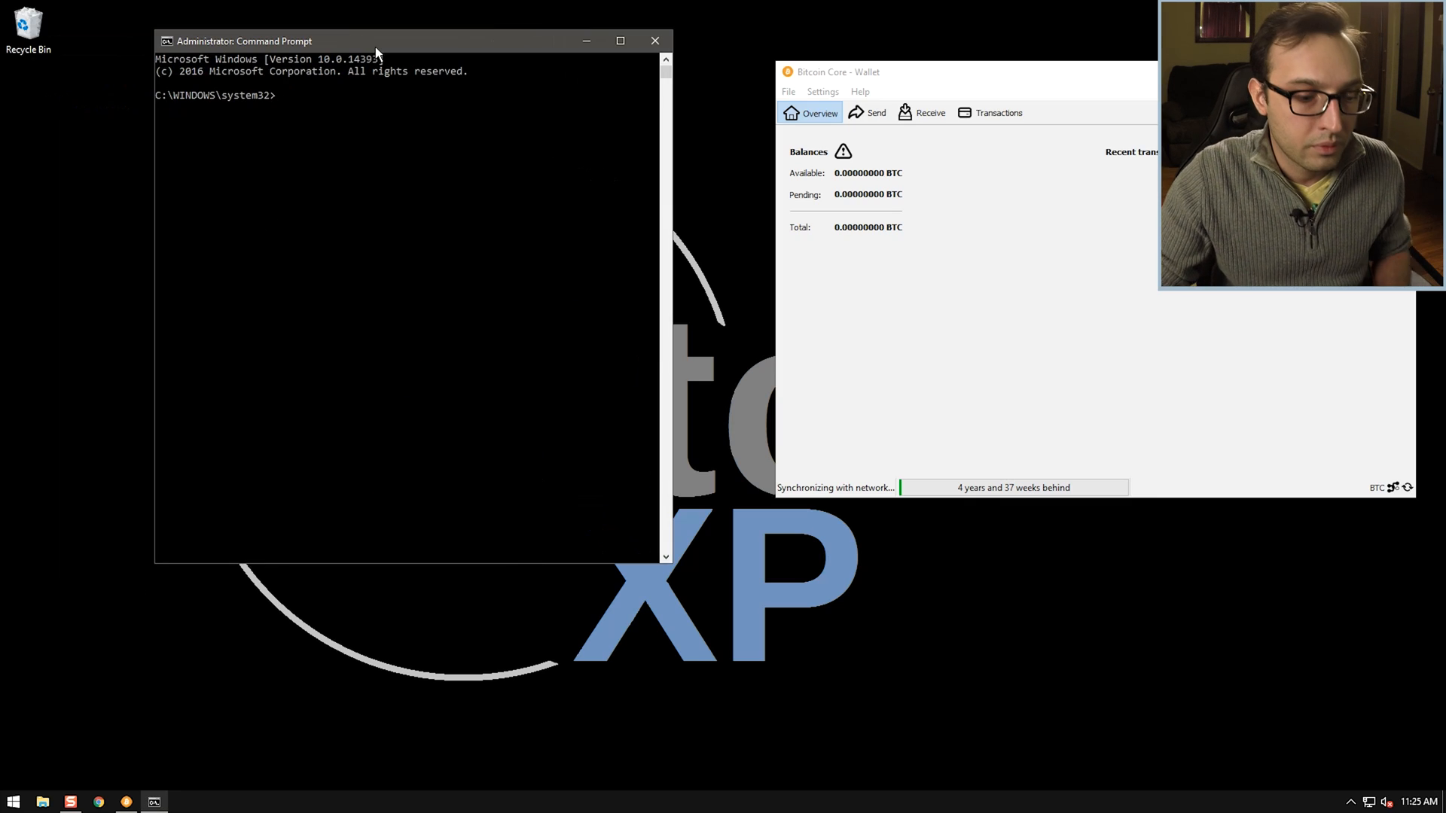
Run netstat -o to list active TCP connections and their owning PIDs, including port 8333
{"action": "type", "text": "netstat -o"}
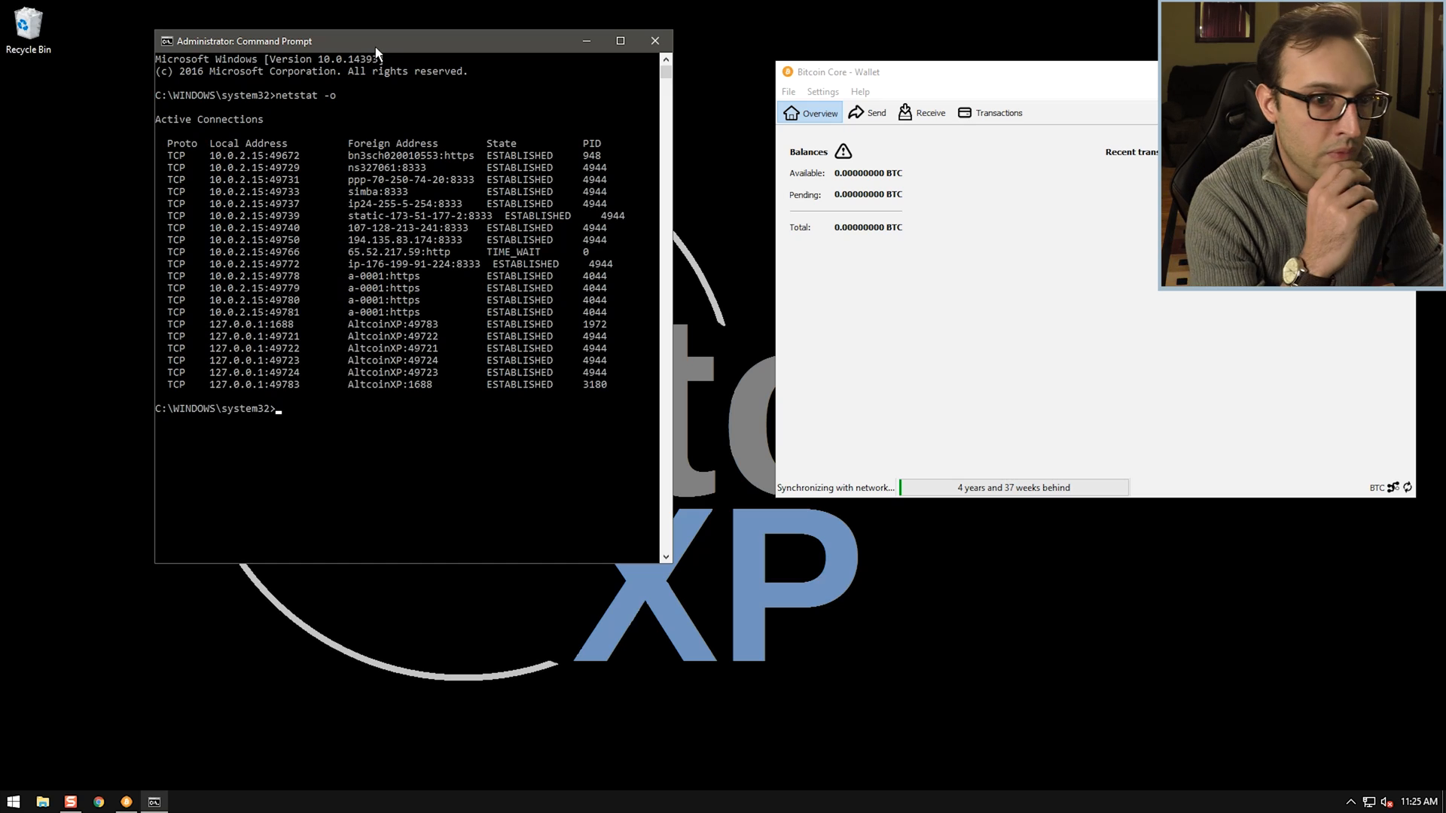
{"action": "mouse_move", "coordinate": [7, 164]}
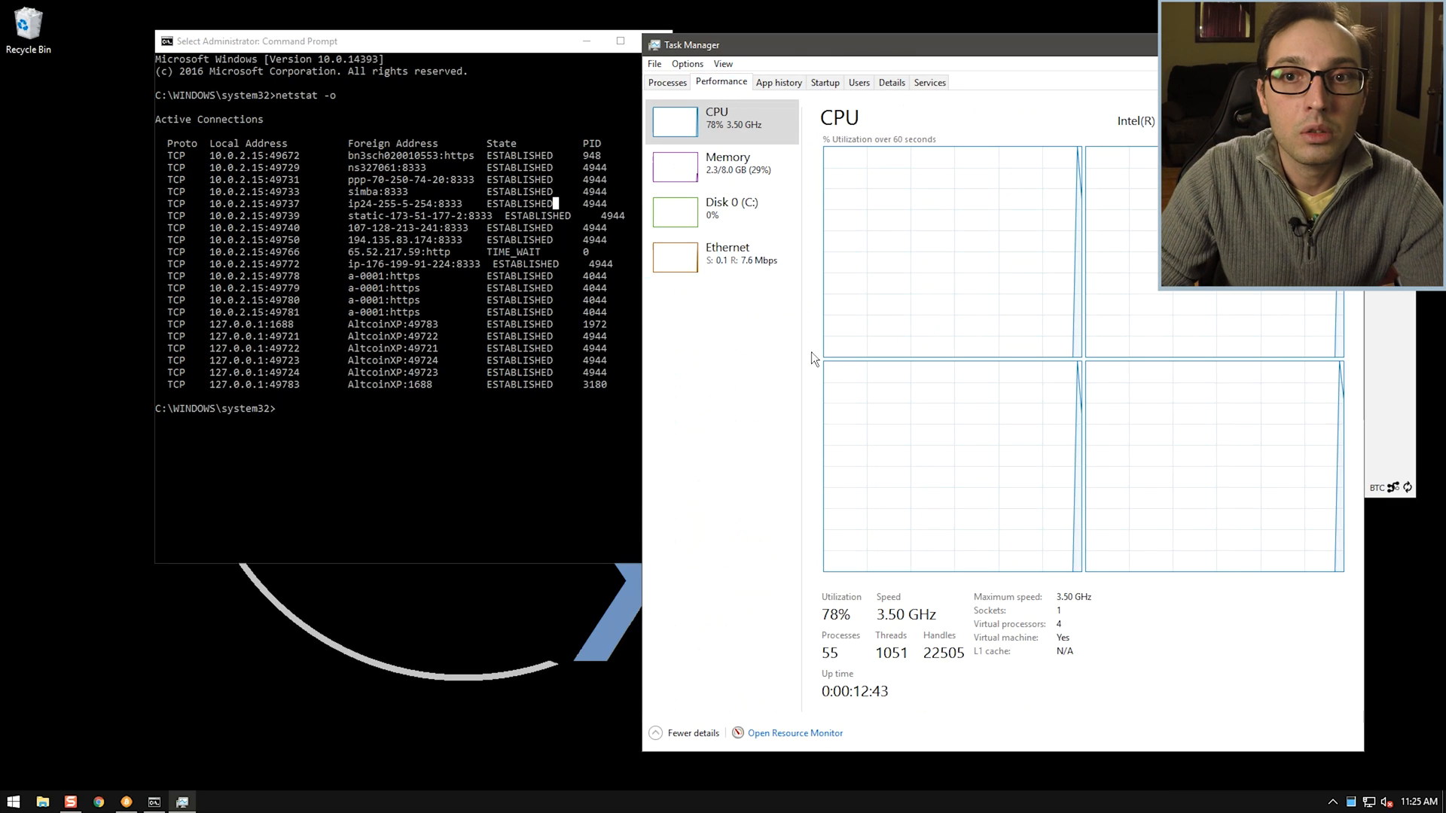
Open Resource Monitor and scan its process list for PIDs 948 and 4944 (bitcoin-qt.exe)
{"action": "left_click", "coordinate": [793, 733]}
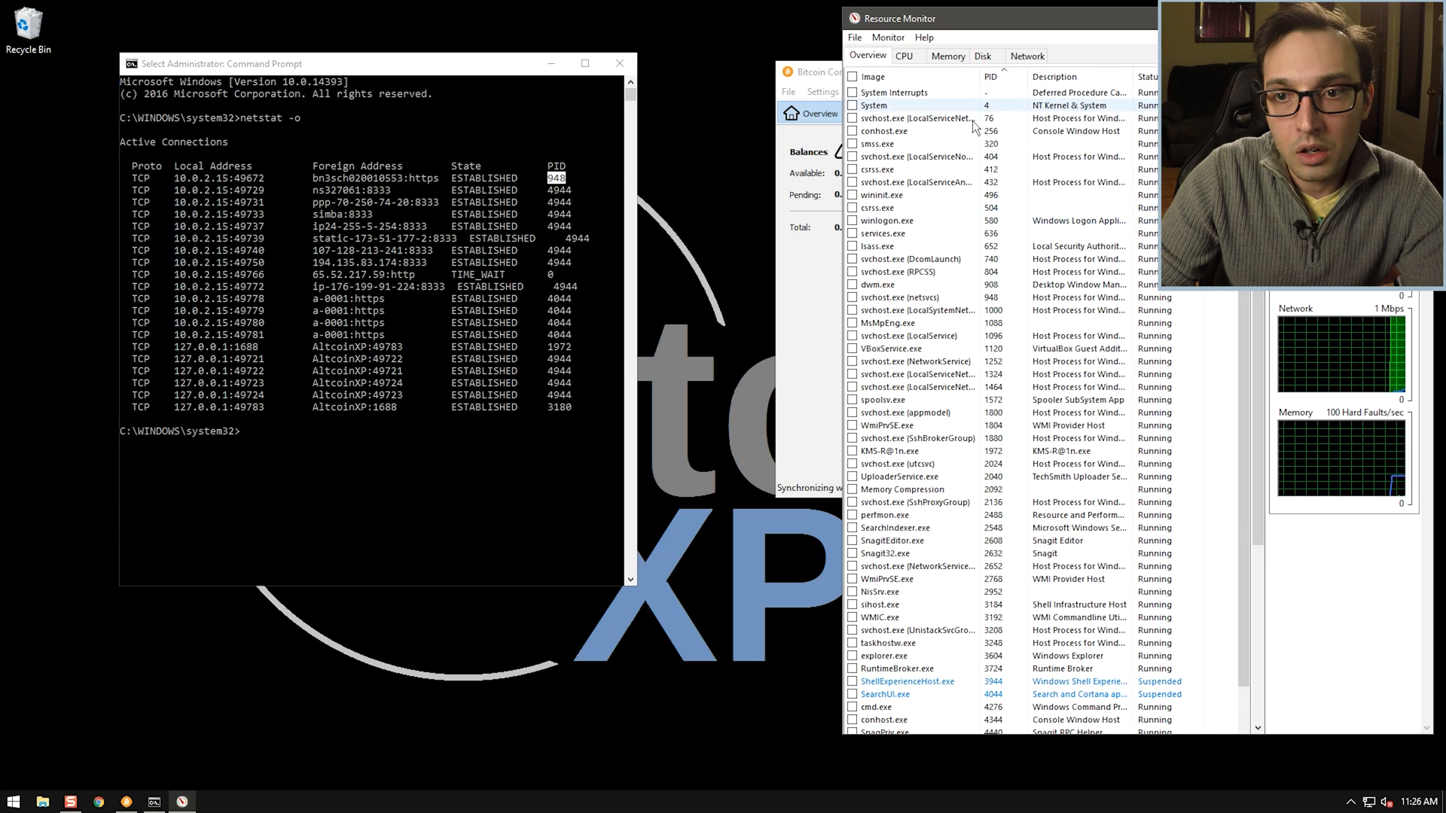
{"action": "left_click", "coordinate": [913, 310]}
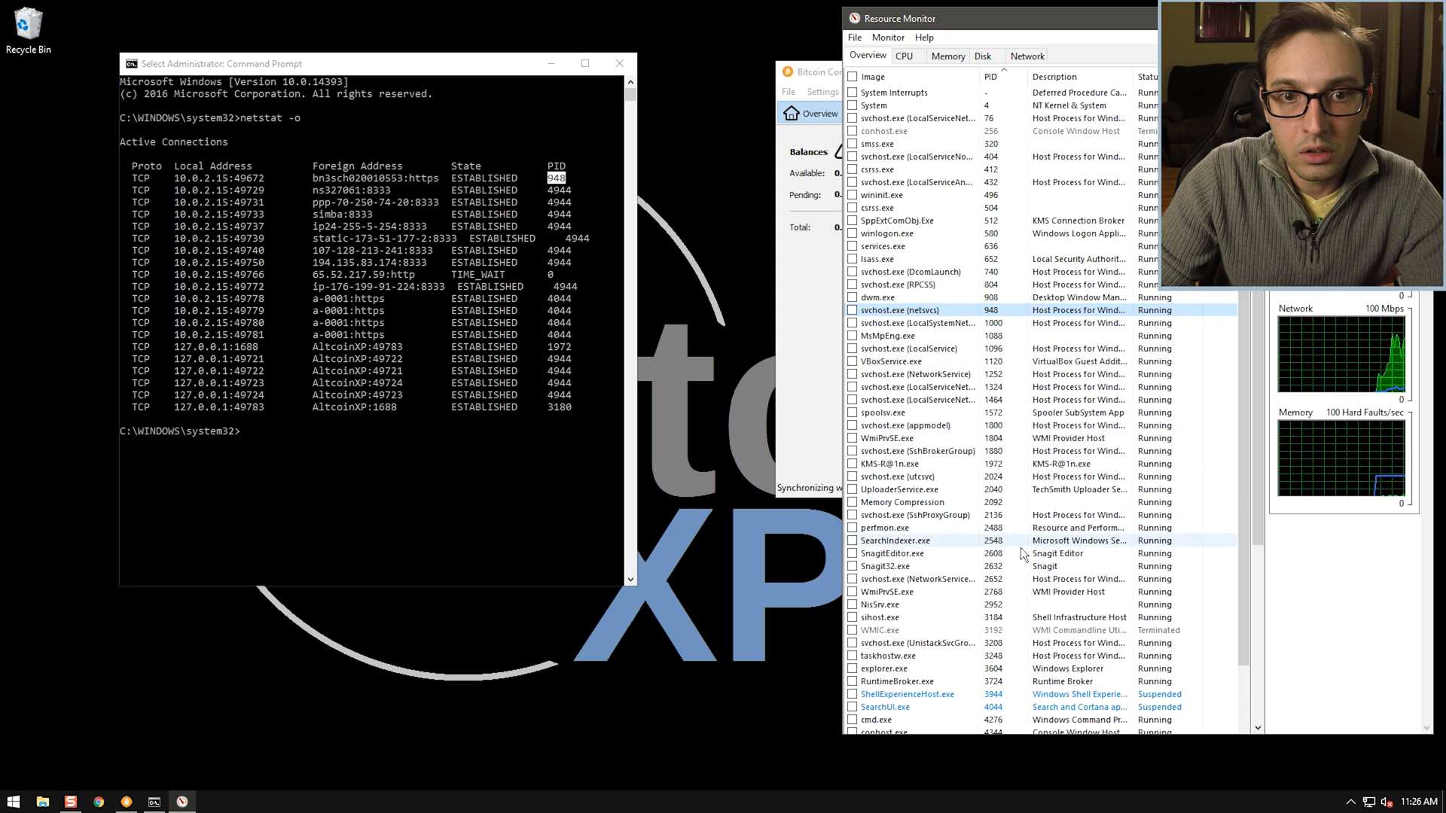
{"action": "scroll", "scroll_direction": "down", "scroll_amount": 3}
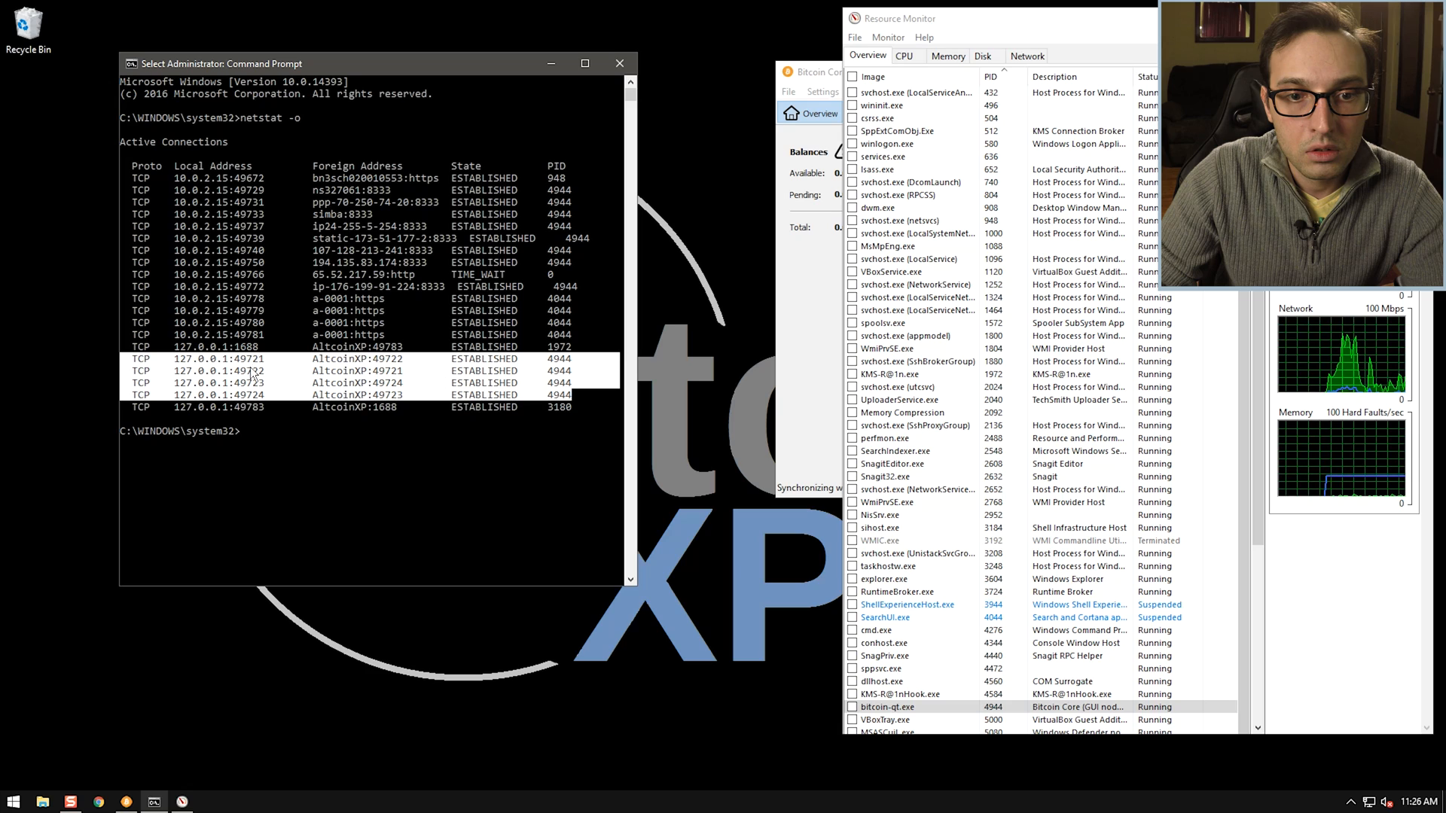
{"action": "mouse_move", "coordinate": [320, 375]}
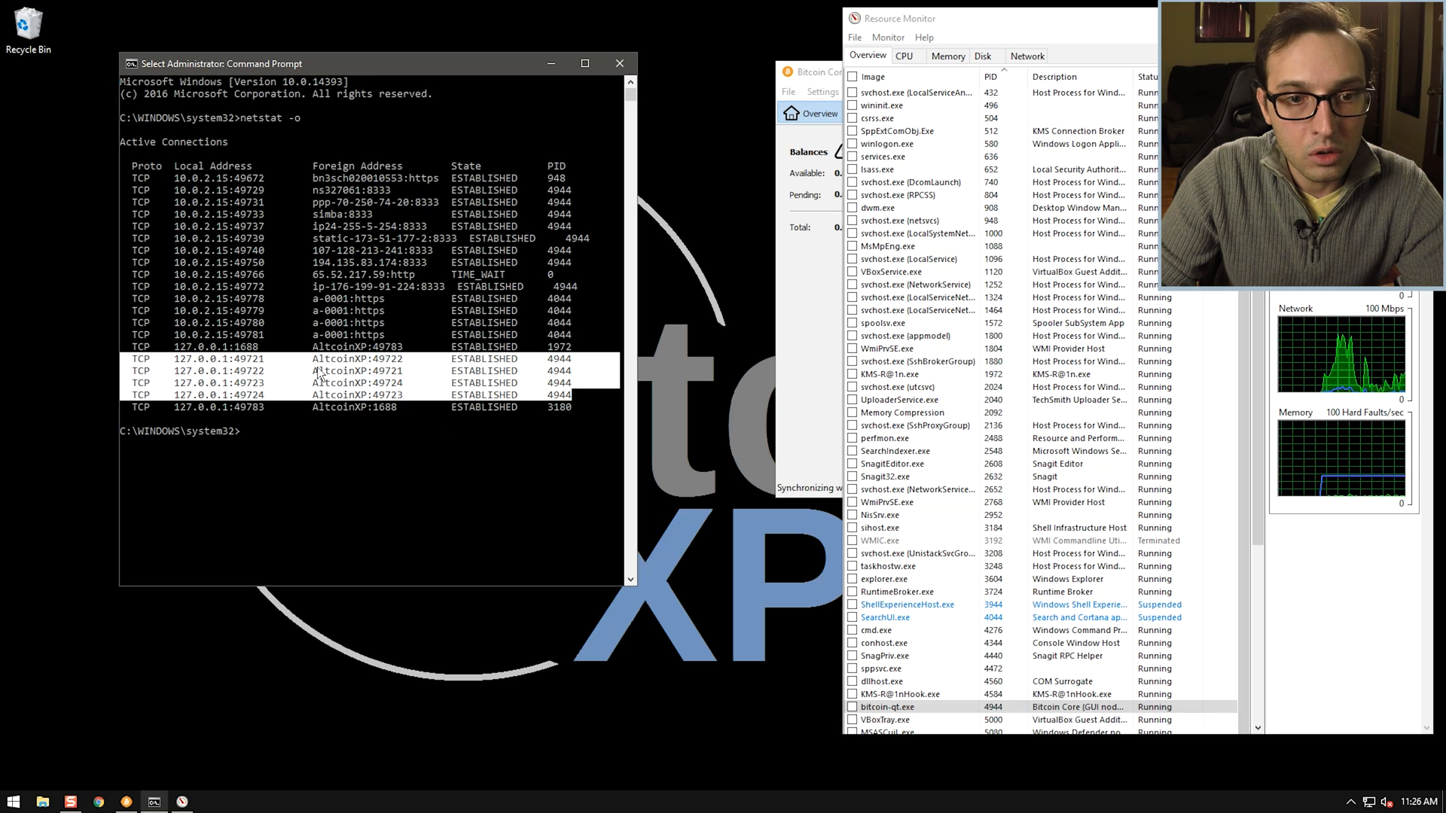
{"action": "mouse_move", "coordinate": [258, 385]}
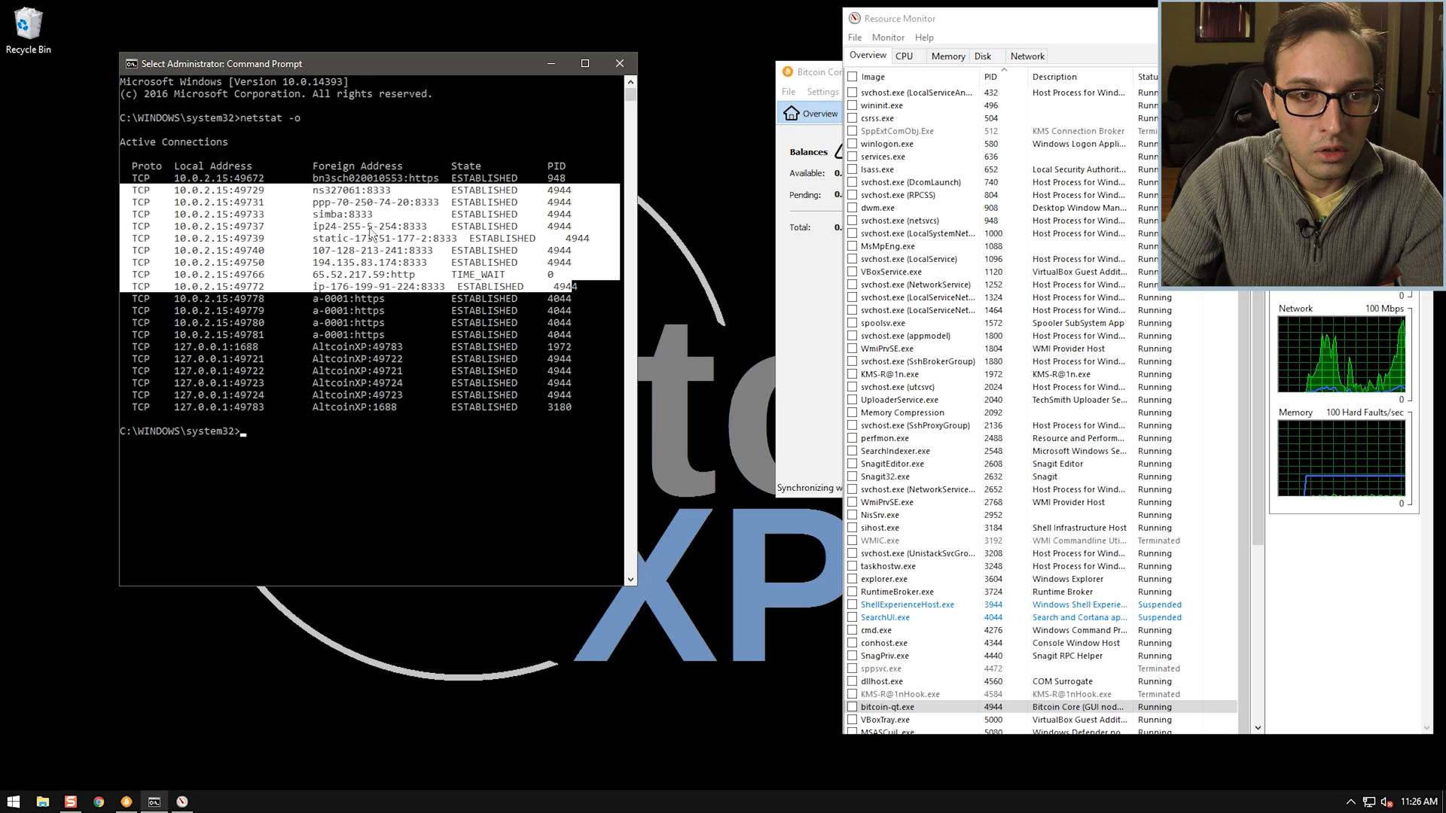
{"action": "mouse_move", "coordinate": [827, 340]}
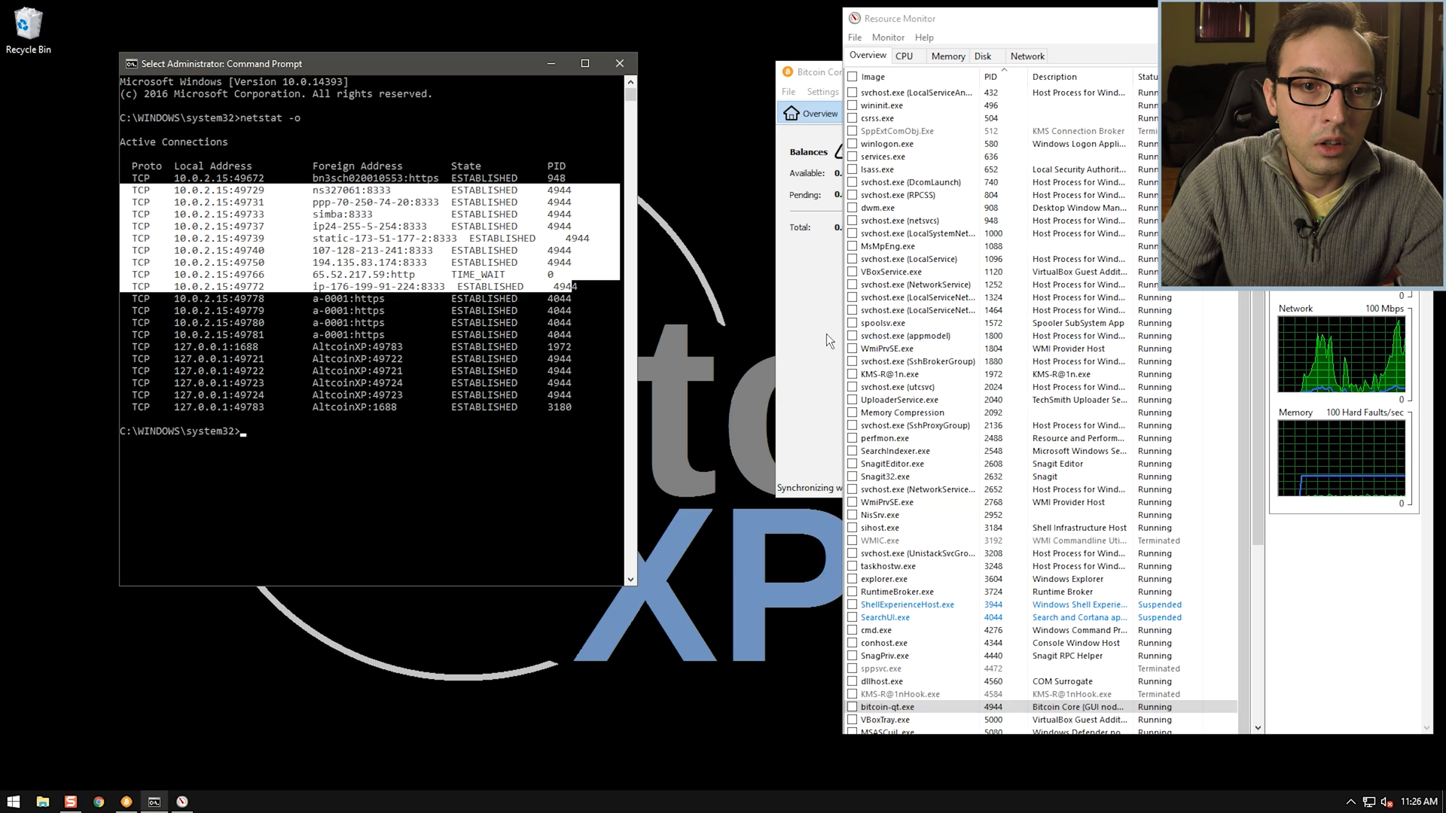
Bring up Bitcoin Core's debug window on the Peers tab
{"action": "left_click", "coordinate": [835, 72]}
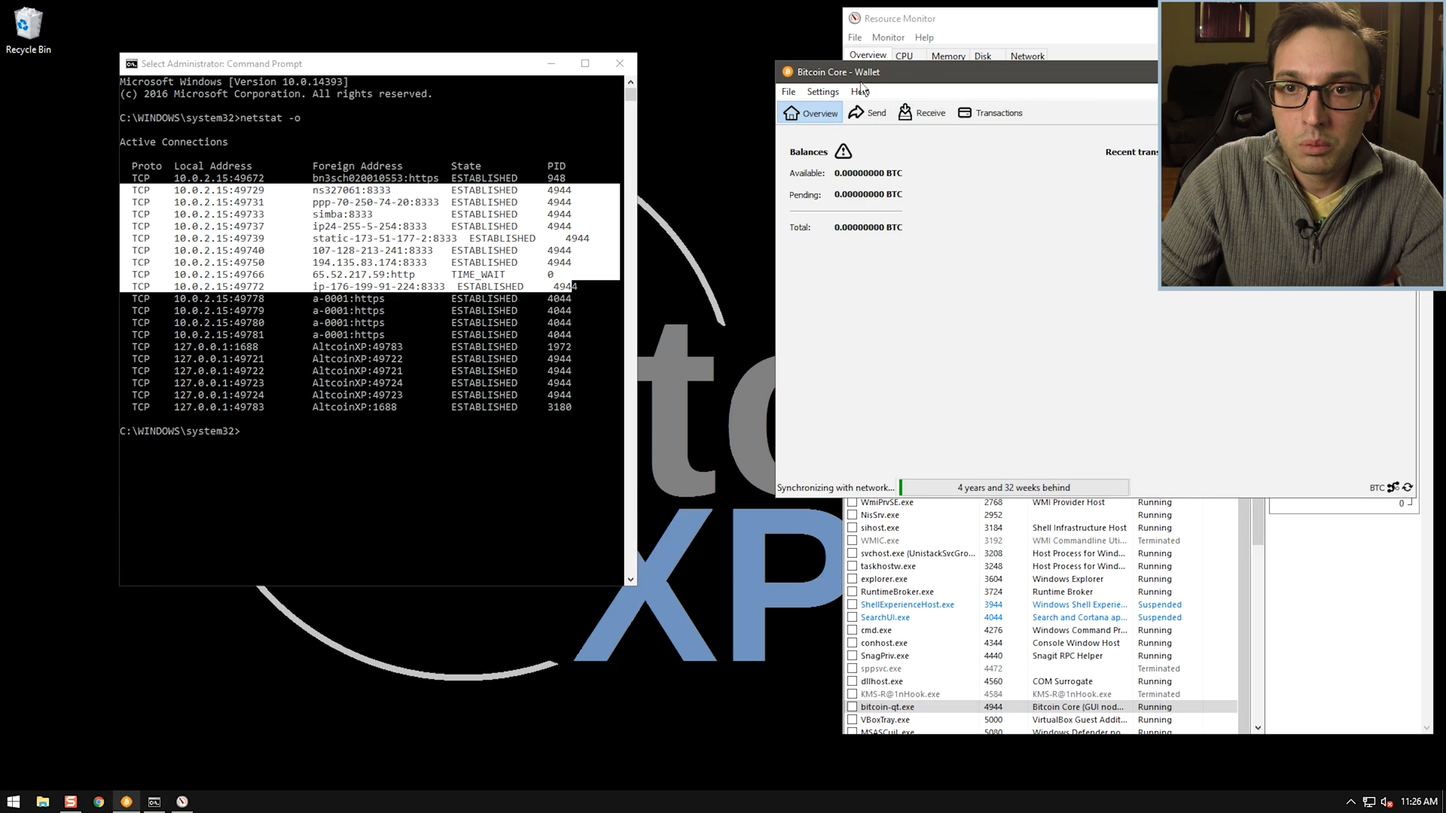
{"action": "left_click", "coordinate": [859, 91]}
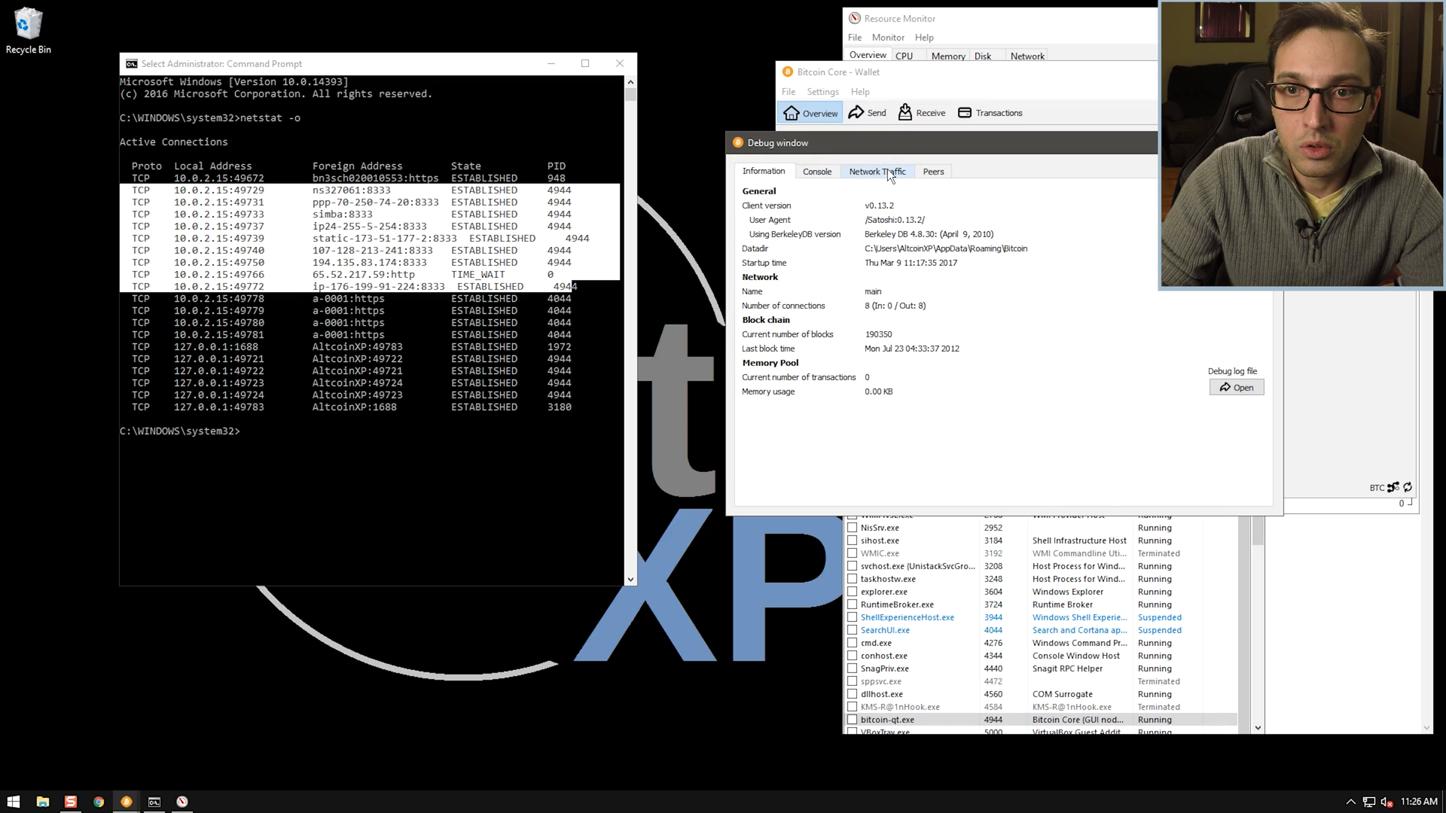
{"action": "left_click", "coordinate": [933, 171]}
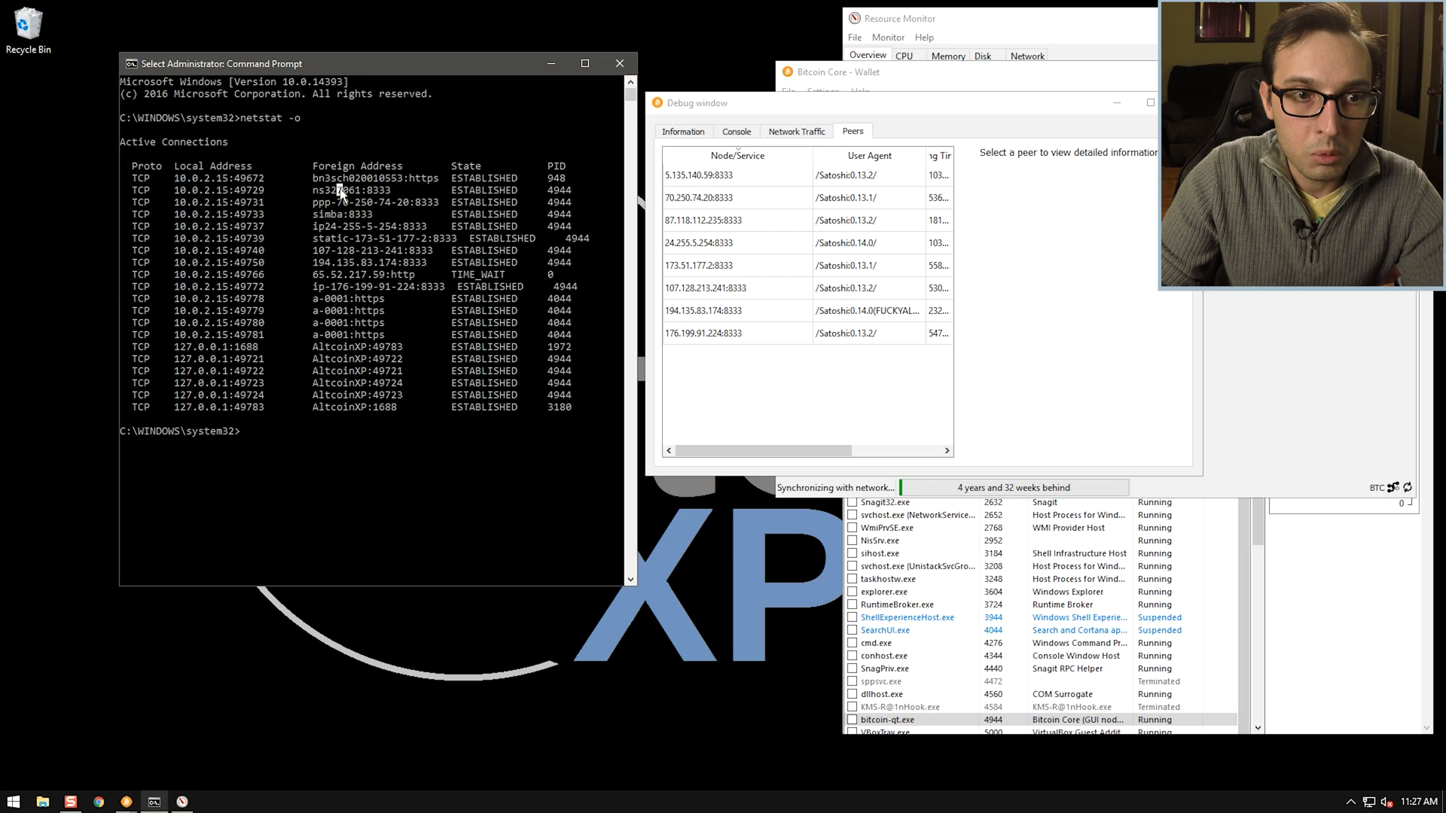
{"action": "mouse_move", "coordinate": [699, 182]}
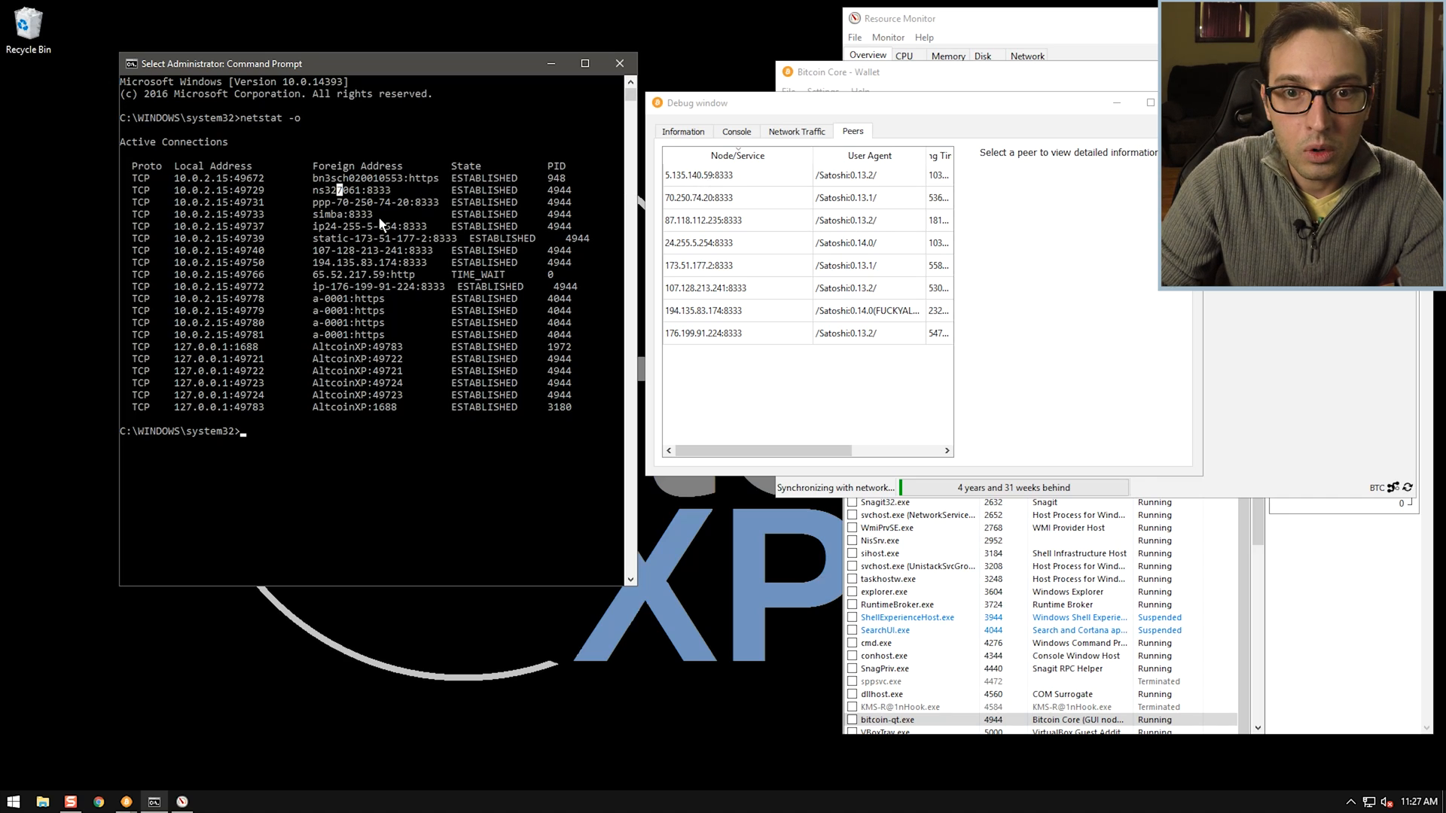
{"action": "mouse_move", "coordinate": [400, 206]}
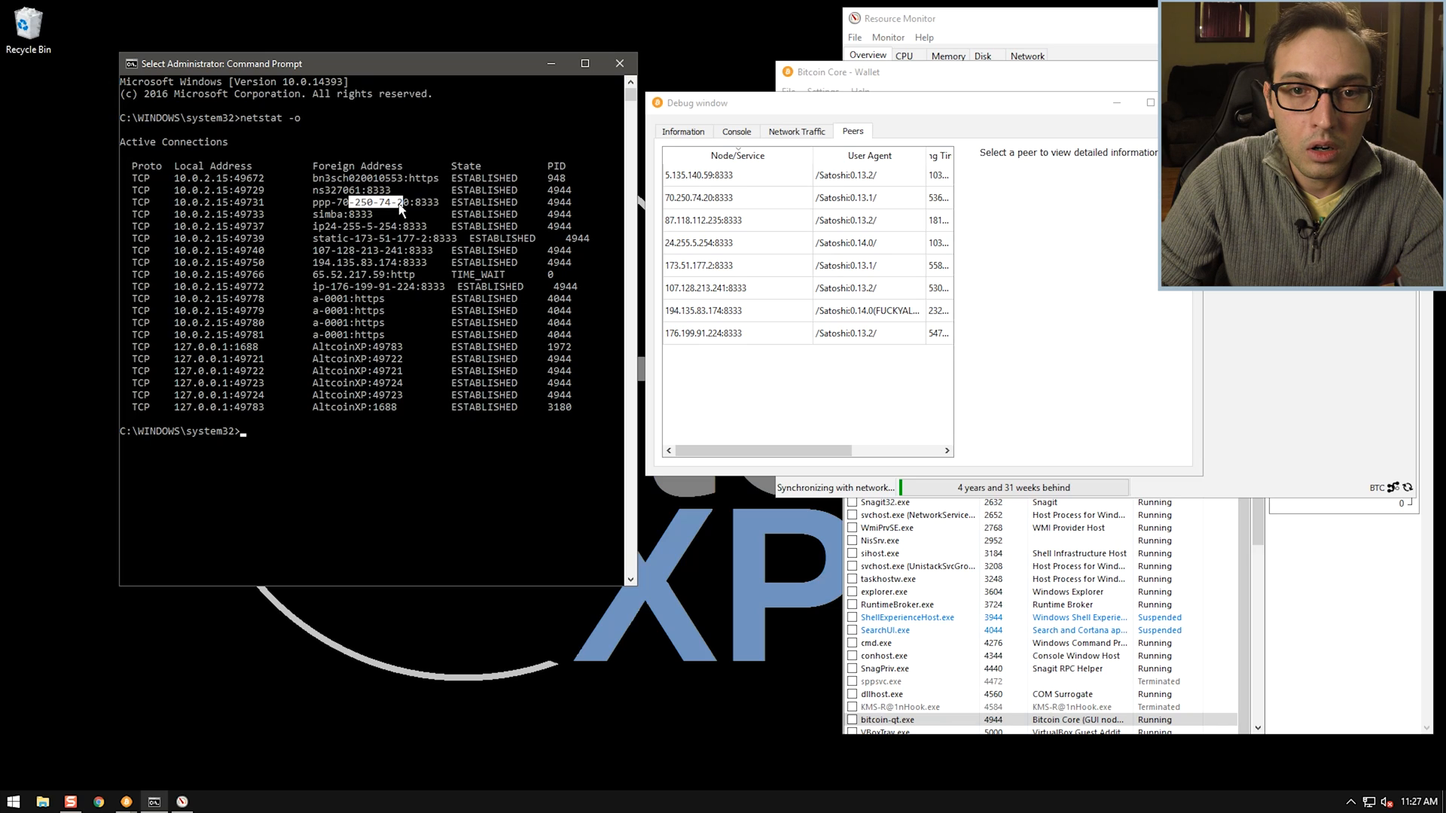
{"action": "left_click", "coordinate": [728, 197]}
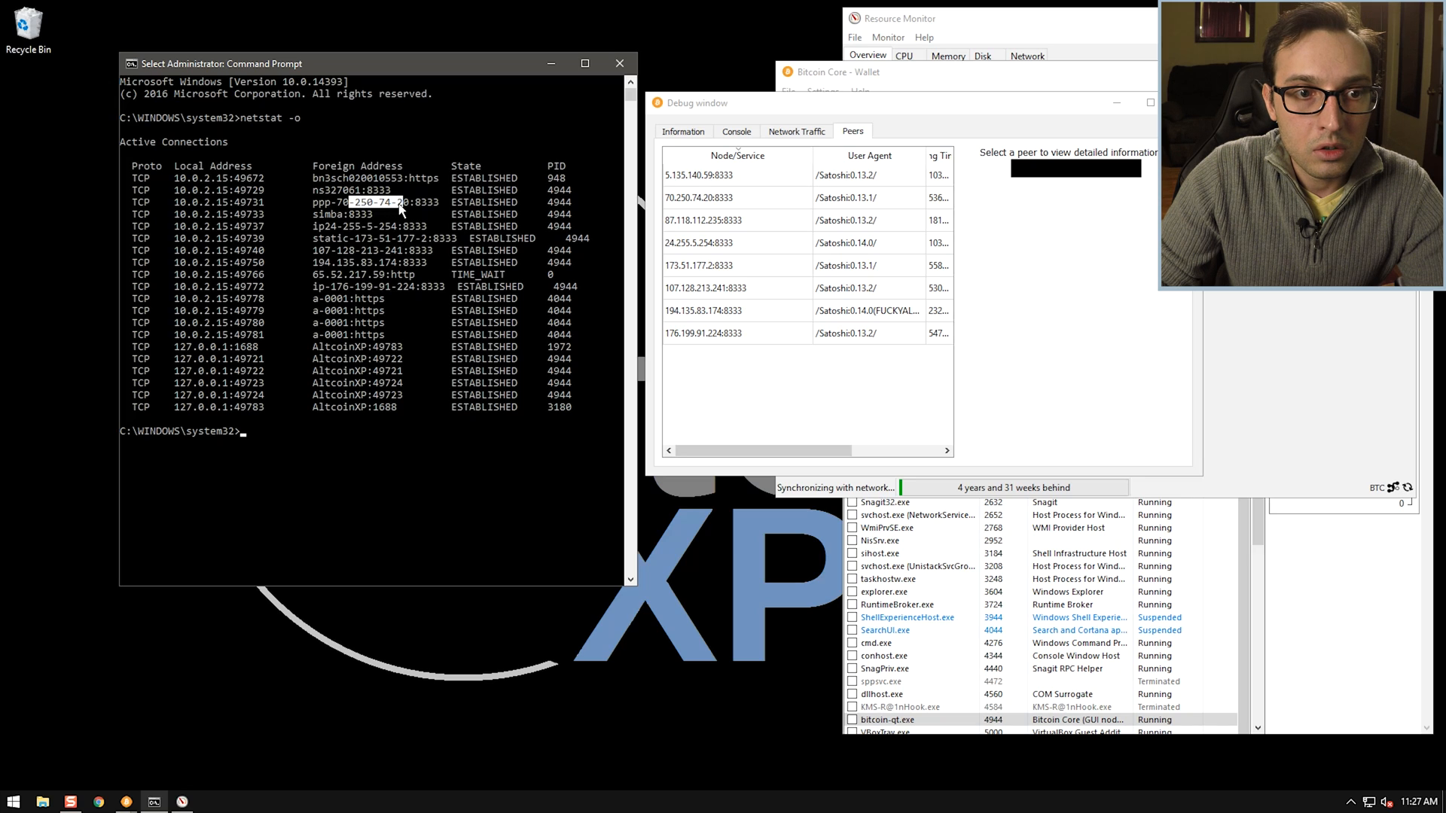
{"action": "left_click", "coordinate": [728, 198]}
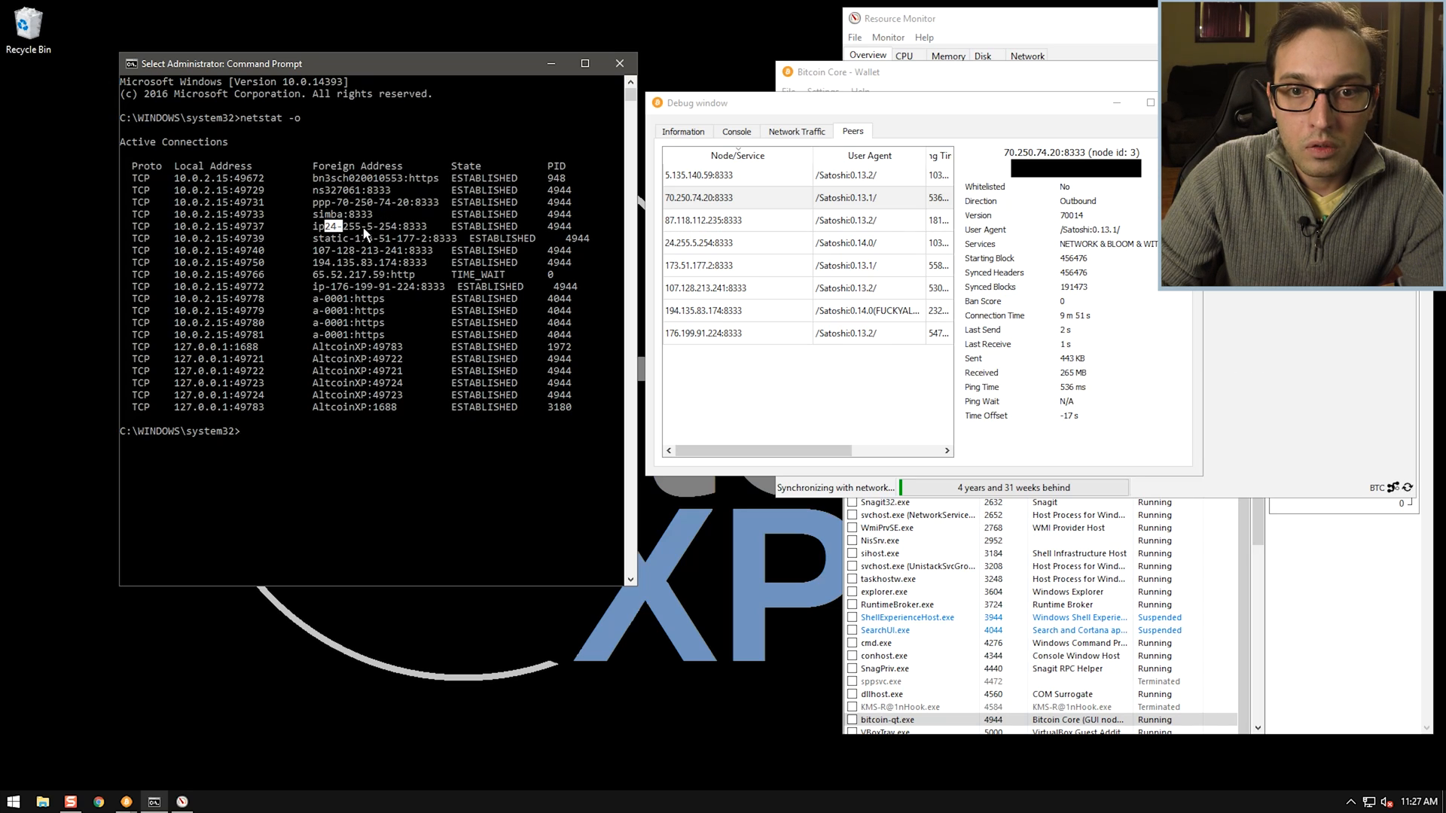
{"action": "left_click", "coordinate": [728, 242]}
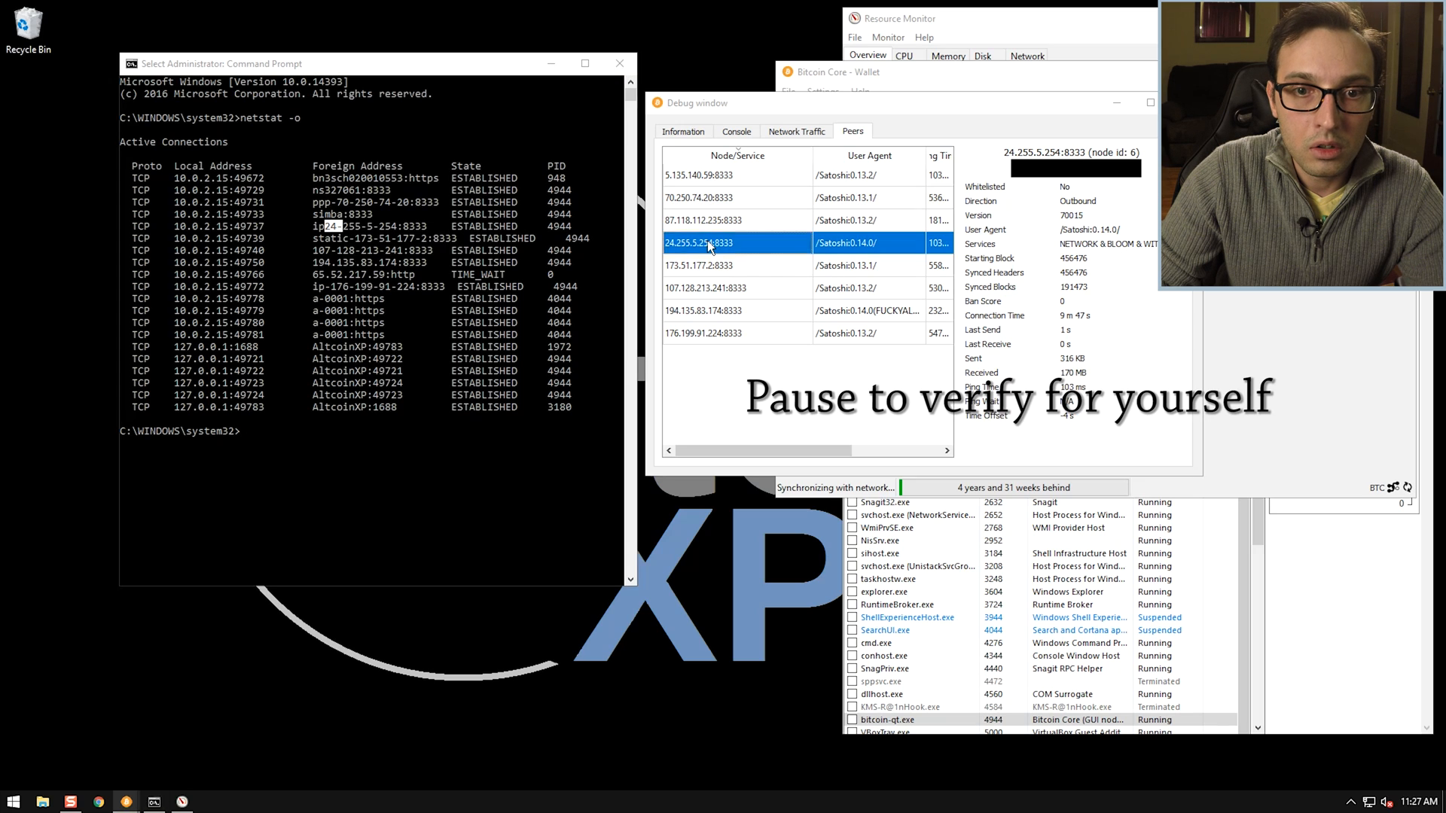
{"action": "left_click", "coordinate": [706, 333]}
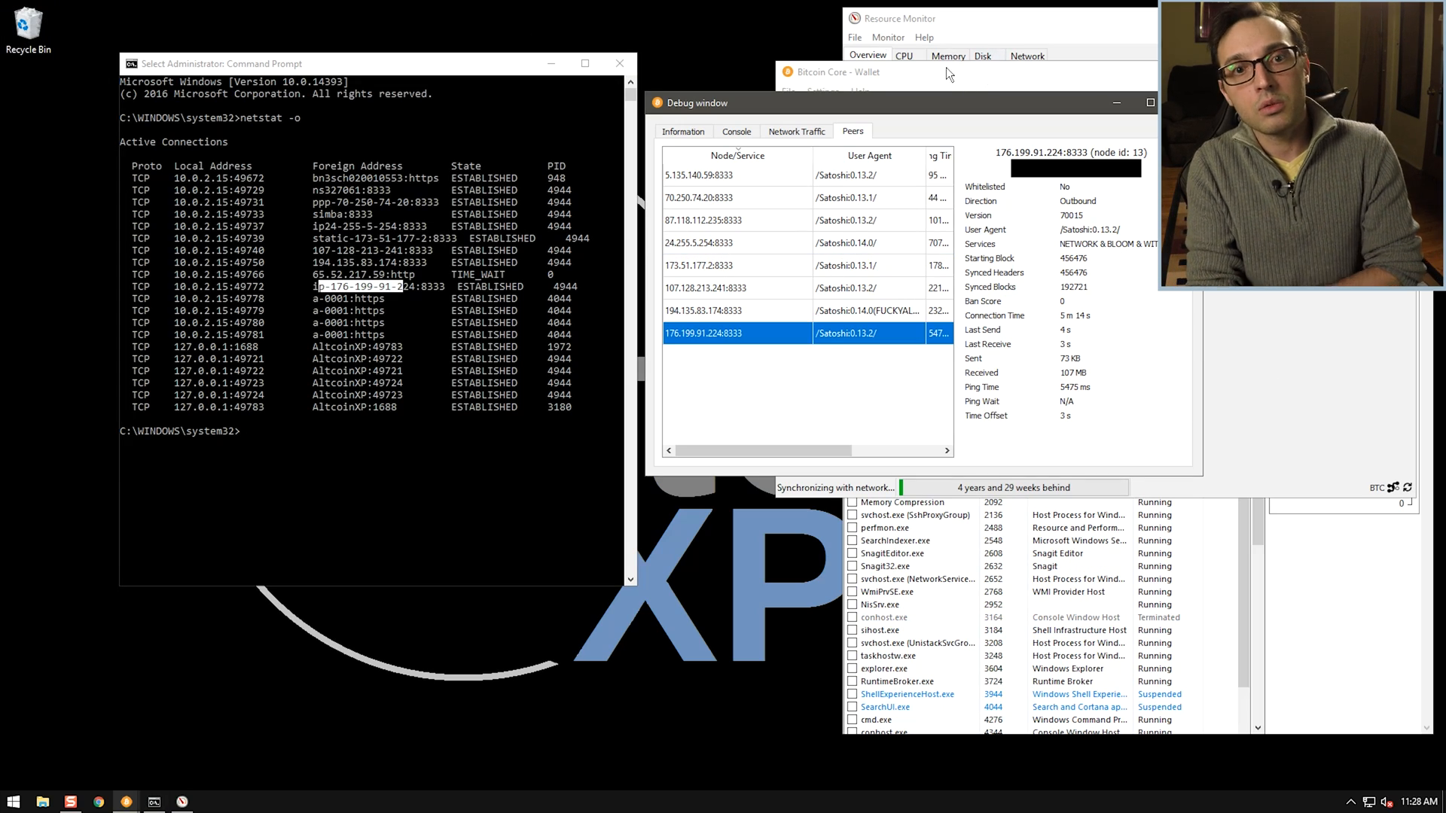
{"action": "mouse_move", "coordinate": [916, 108]}
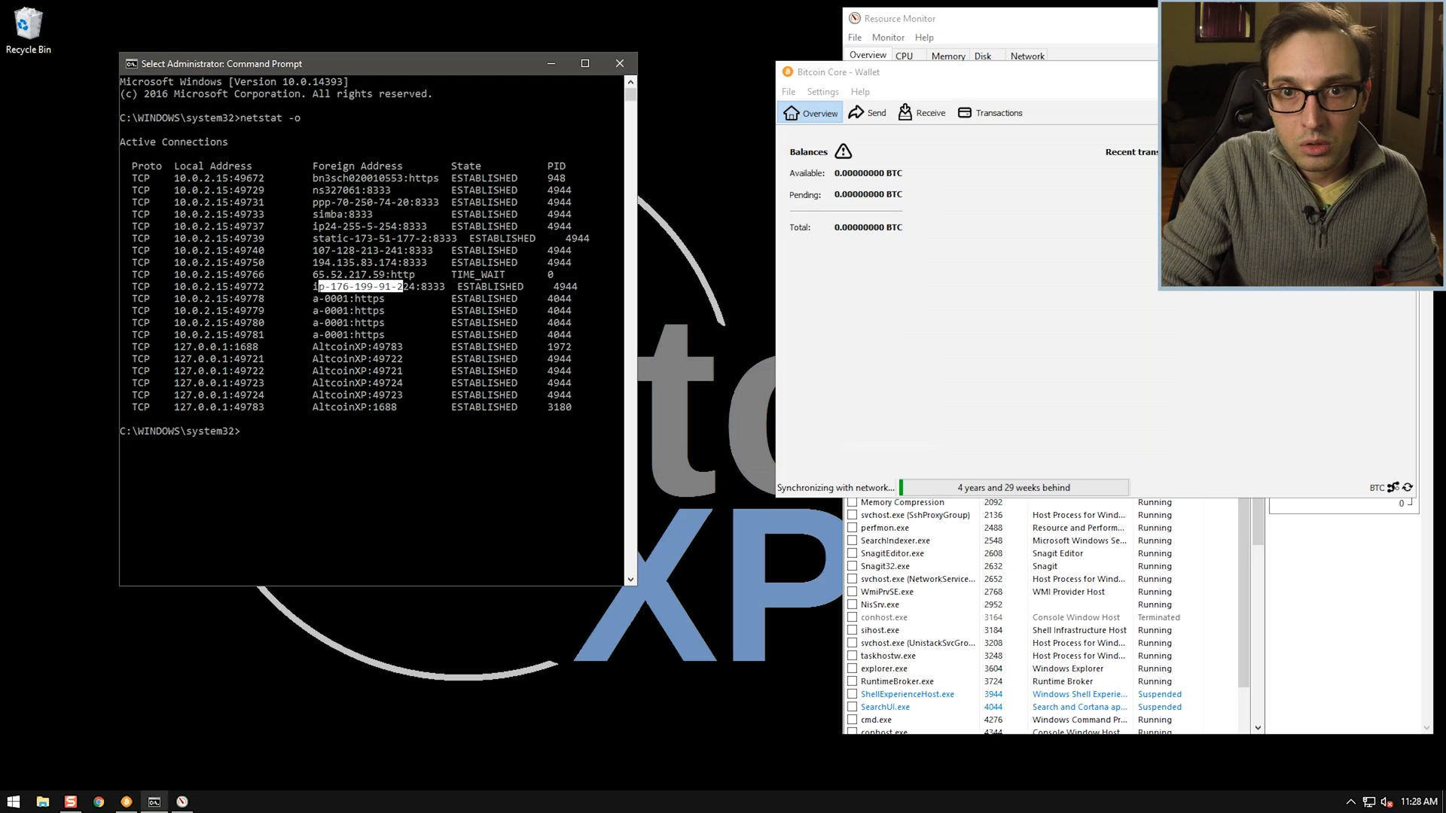
Clear the command line and start a for /l loop running netstat -o with timeout /t 1
{"action": "left_click", "coordinate": [1079, 120]}
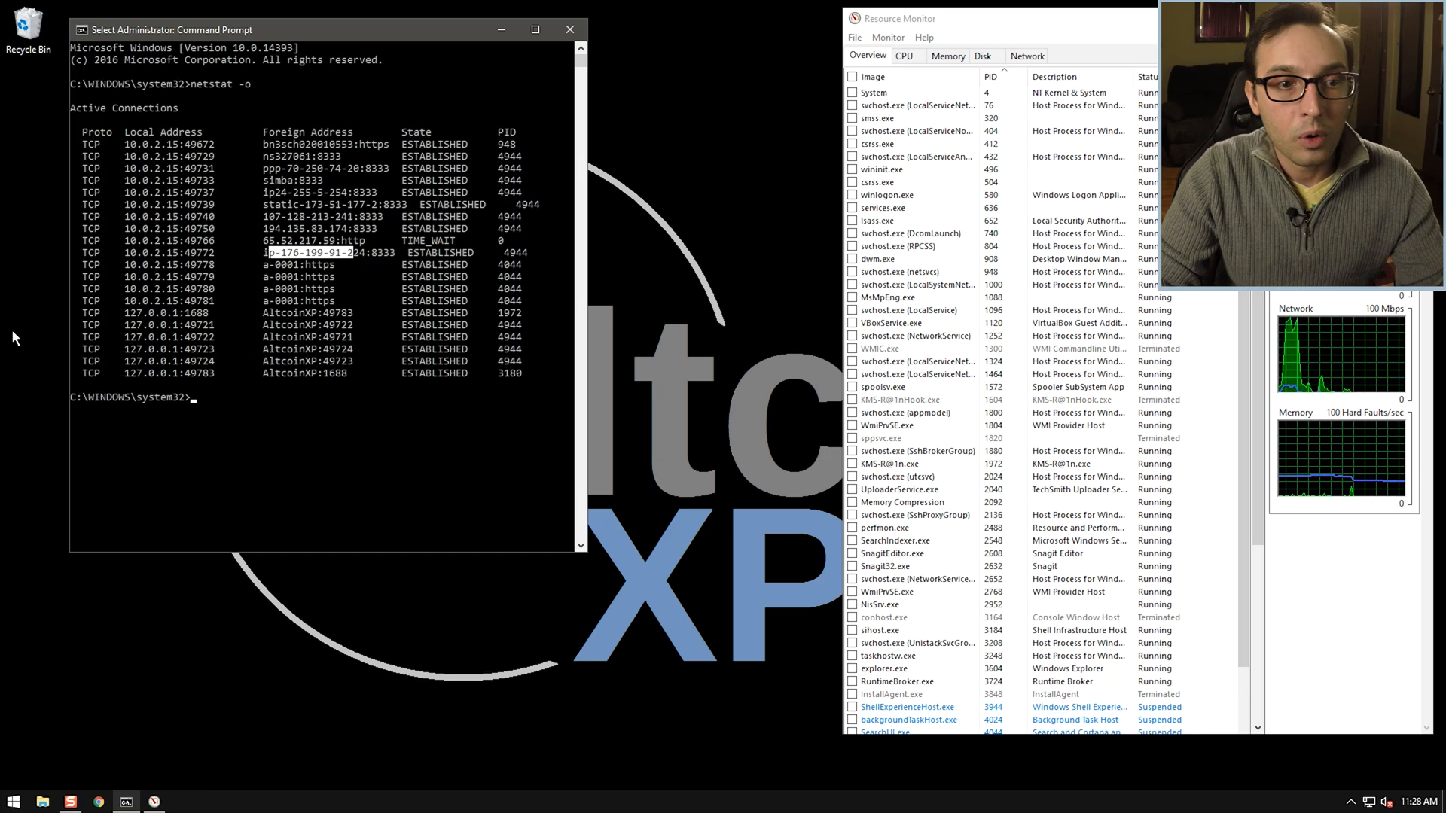
{"action": "mouse_move", "coordinate": [221, 410]}
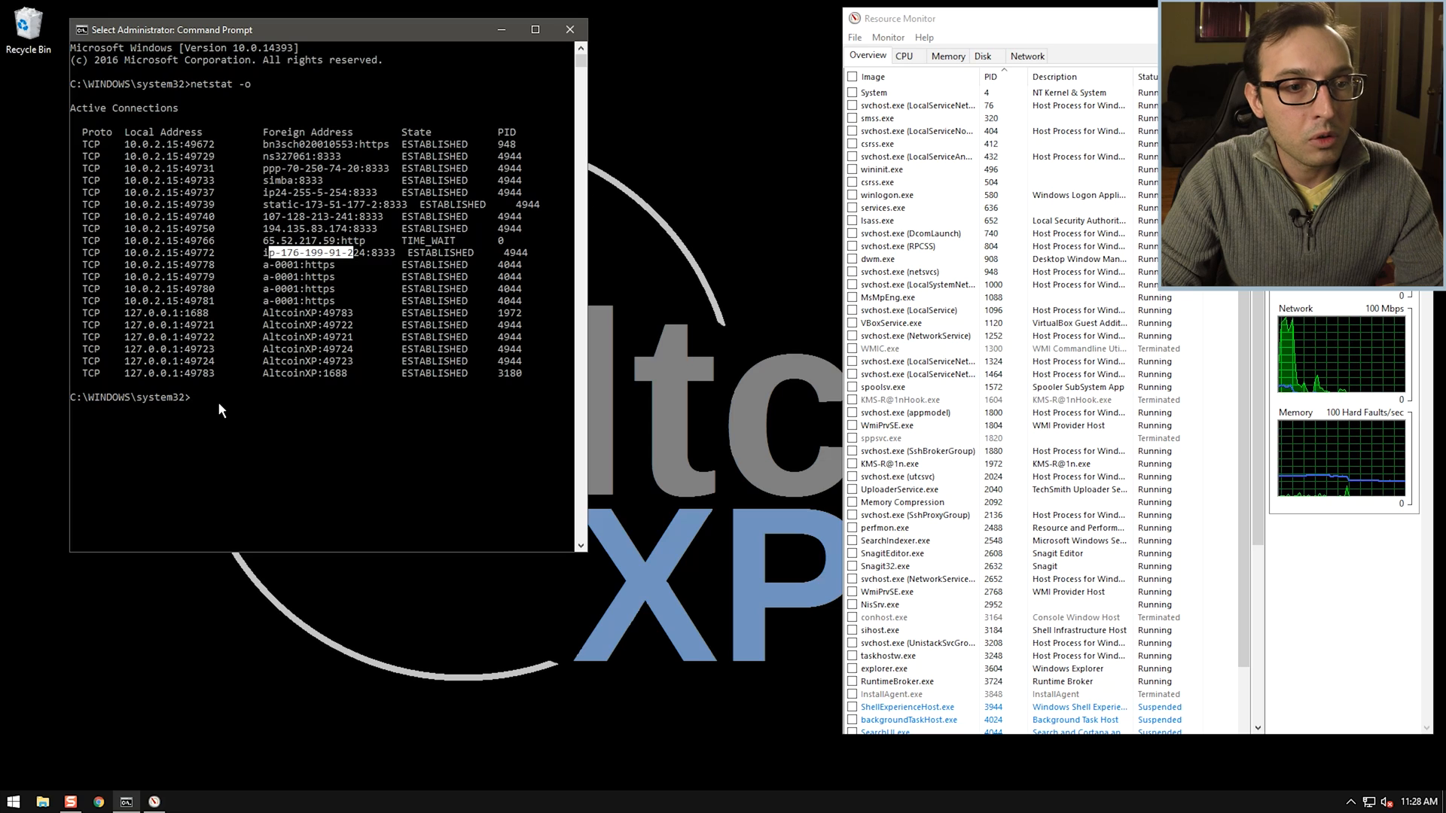
{"action": "type", "text": "p-176-199-91-2"}
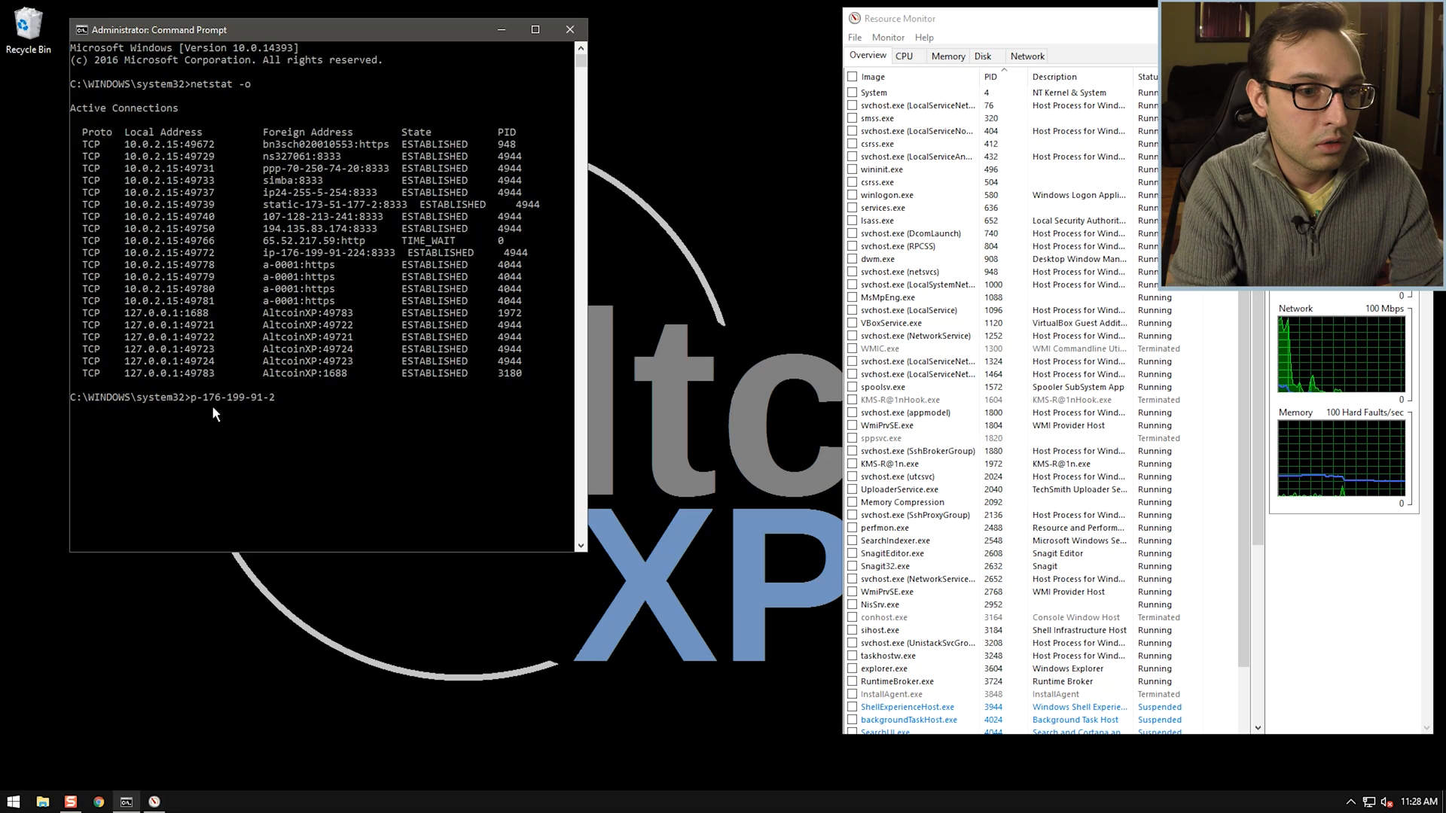
{"action": "key", "text": "backspace"}
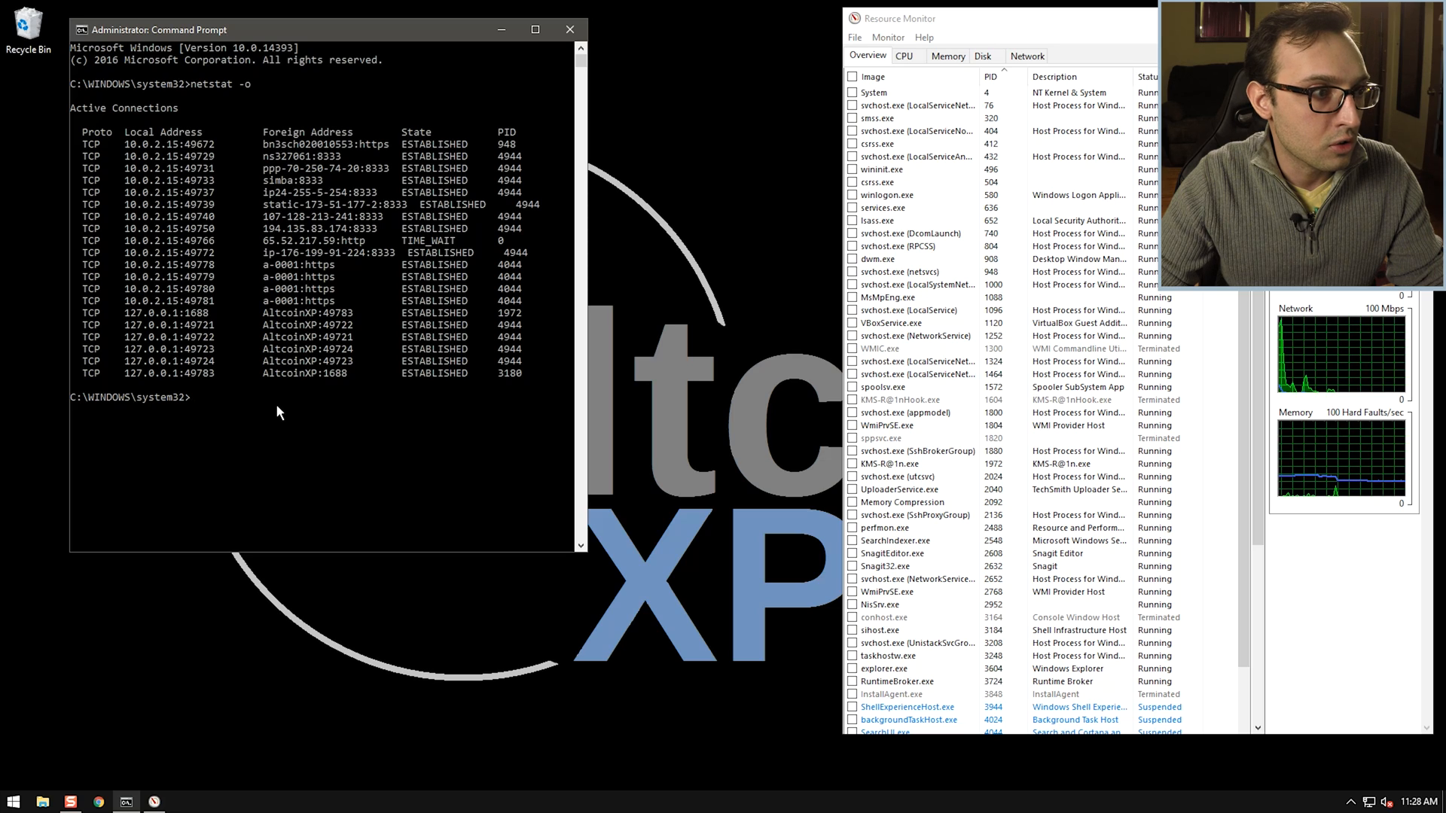
{"action": "mouse_move", "coordinate": [15, 371]}
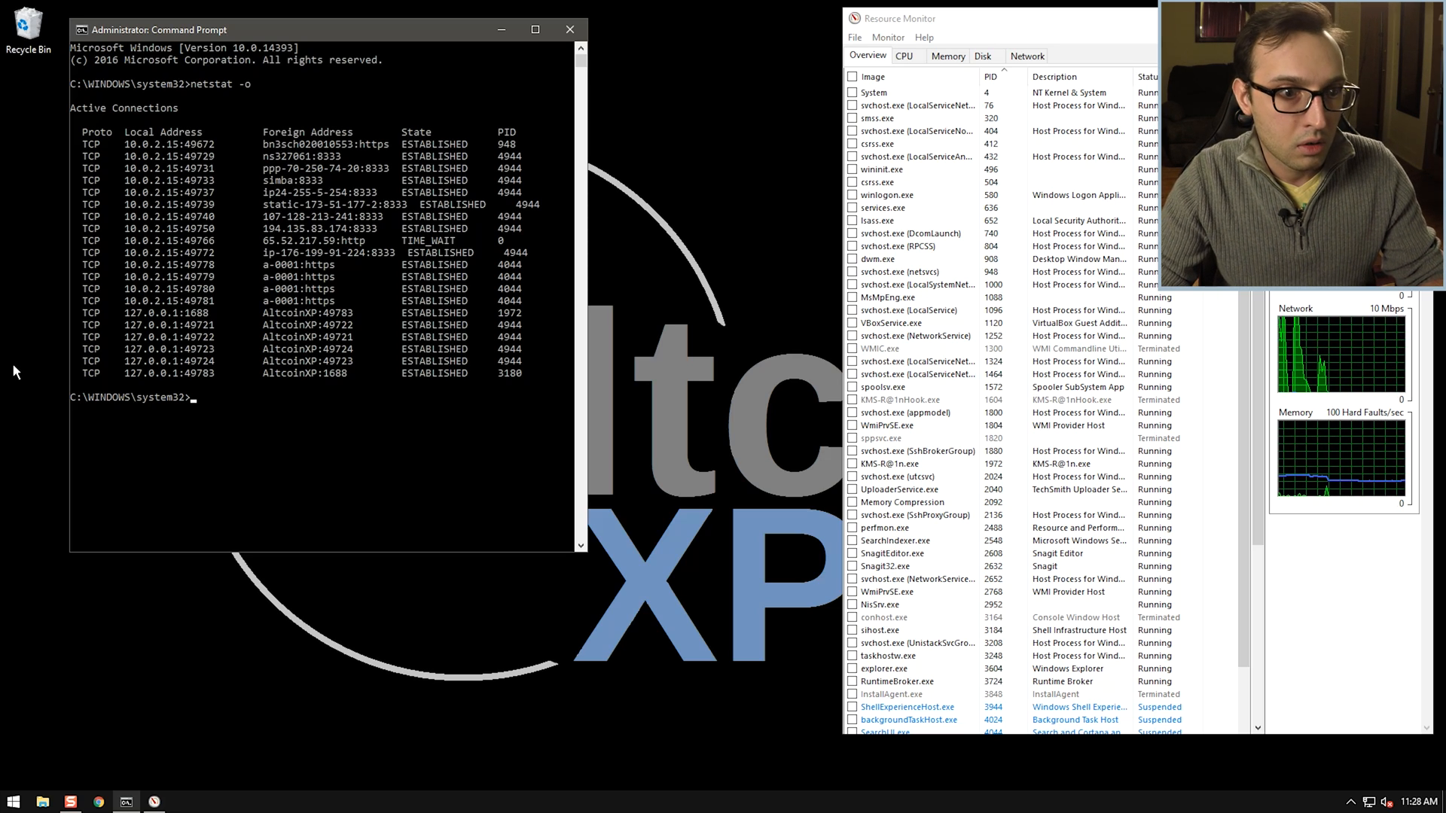
{"action": "type", "text": "for /l %g in () do @( netstat -o & timeout /t 1 )"}
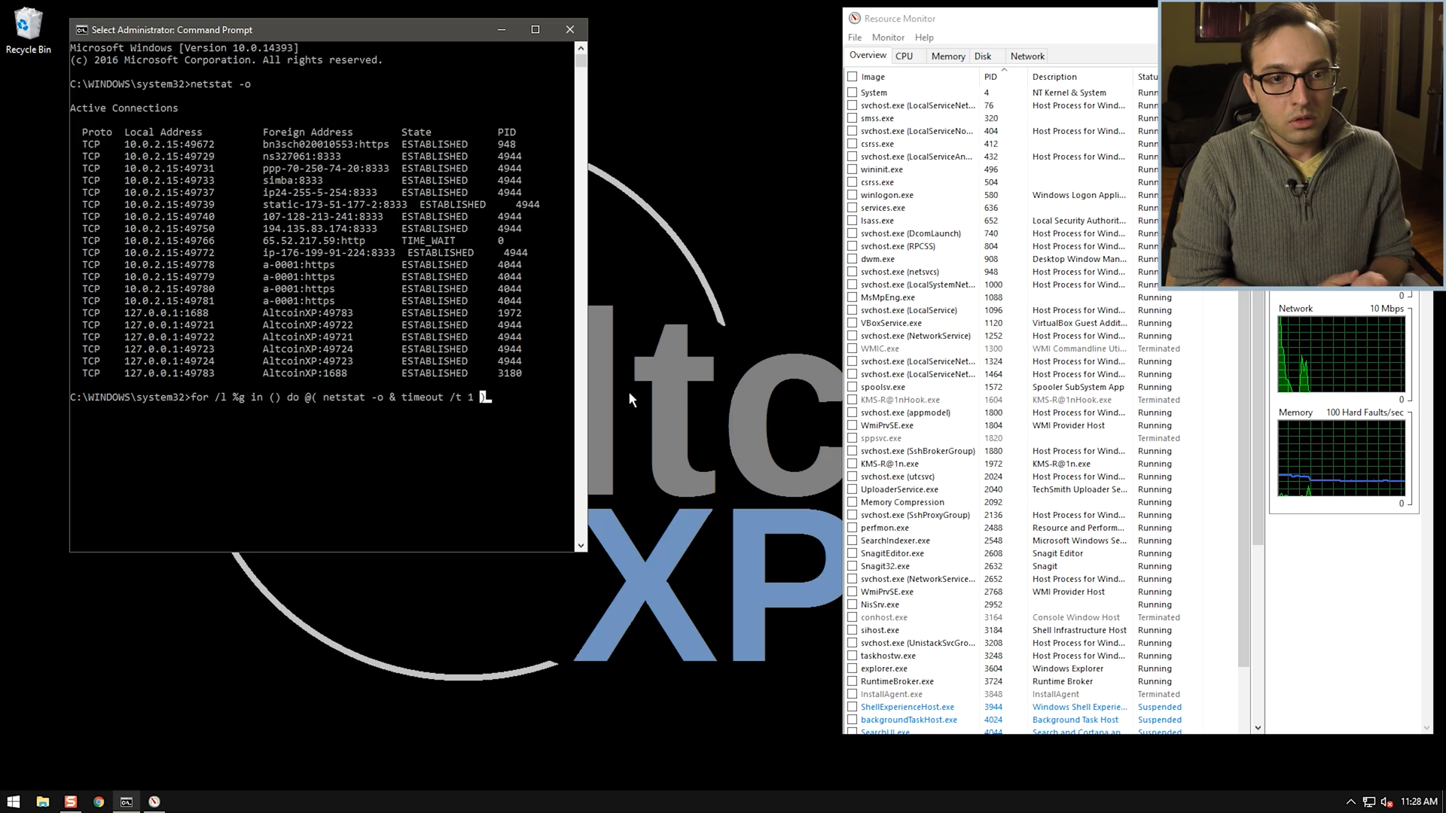
{"action": "key", "text": "Return"}
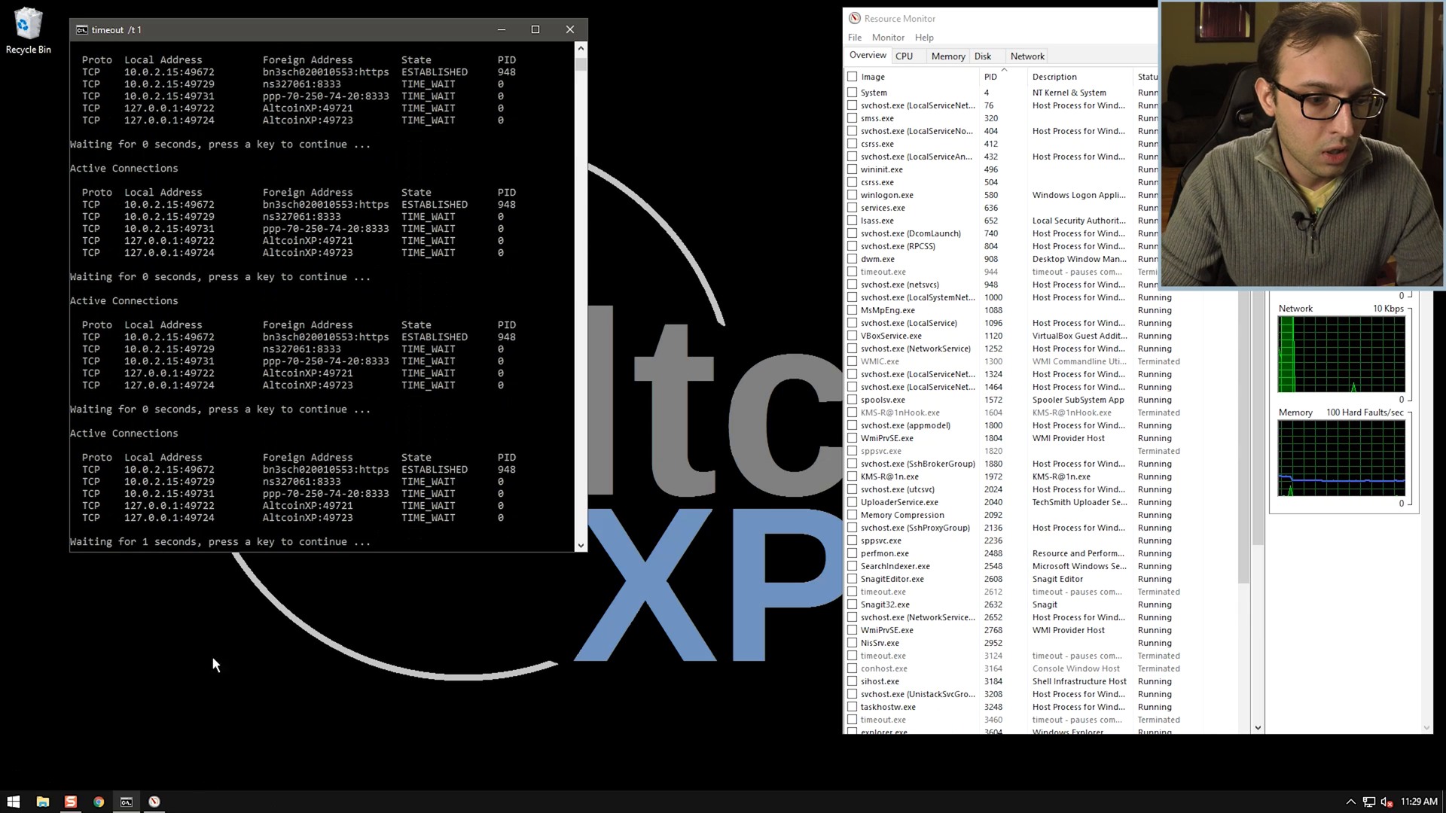
Launch SAFE Launcher.exe from the Start menu's Most used list
{"action": "left_click", "coordinate": [13, 800]}
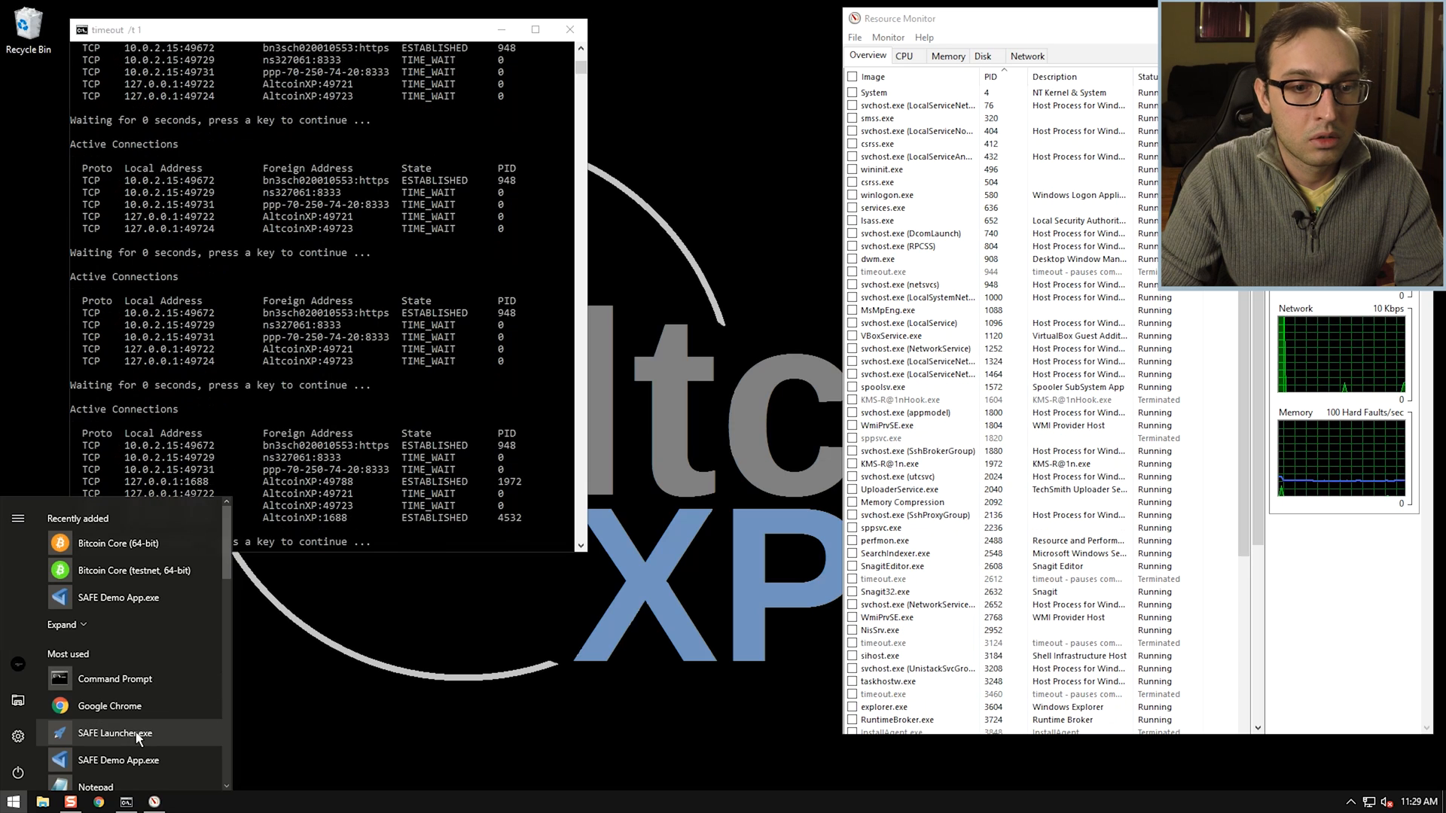
{"action": "left_click", "coordinate": [114, 732]}
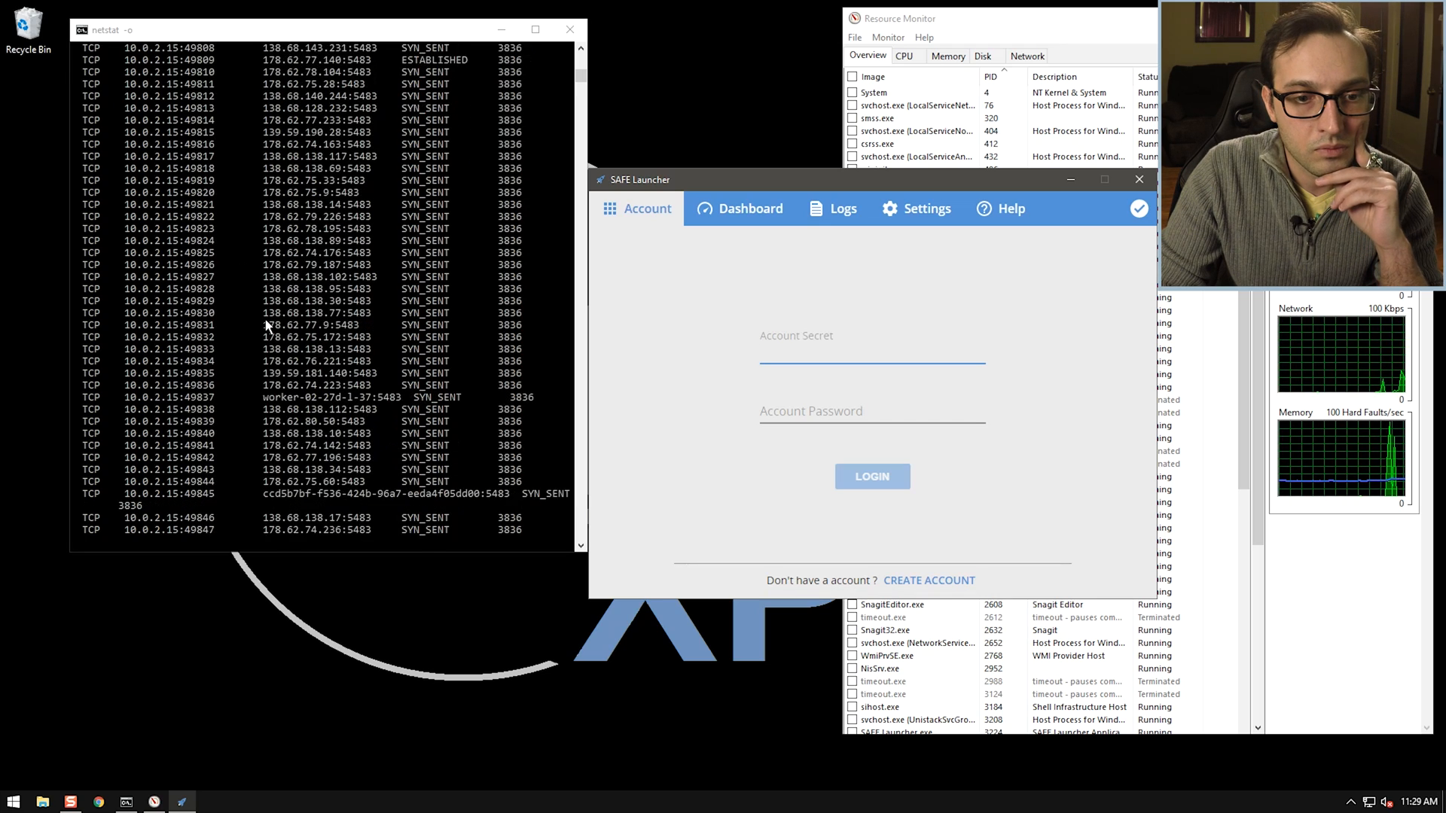
{"action": "scroll", "scroll_direction": "down", "scroll_amount": 3}
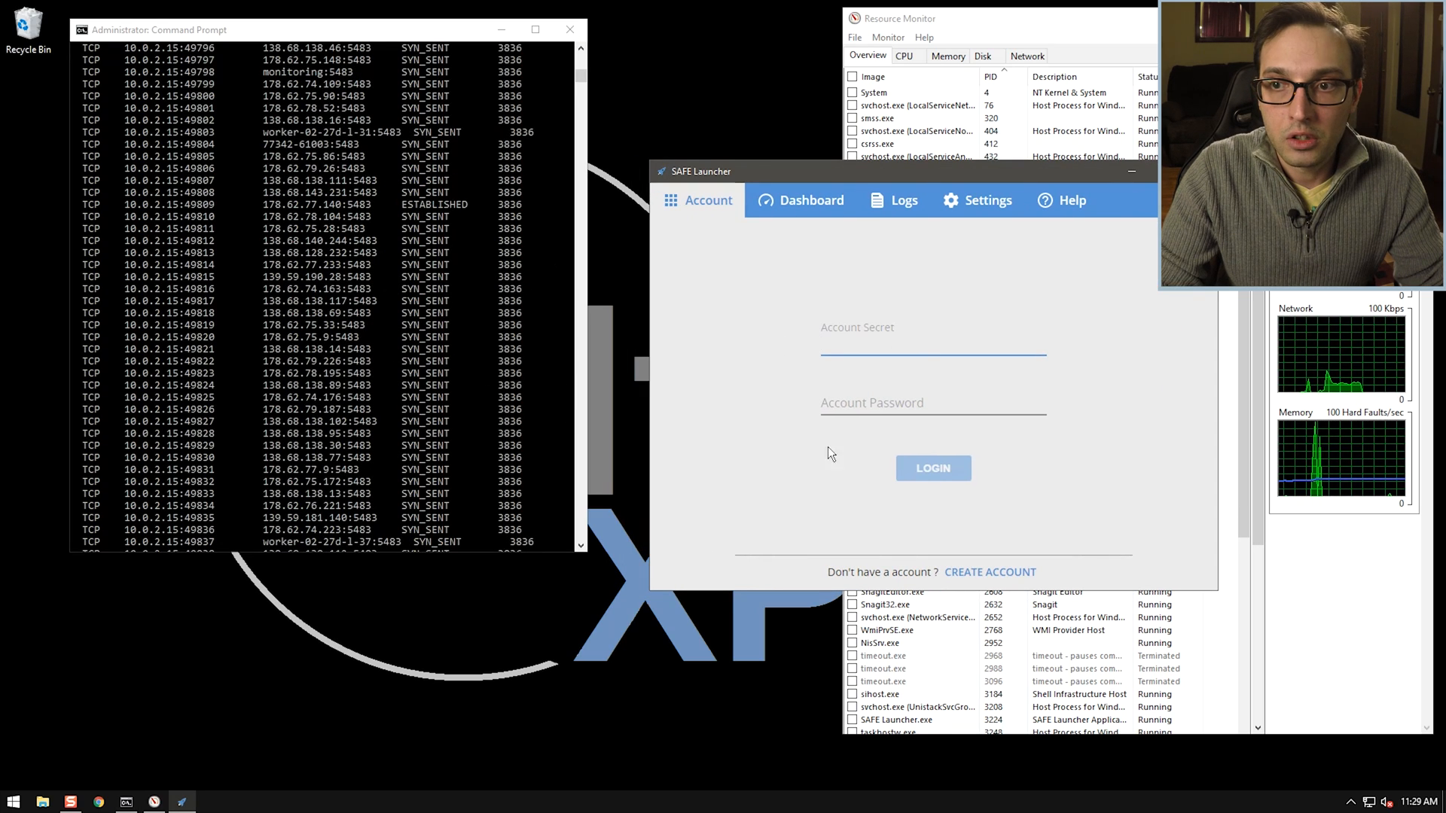
{"action": "mouse_move", "coordinate": [1146, 241]}
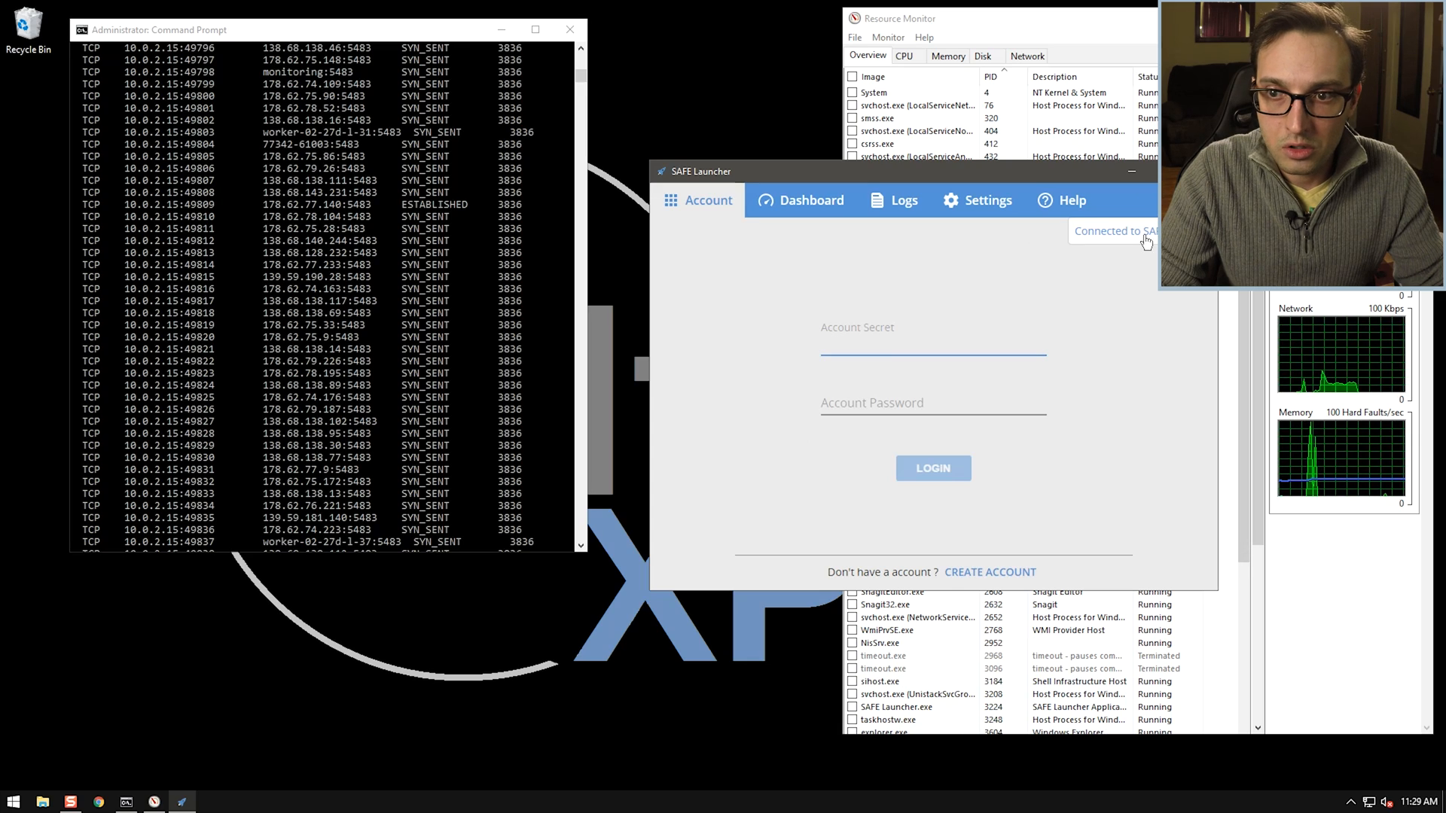
{"action": "mouse_move", "coordinate": [1153, 244]}
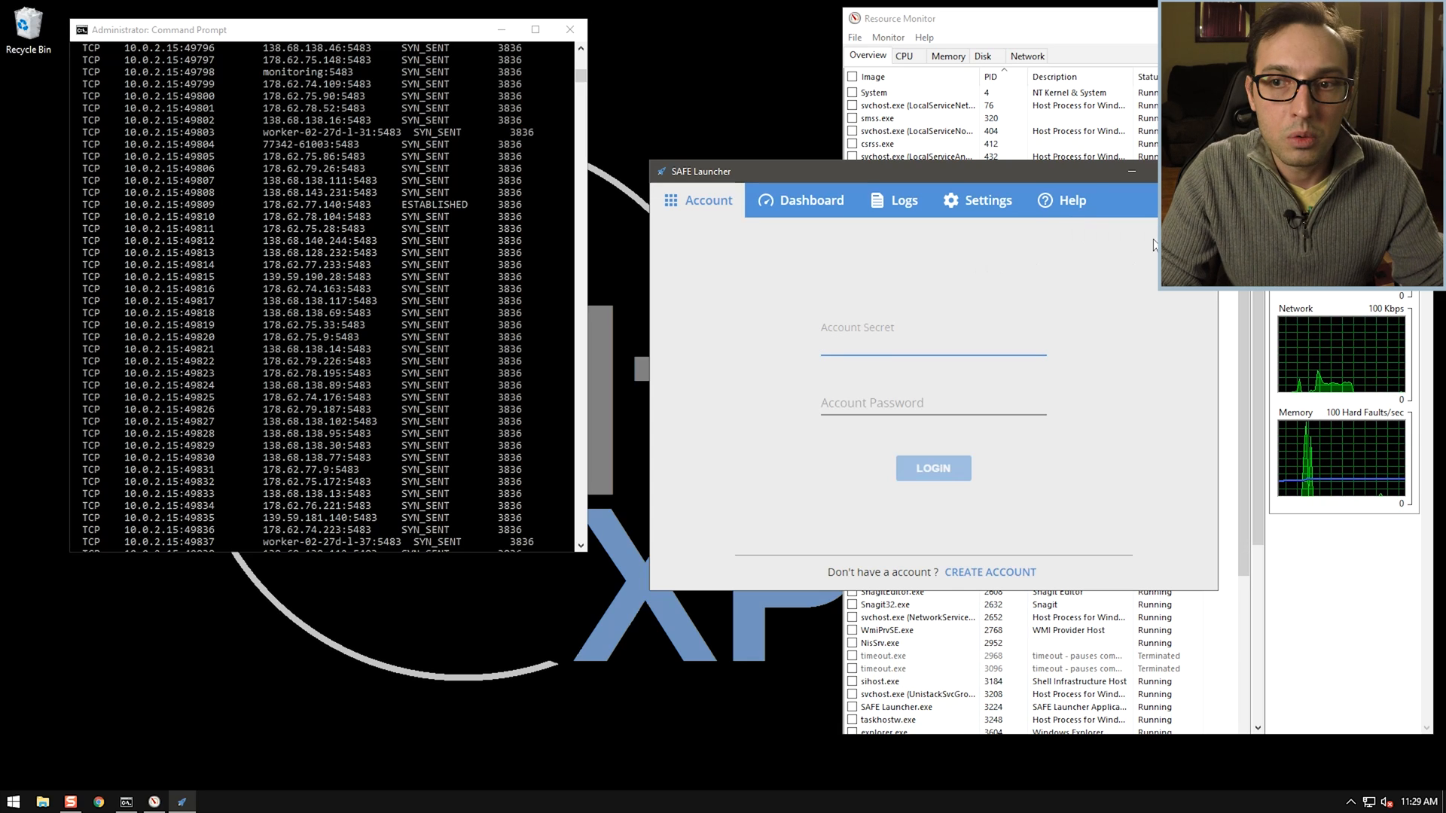
{"action": "mouse_move", "coordinate": [445, 156]}
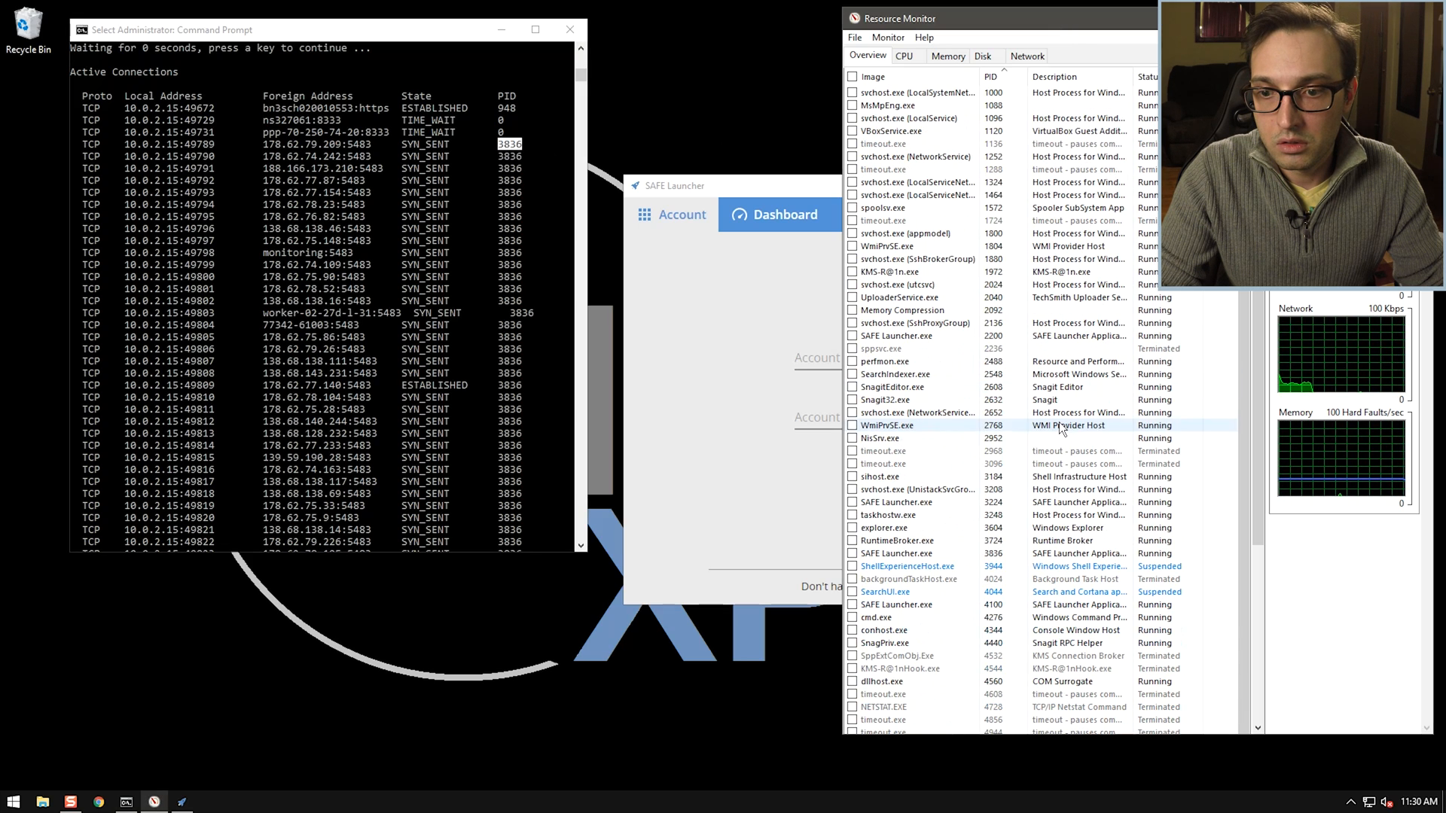
{"action": "mouse_move", "coordinate": [1015, 553]}
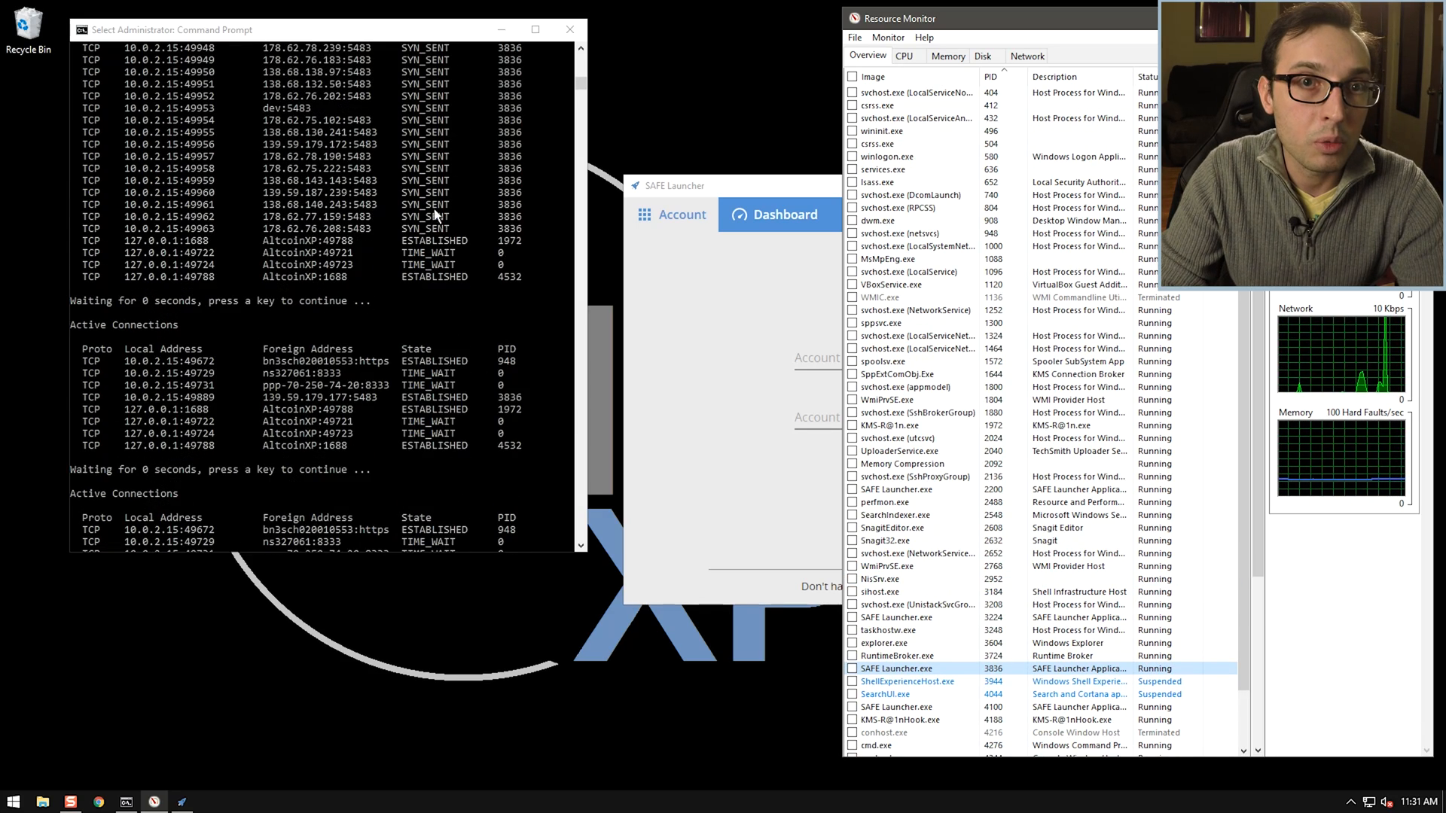
Scroll Resource Monitor's process list to find SAFE Launcher.exe with PID 3836
{"action": "scroll", "scroll_direction": "down", "scroll_amount": 3}
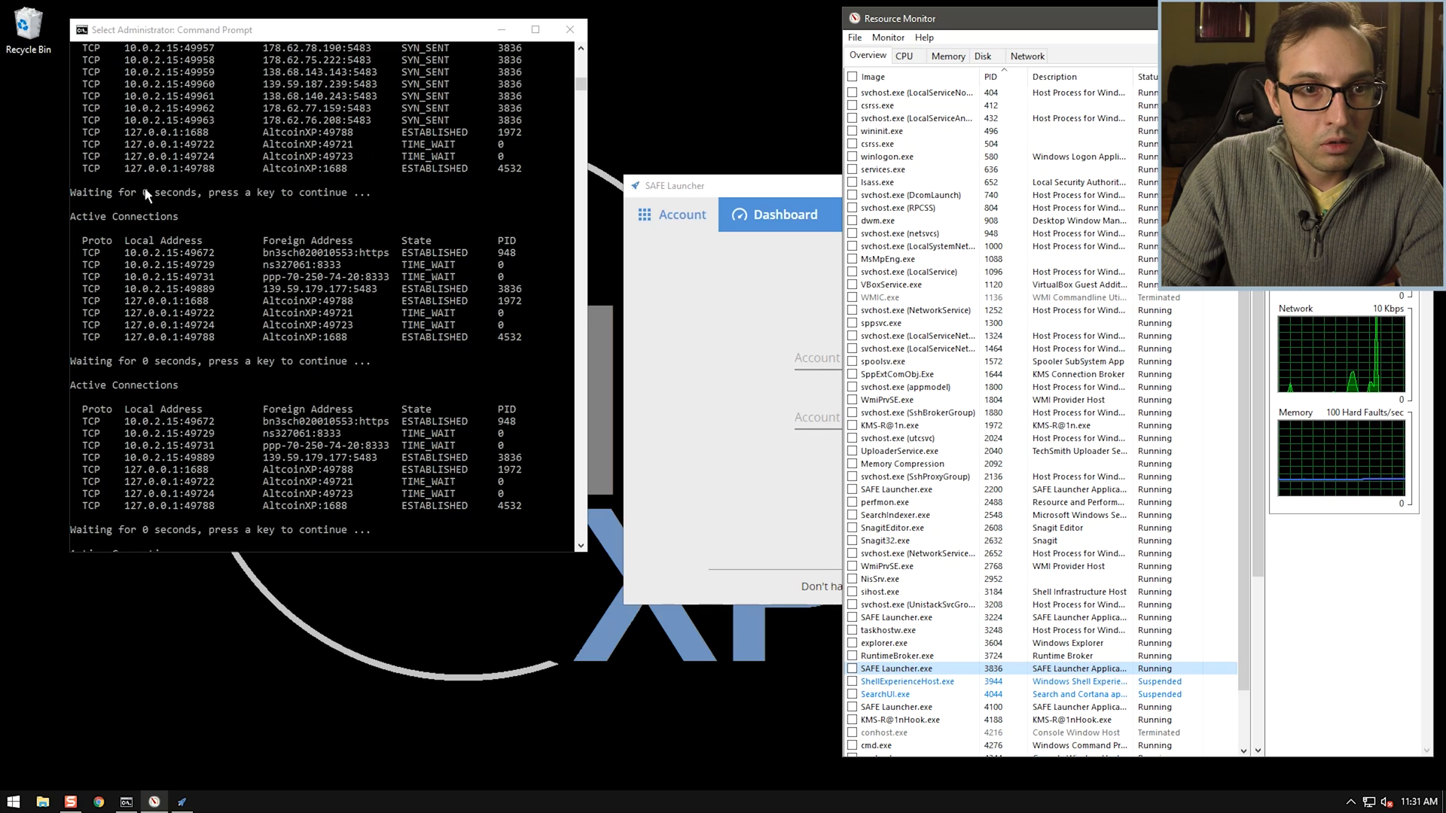
{"action": "mouse_move", "coordinate": [489, 301]}
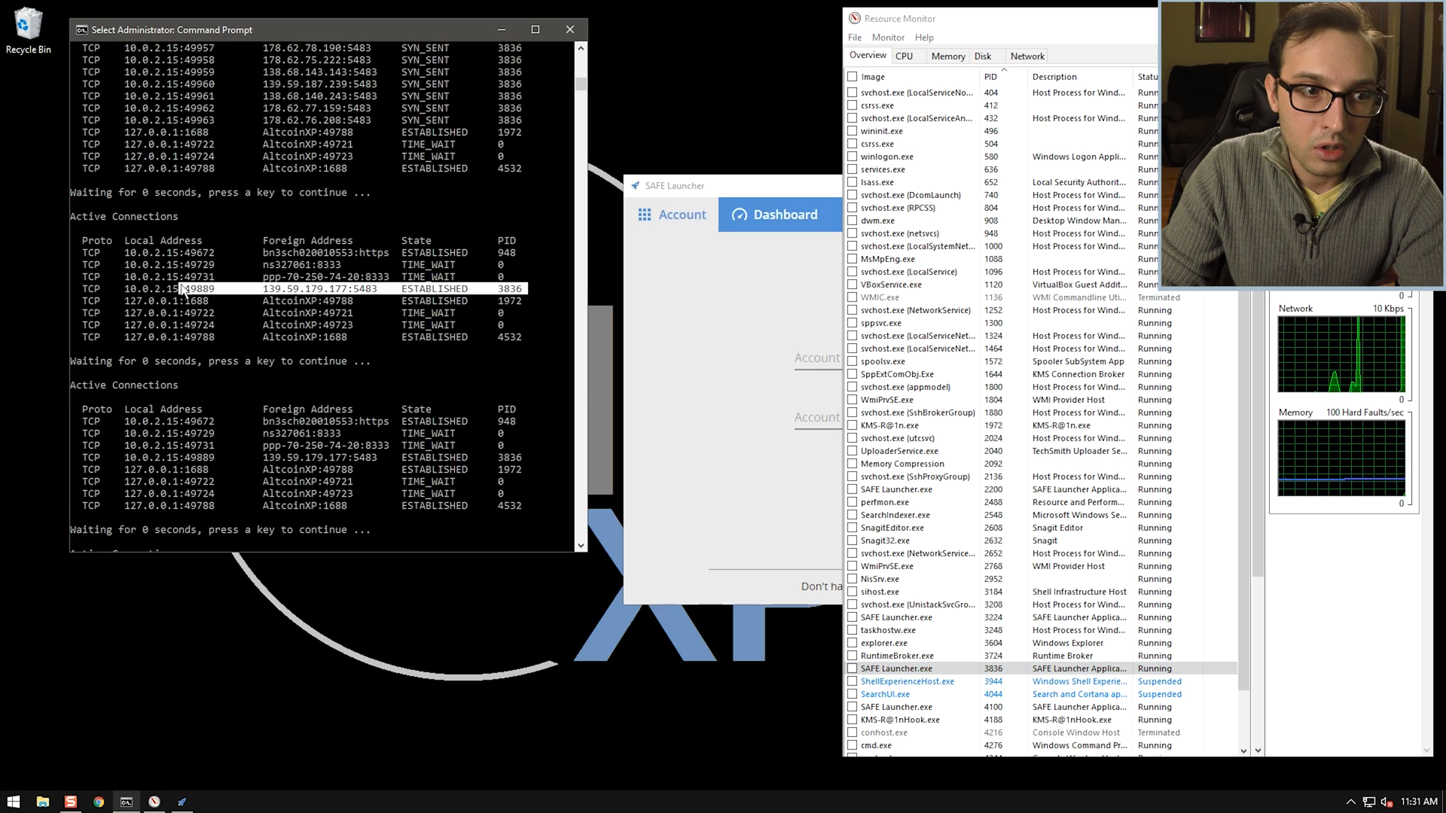
{"action": "mouse_move", "coordinate": [378, 288]}
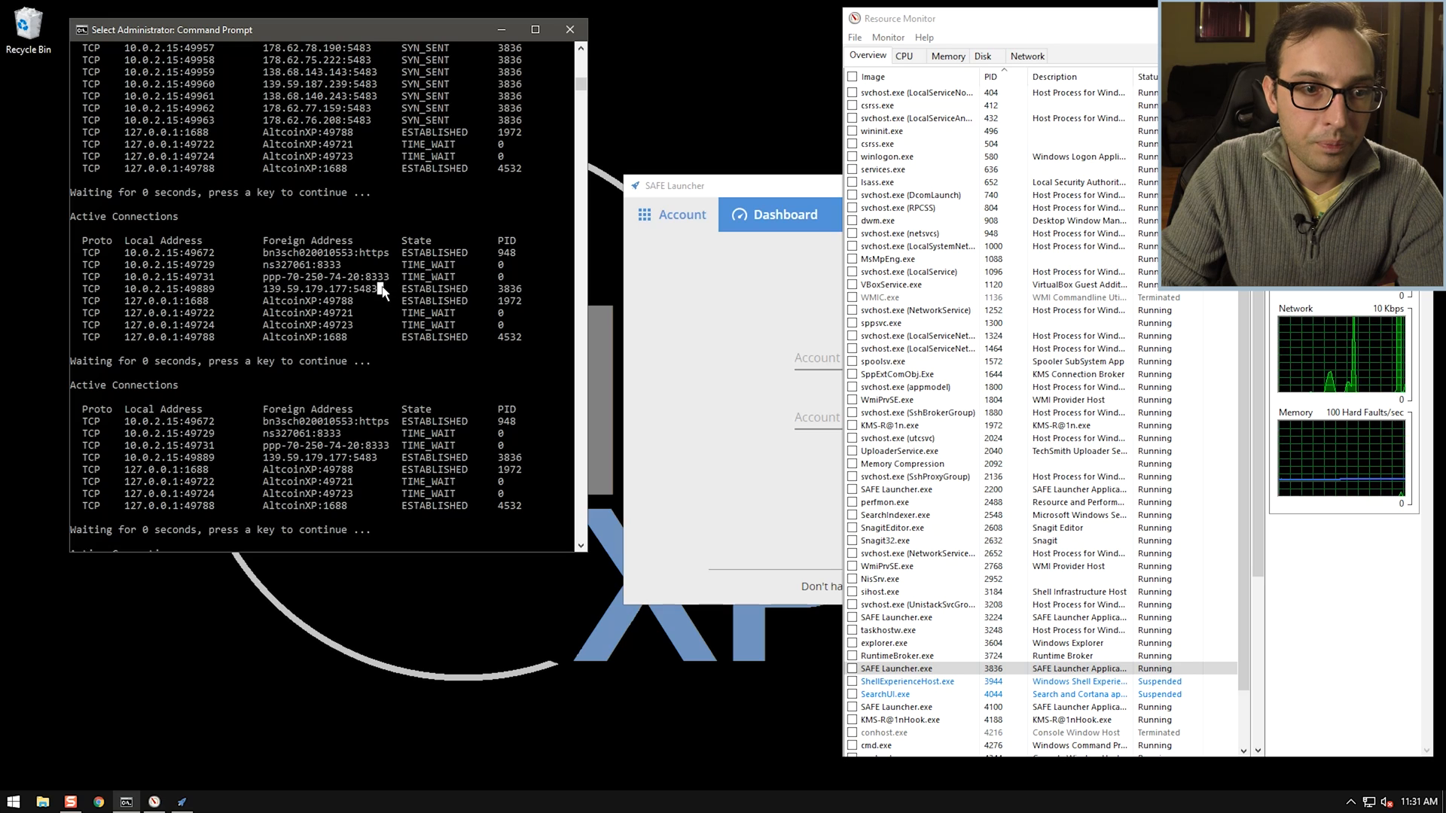
{"action": "scroll", "scroll_direction": "down", "scroll_amount": 3}
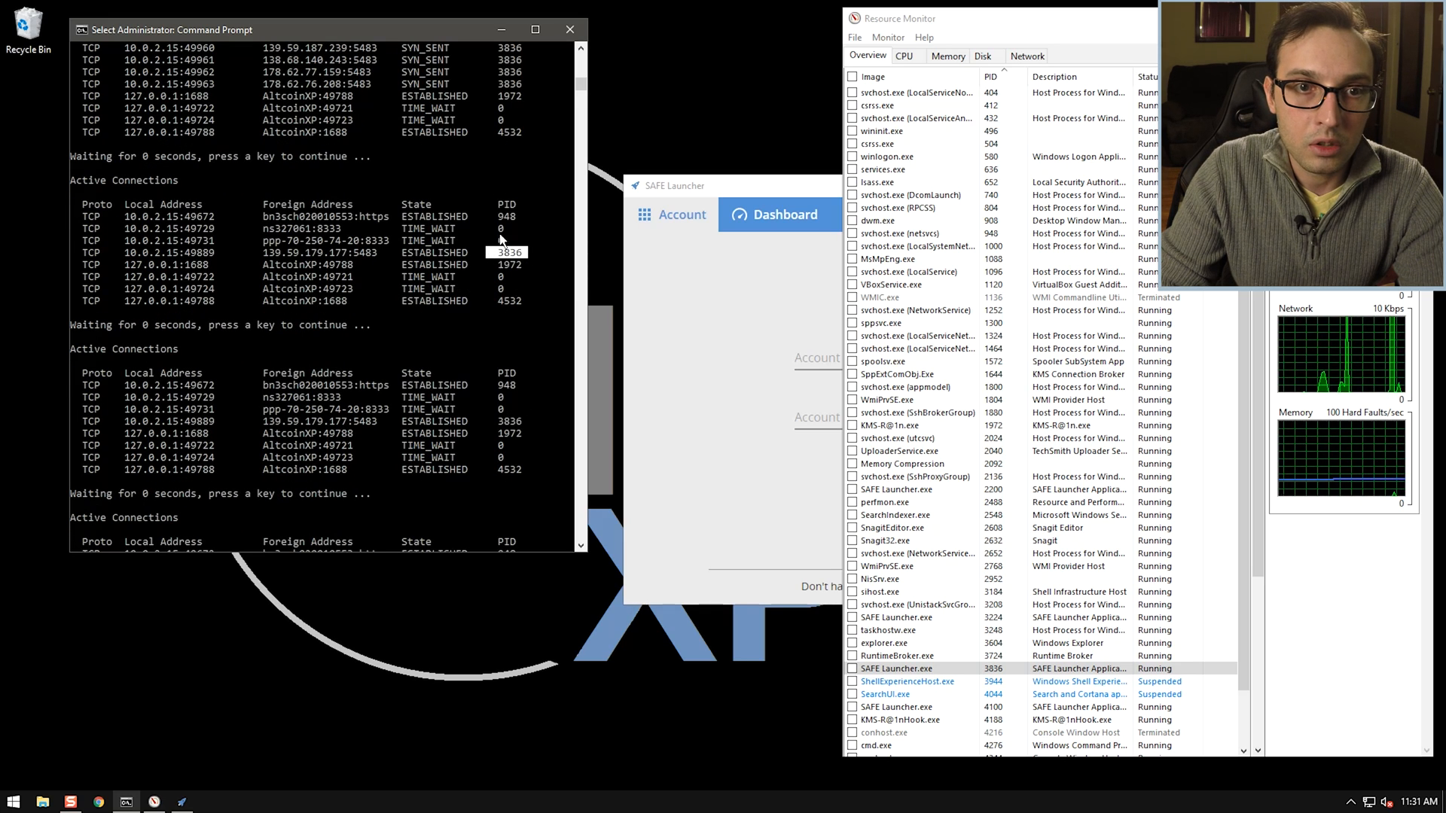
{"action": "mouse_move", "coordinate": [674, 369]}
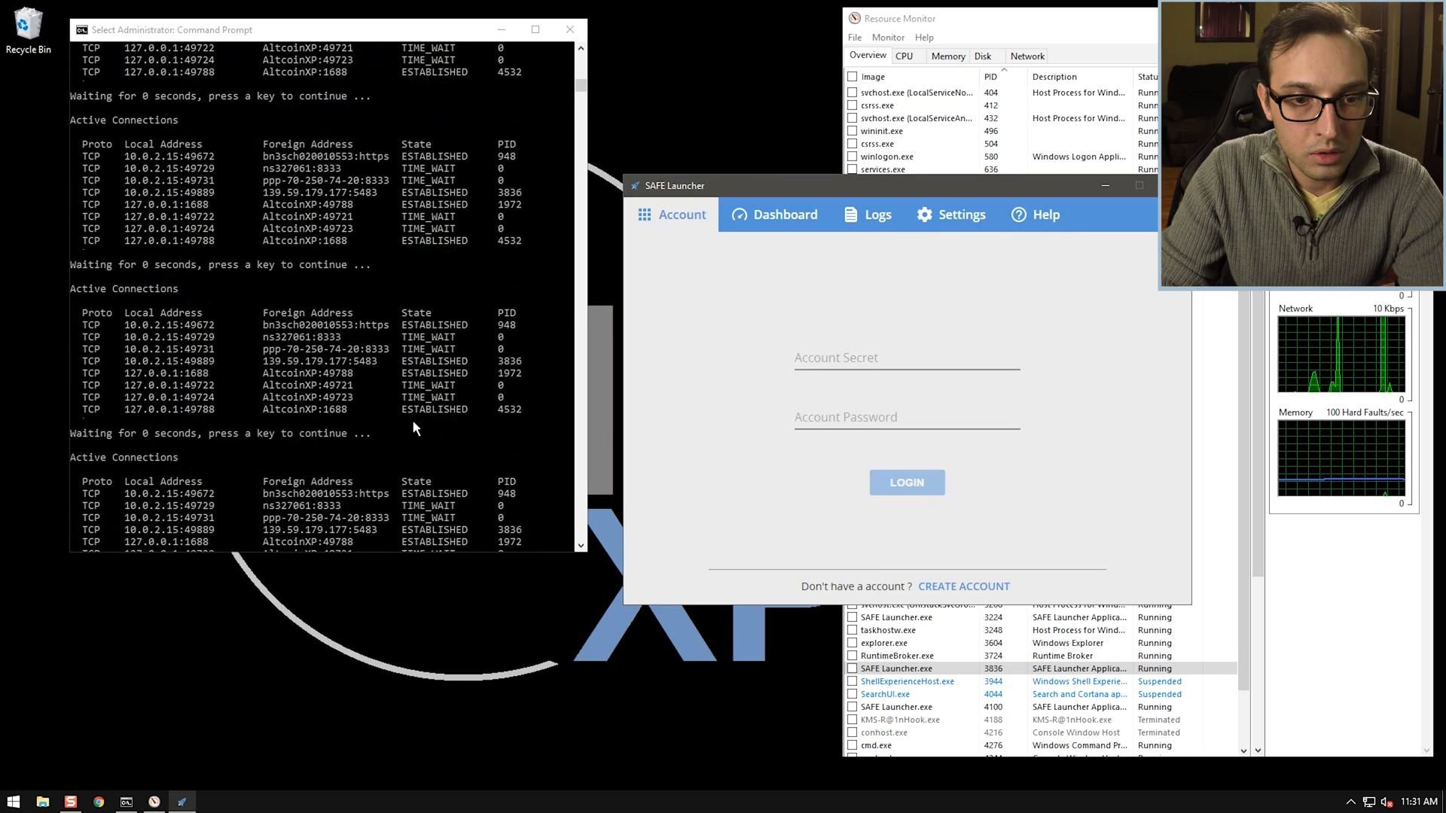
{"action": "scroll", "scroll_direction": "down", "scroll_amount": 3}
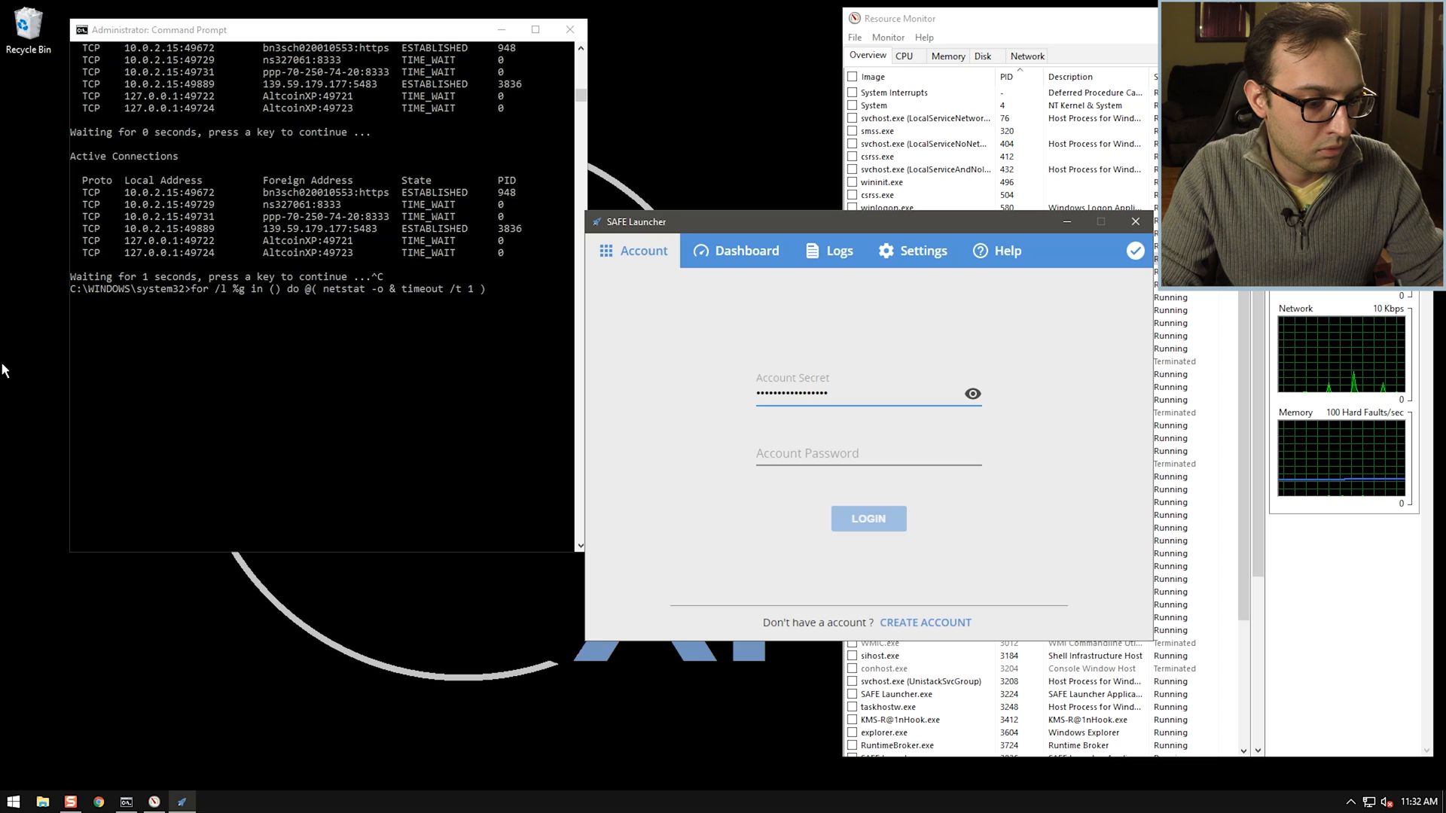
Enter the account secret, then move to the Account Password field
{"action": "left_click", "coordinate": [867, 452]}
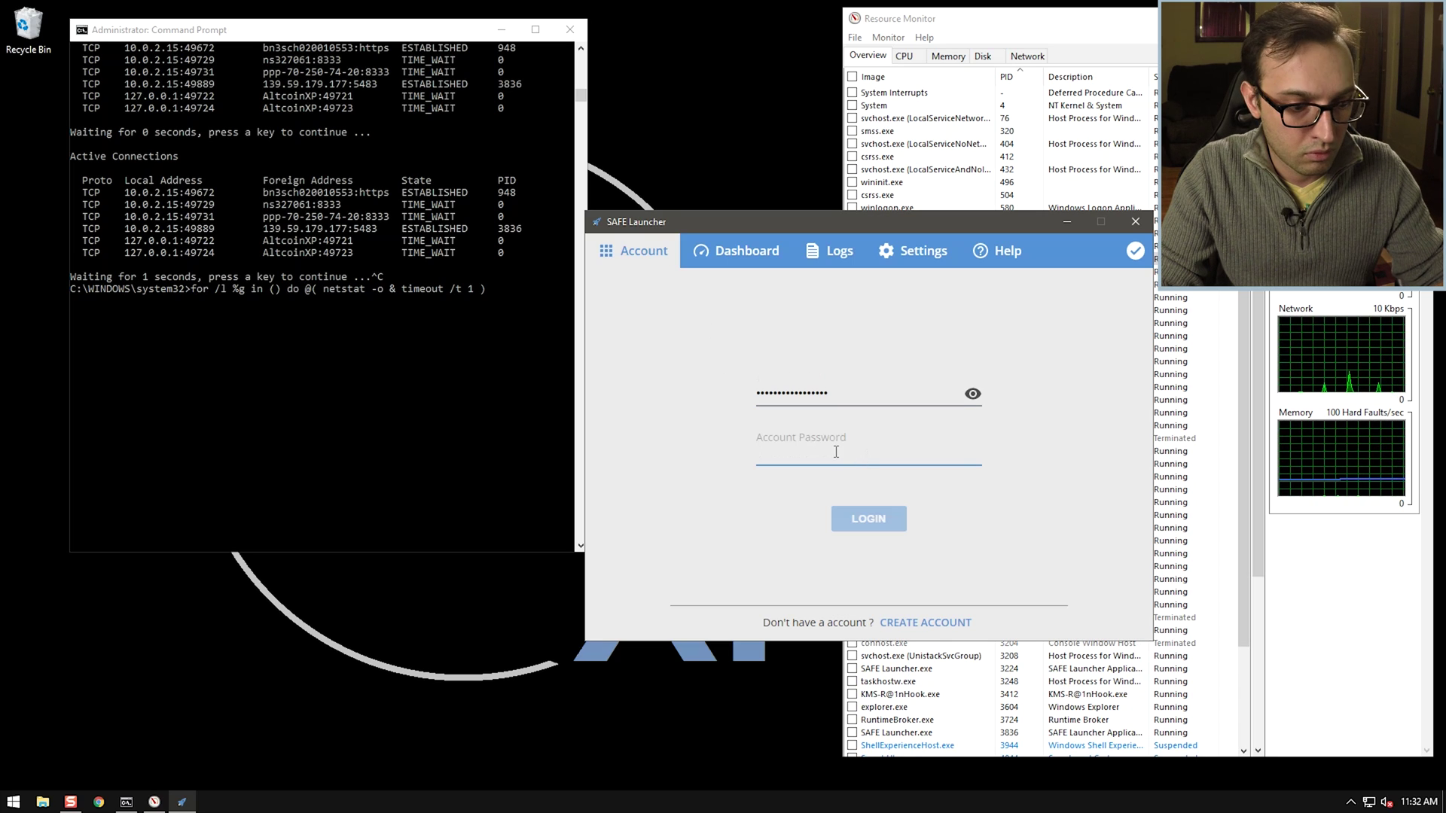
{"action": "left_click", "coordinate": [868, 518]}
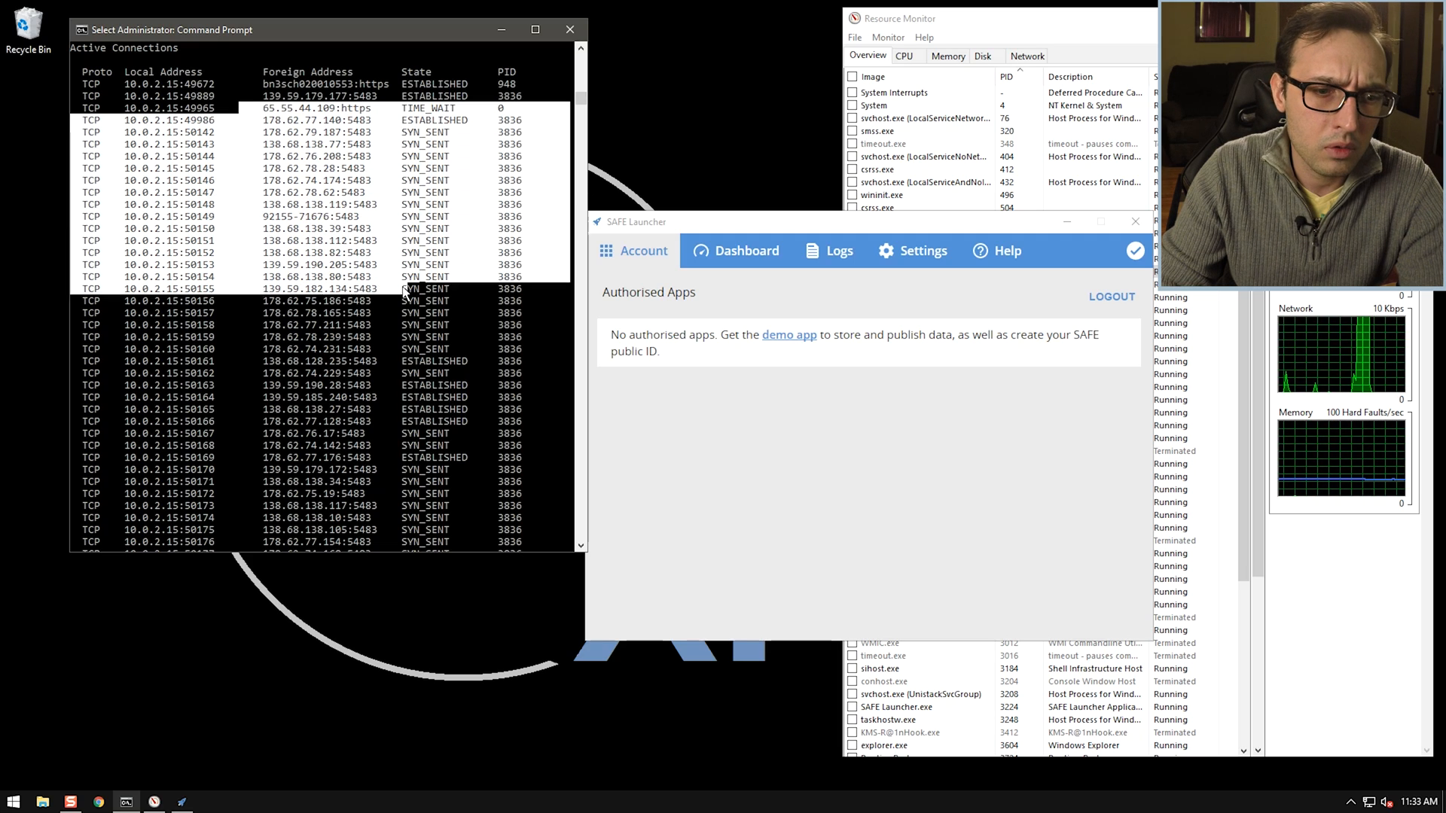
Scroll the looping netstat output until one ESTABLISHED :5483 entry for PID 3836 remains
{"action": "scroll", "scroll_direction": "down", "scroll_amount": 3}
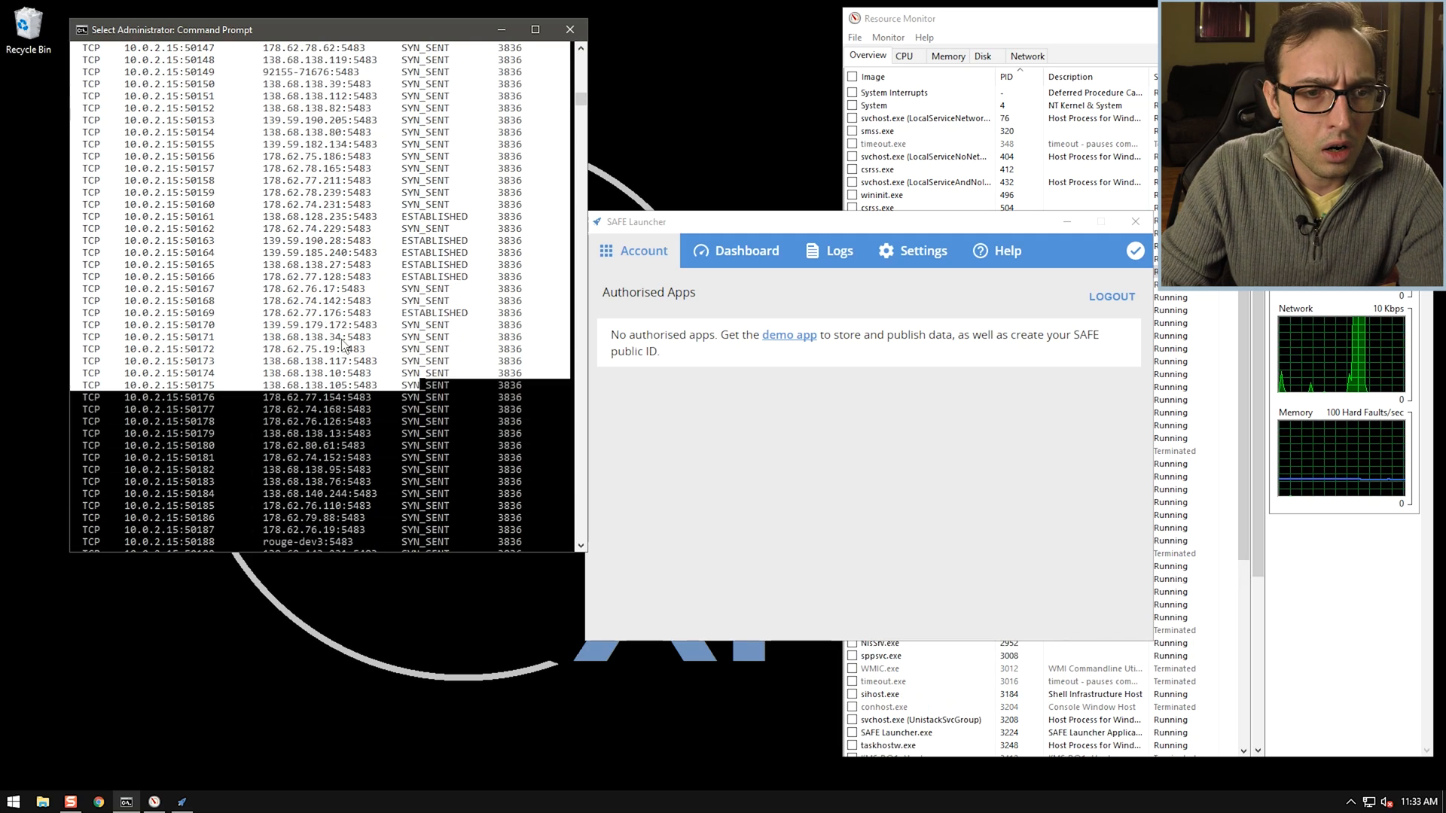
{"action": "mouse_move", "coordinate": [238, 287]}
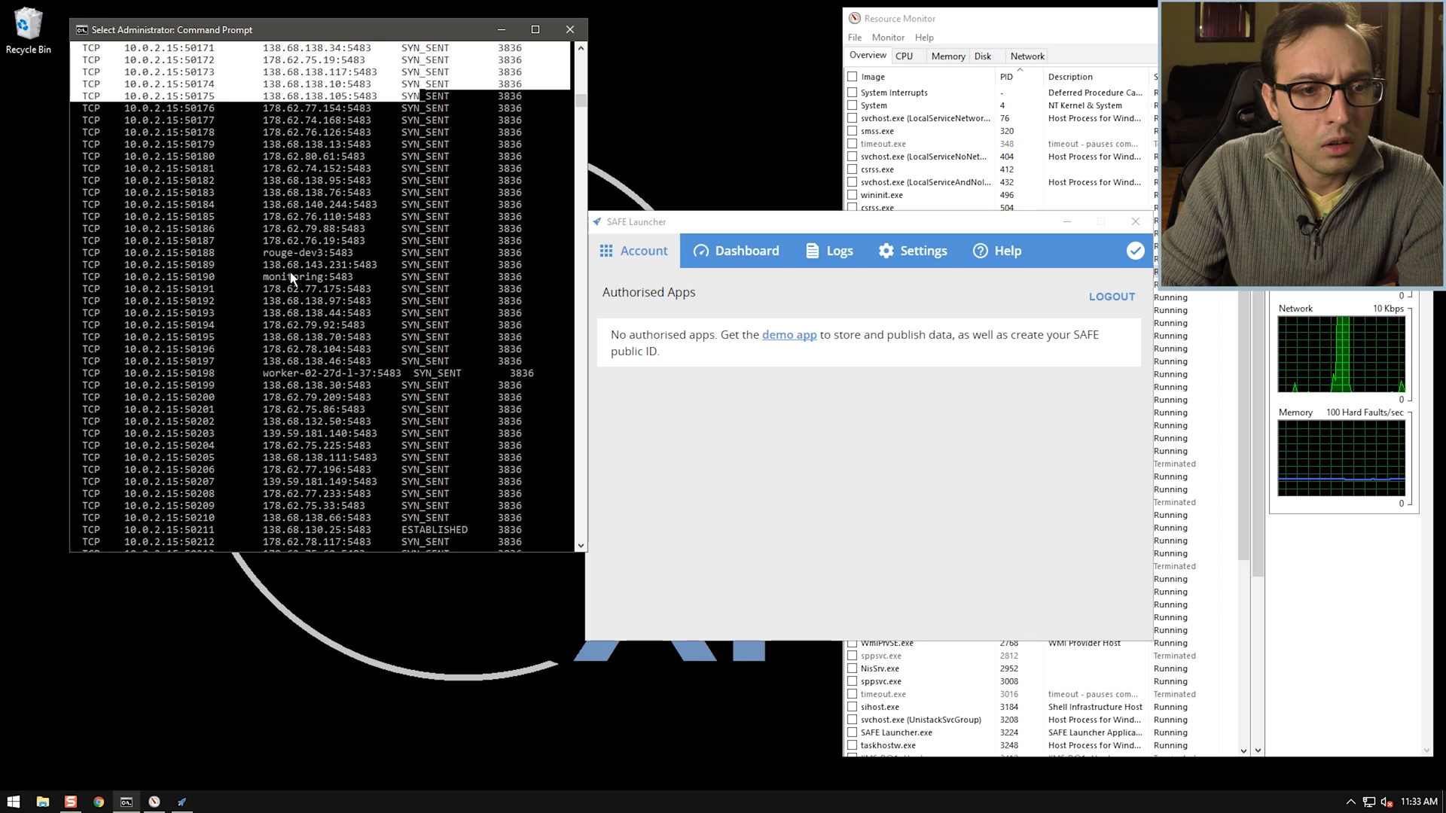
{"action": "mouse_move", "coordinate": [323, 337]}
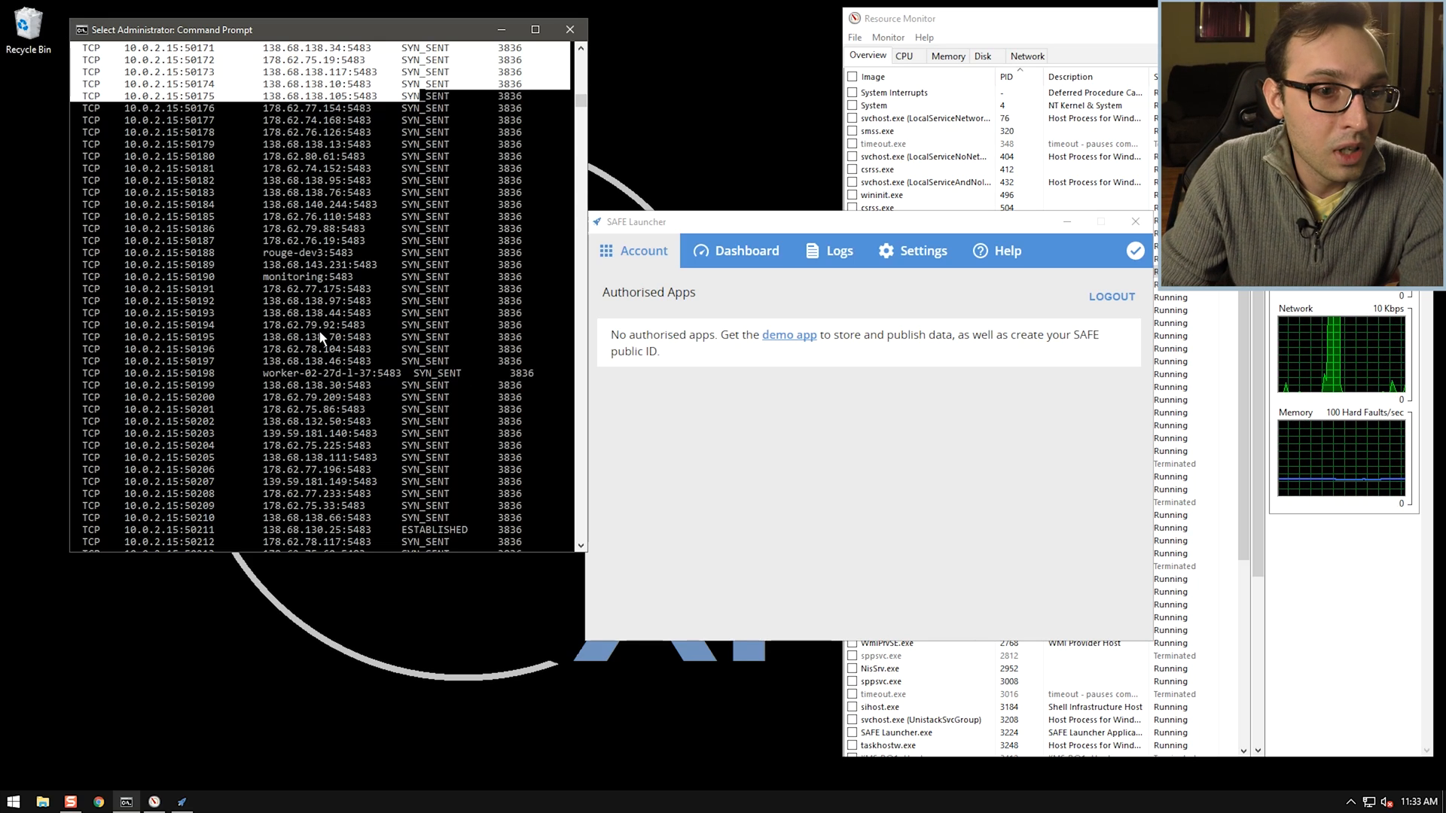
{"action": "mouse_move", "coordinate": [262, 264]}
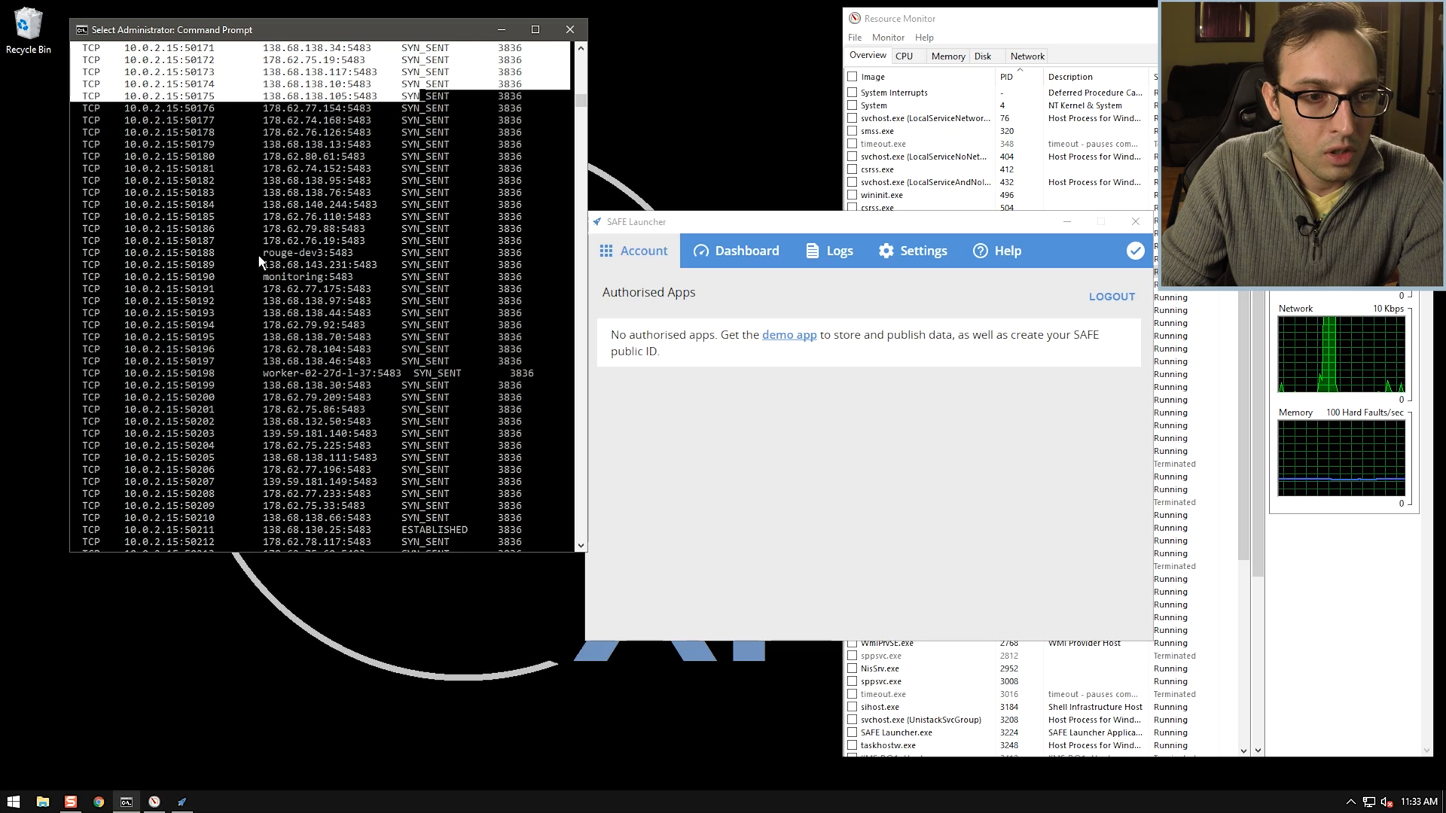
{"action": "scroll", "scroll_direction": "down", "scroll_amount": 3}
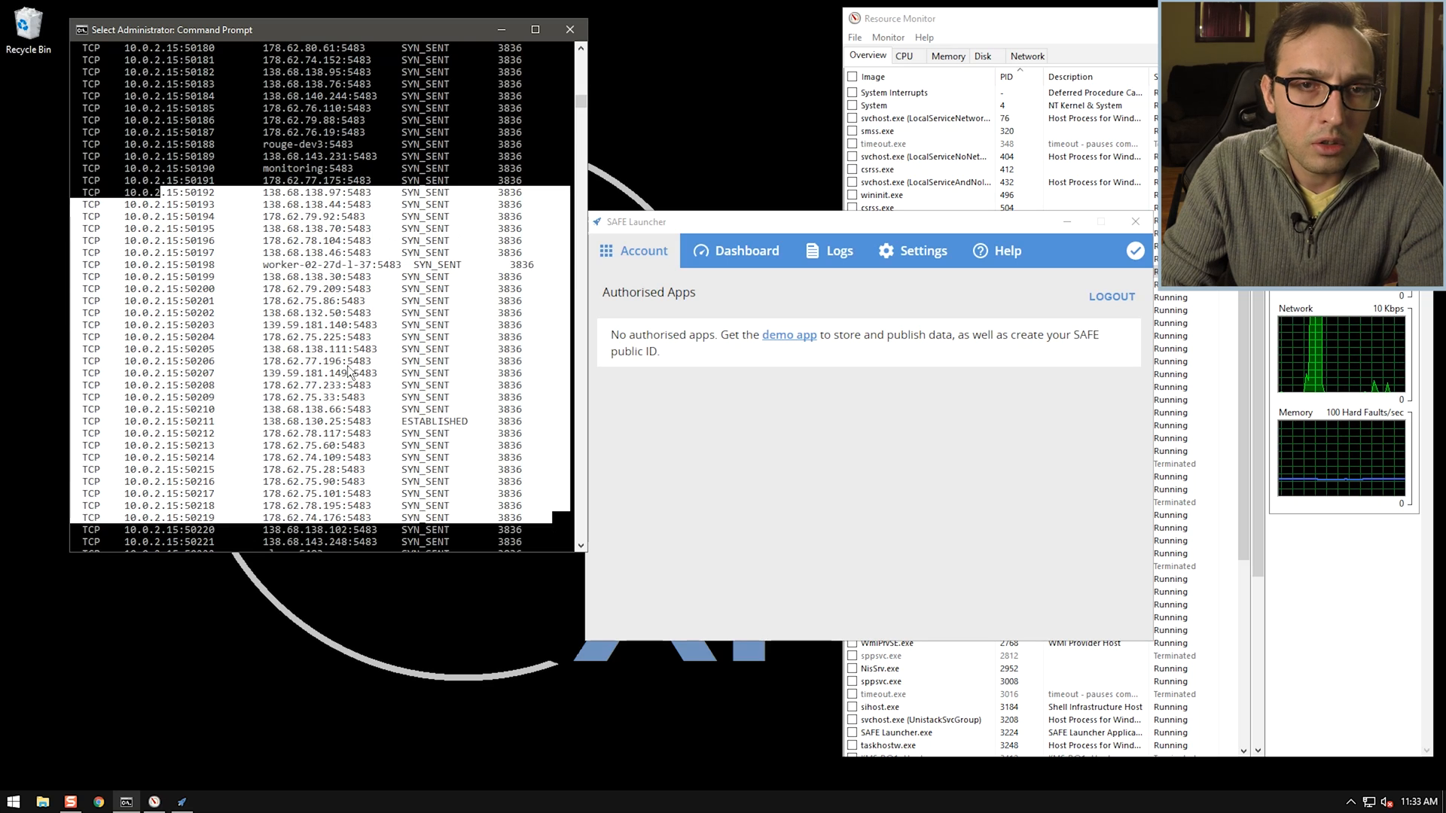
{"action": "scroll", "scroll_direction": "down", "scroll_amount": 3}
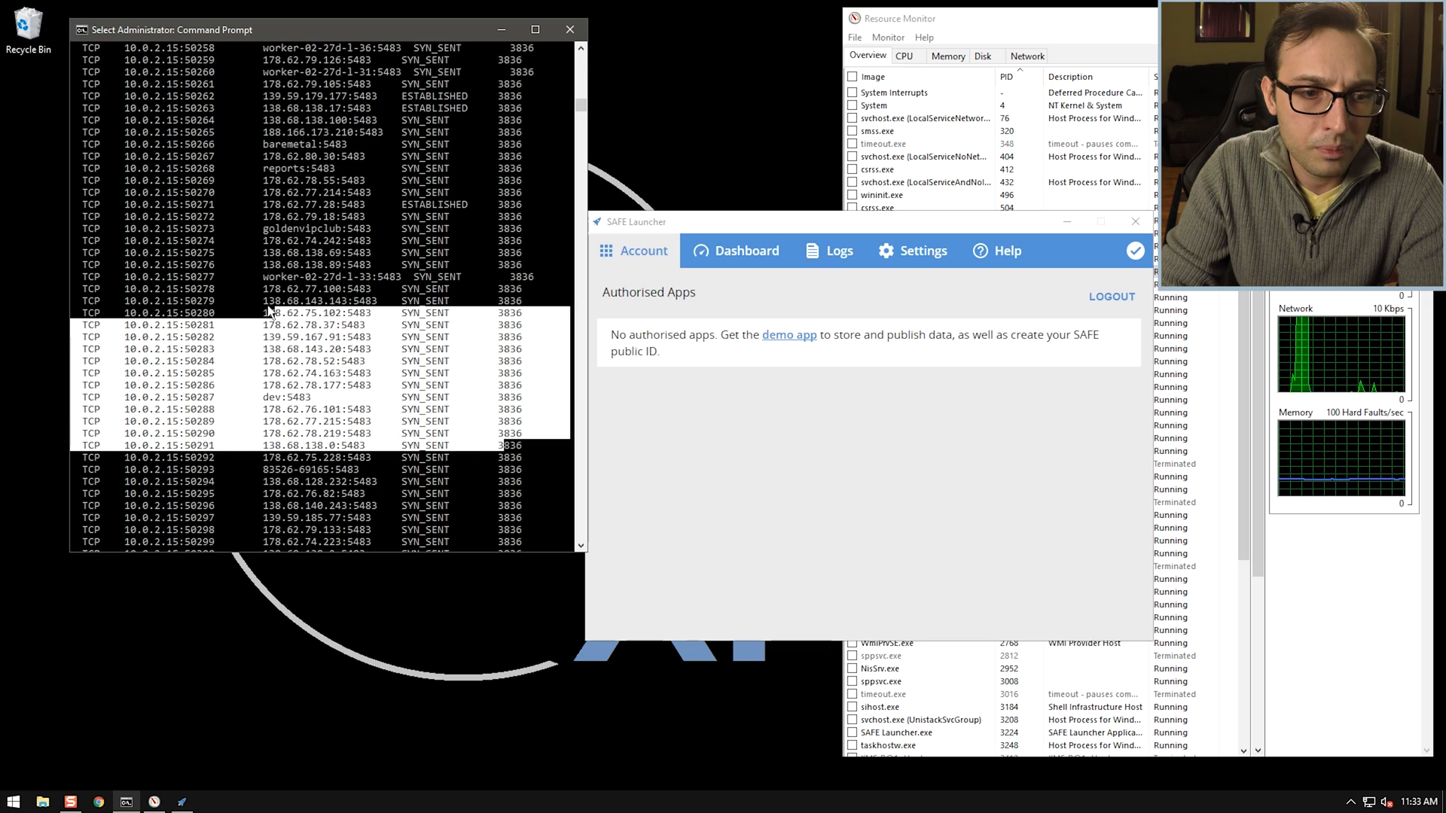
{"action": "scroll", "scroll_direction": "down", "scroll_amount": 3}
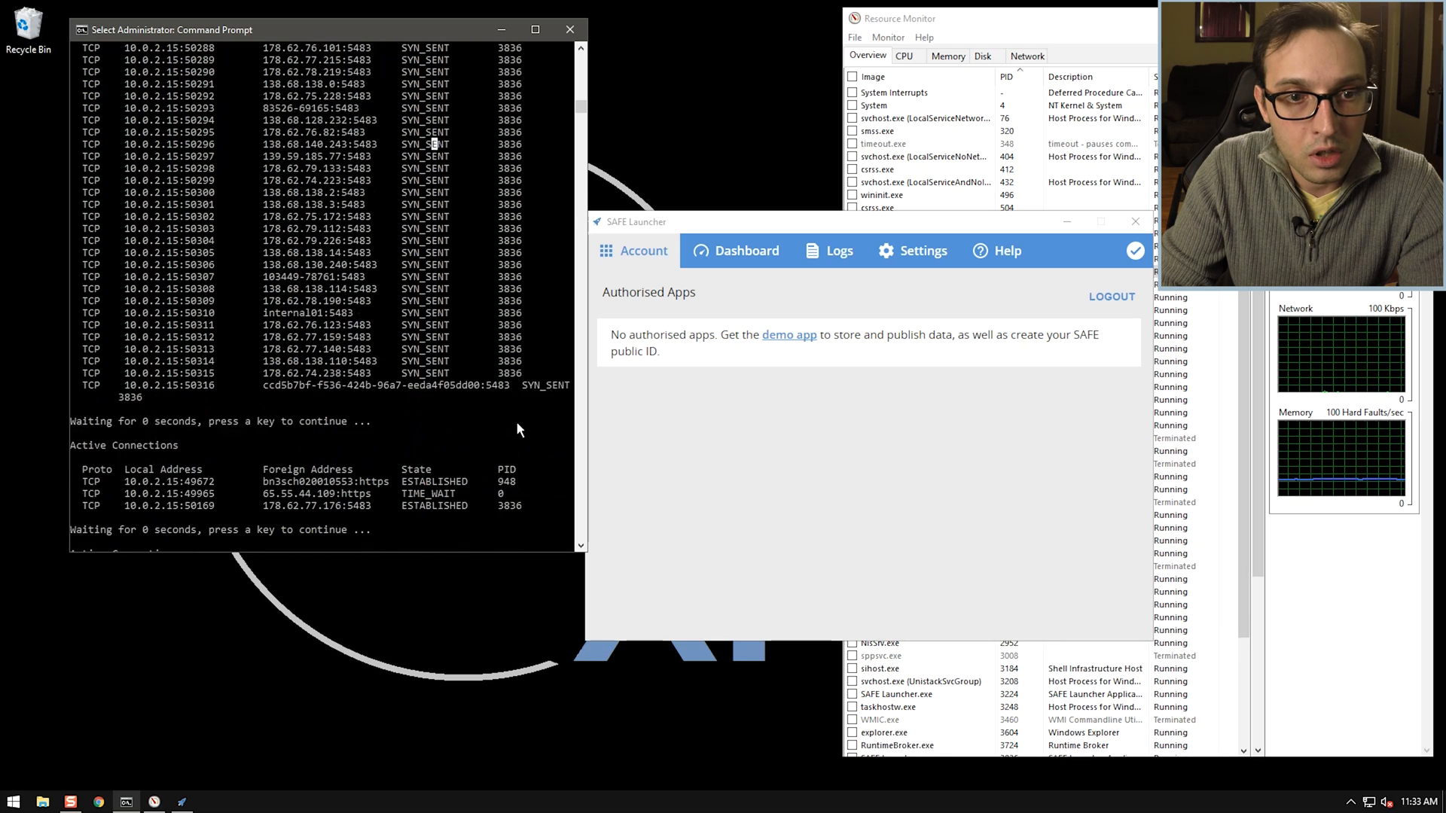
Select the peer address 178.62.77.176:5483 in the stopped netstat output
{"action": "scroll", "scroll_direction": "down", "scroll_amount": 3}
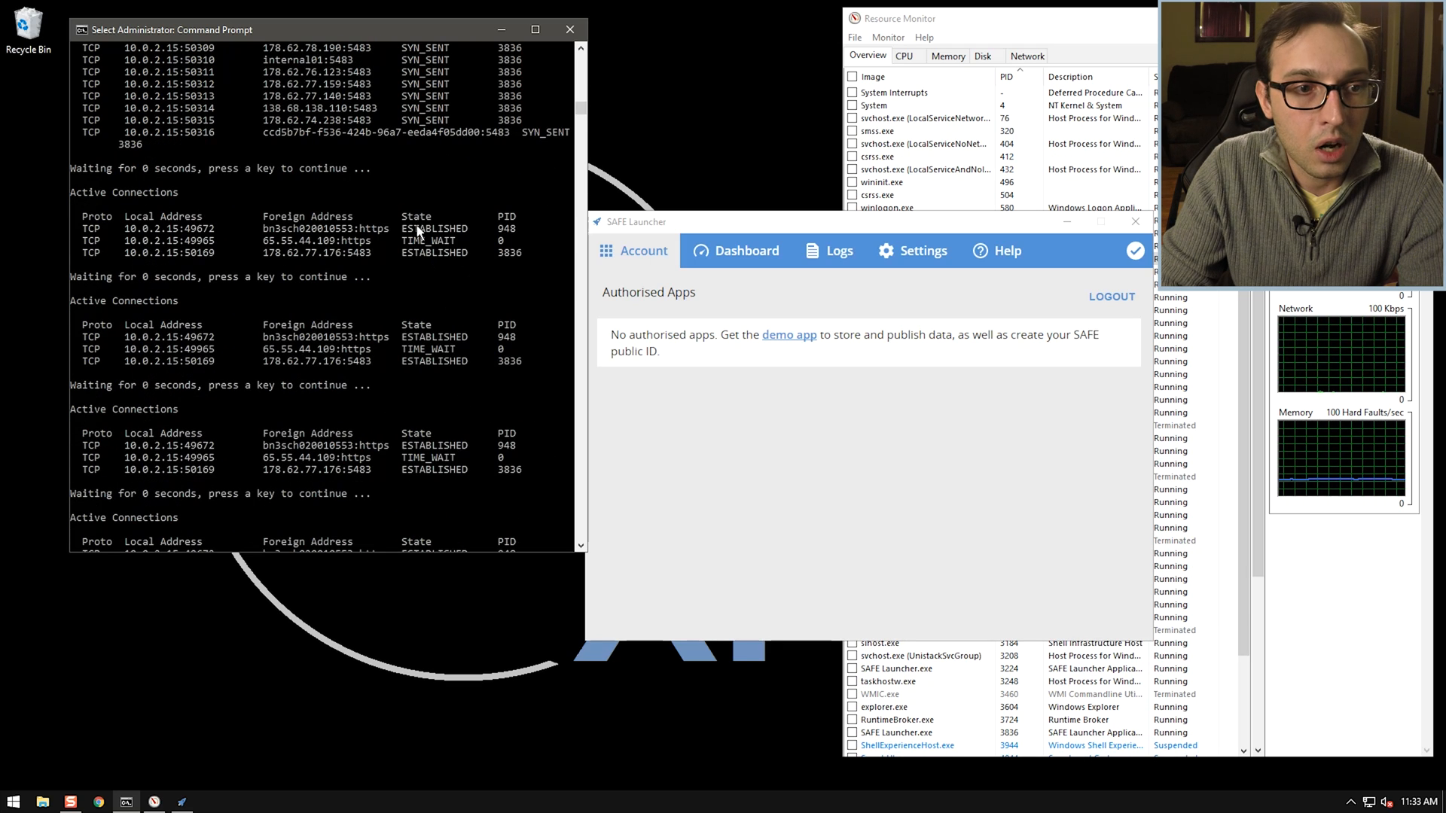
{"action": "mouse_move", "coordinate": [335, 262]}
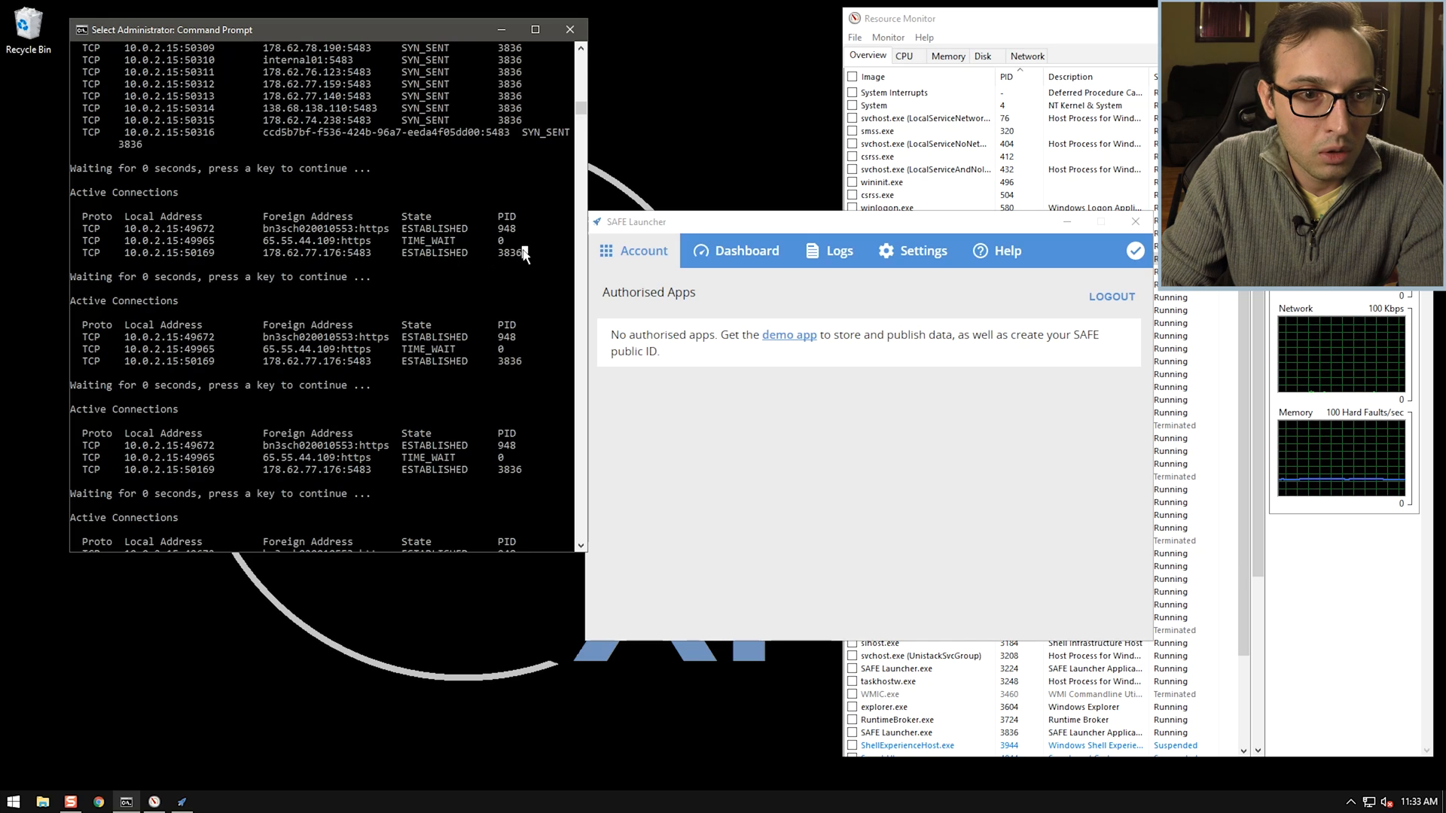
{"action": "mouse_move", "coordinate": [173, 252]}
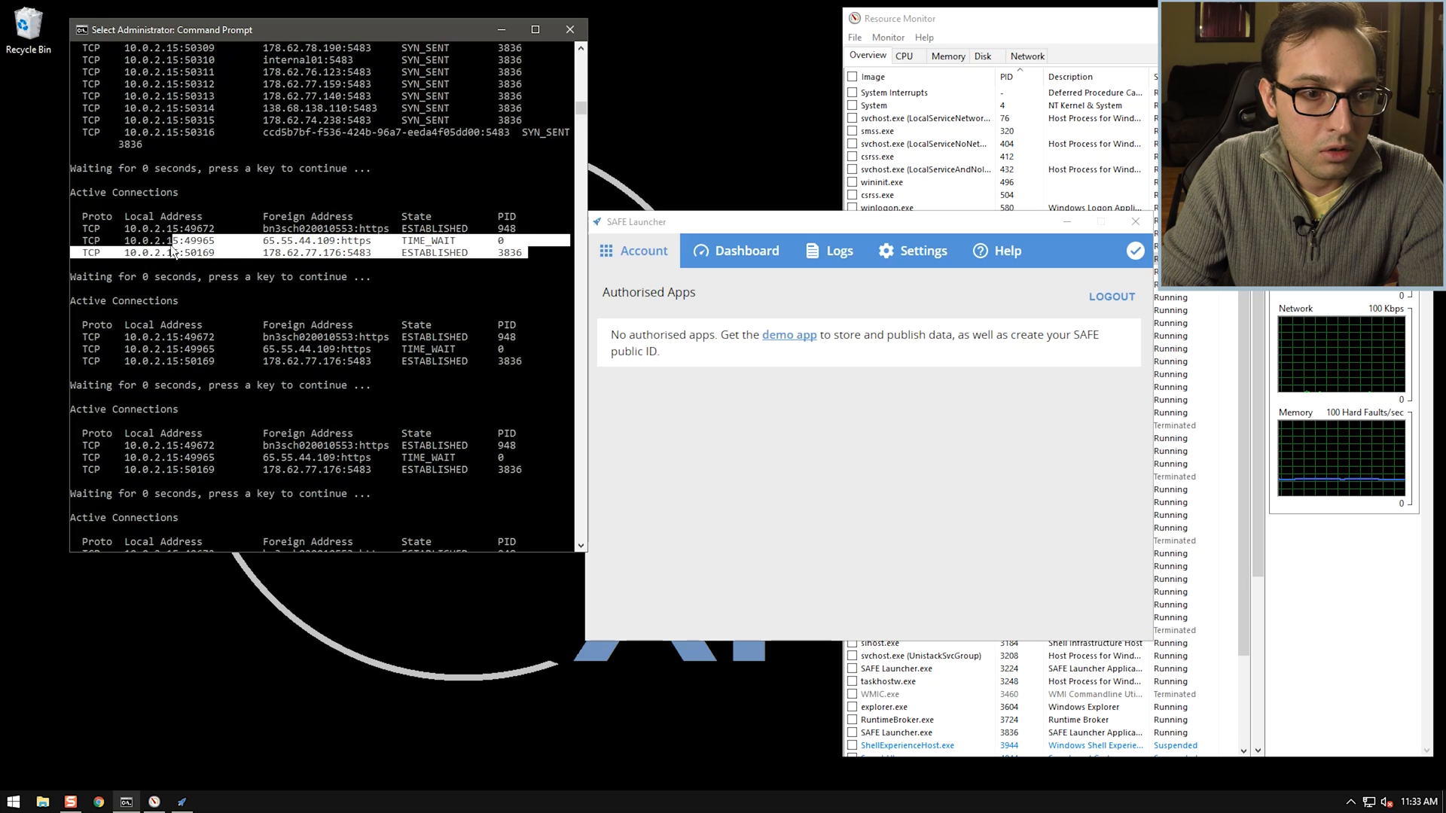
{"action": "mouse_move", "coordinate": [311, 376]}
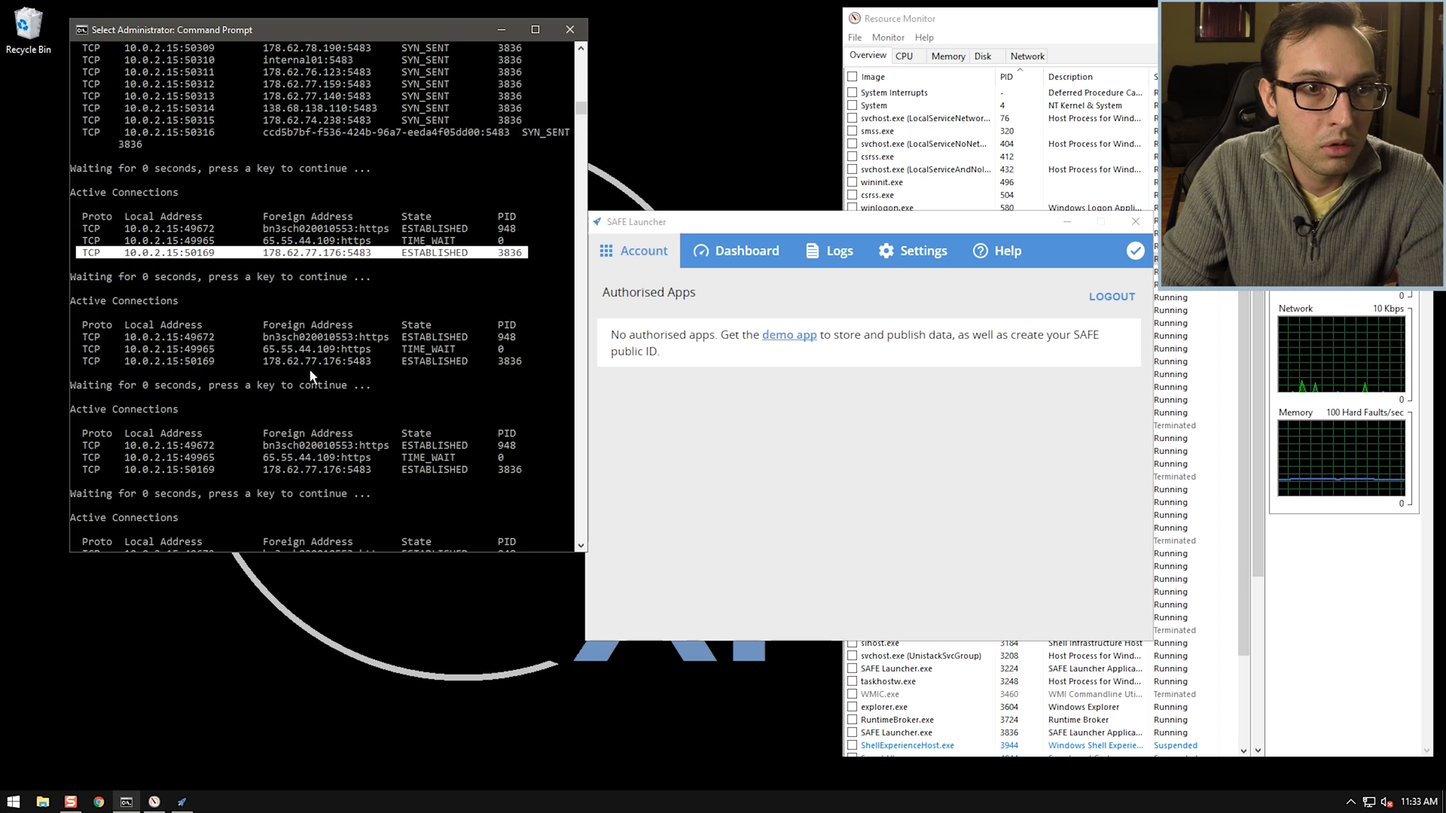
{"action": "mouse_move", "coordinate": [341, 134]}
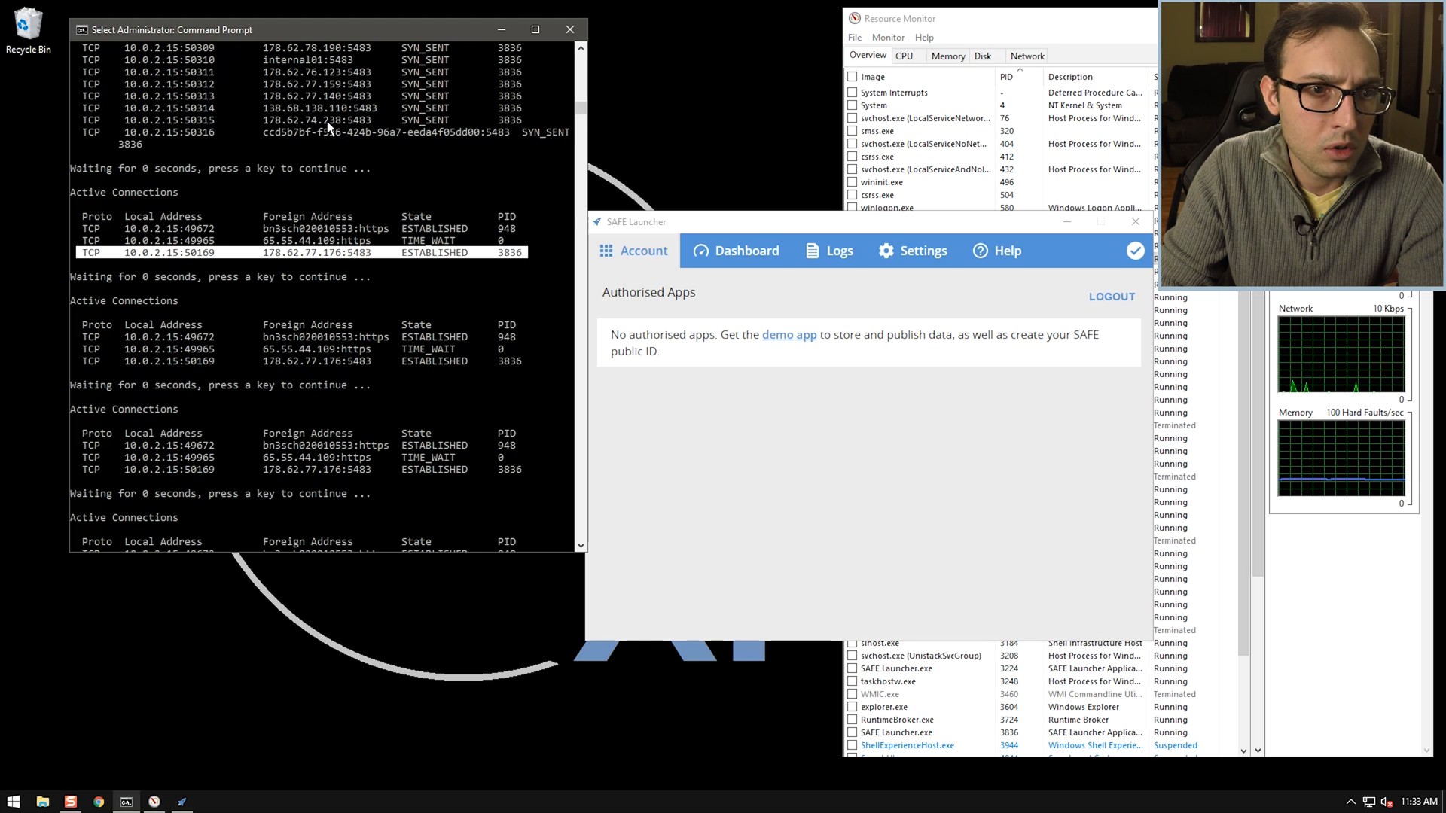
{"action": "mouse_move", "coordinate": [329, 263]}
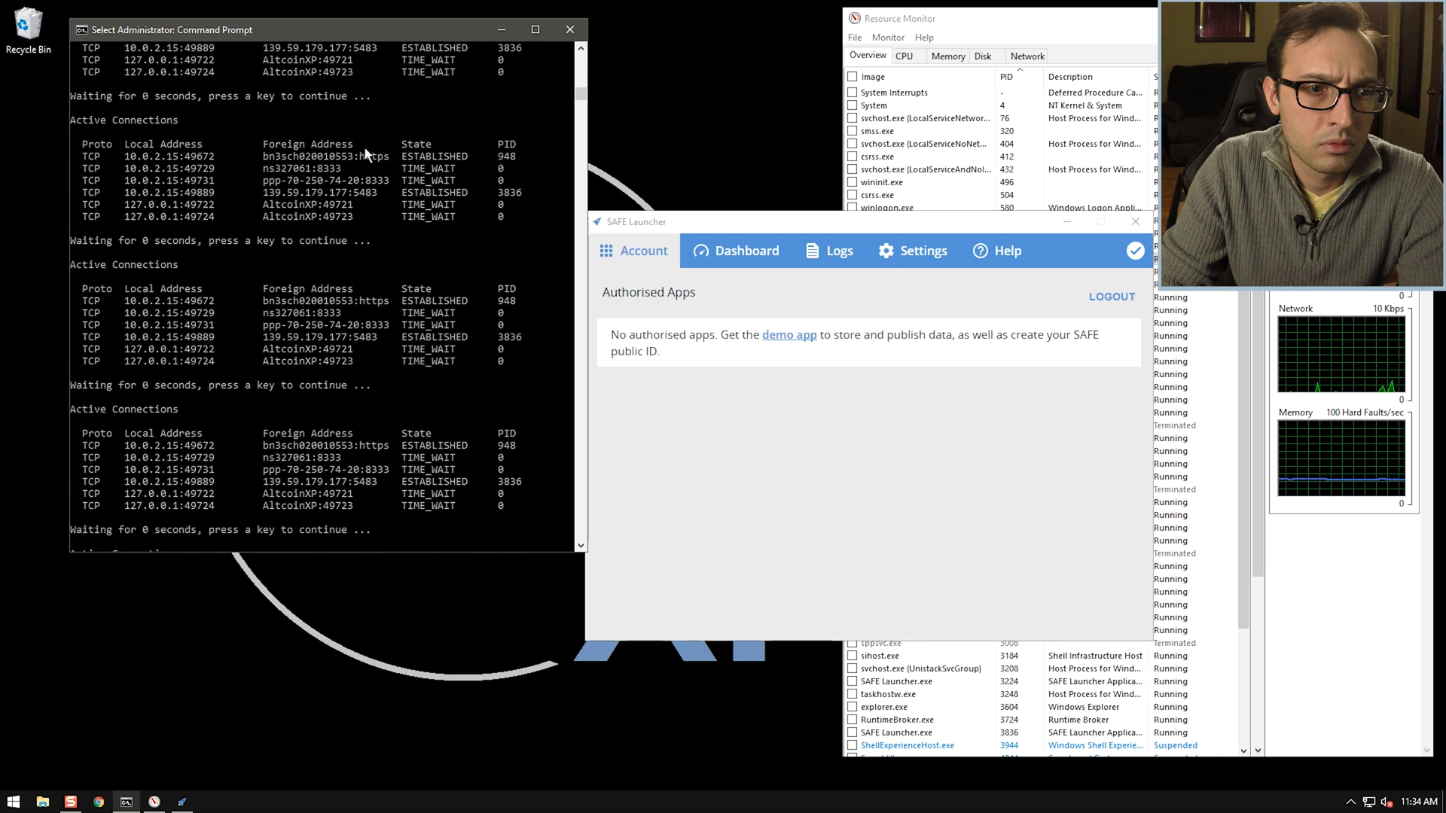
{"action": "mouse_move", "coordinate": [374, 348]}
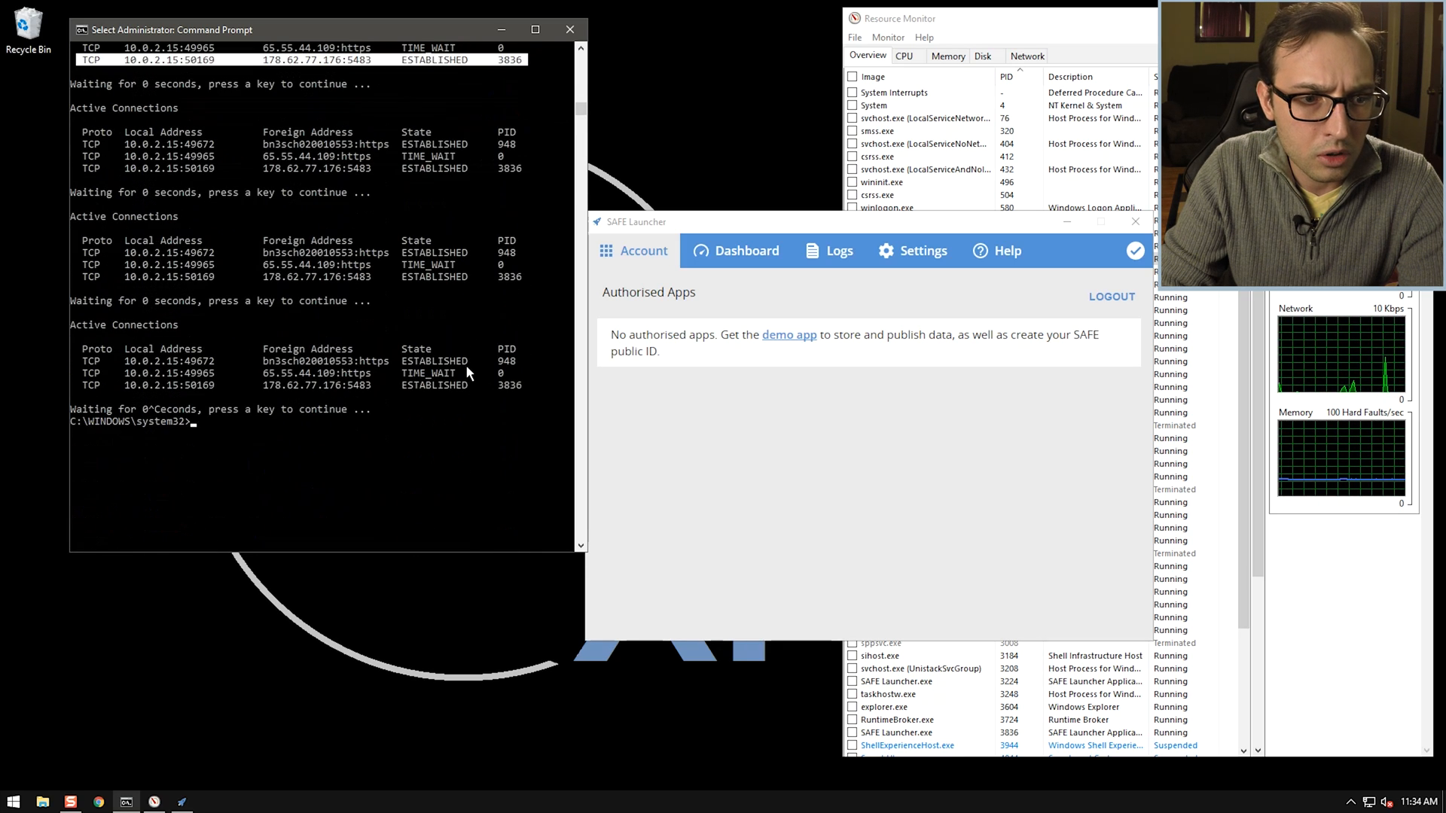
{"action": "mouse_move", "coordinate": [392, 394]}
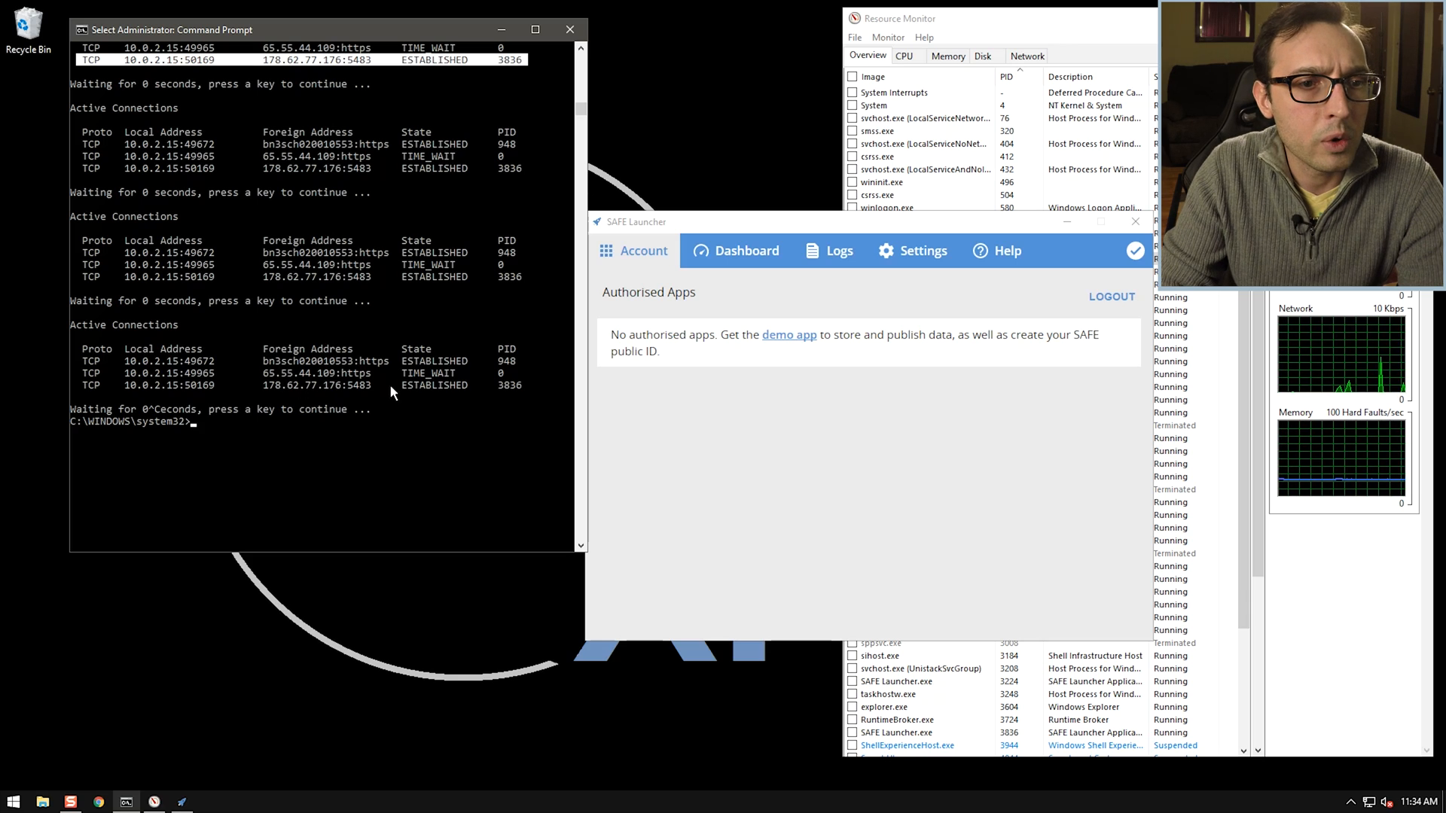
{"action": "double_click", "coordinate": [320, 385]}
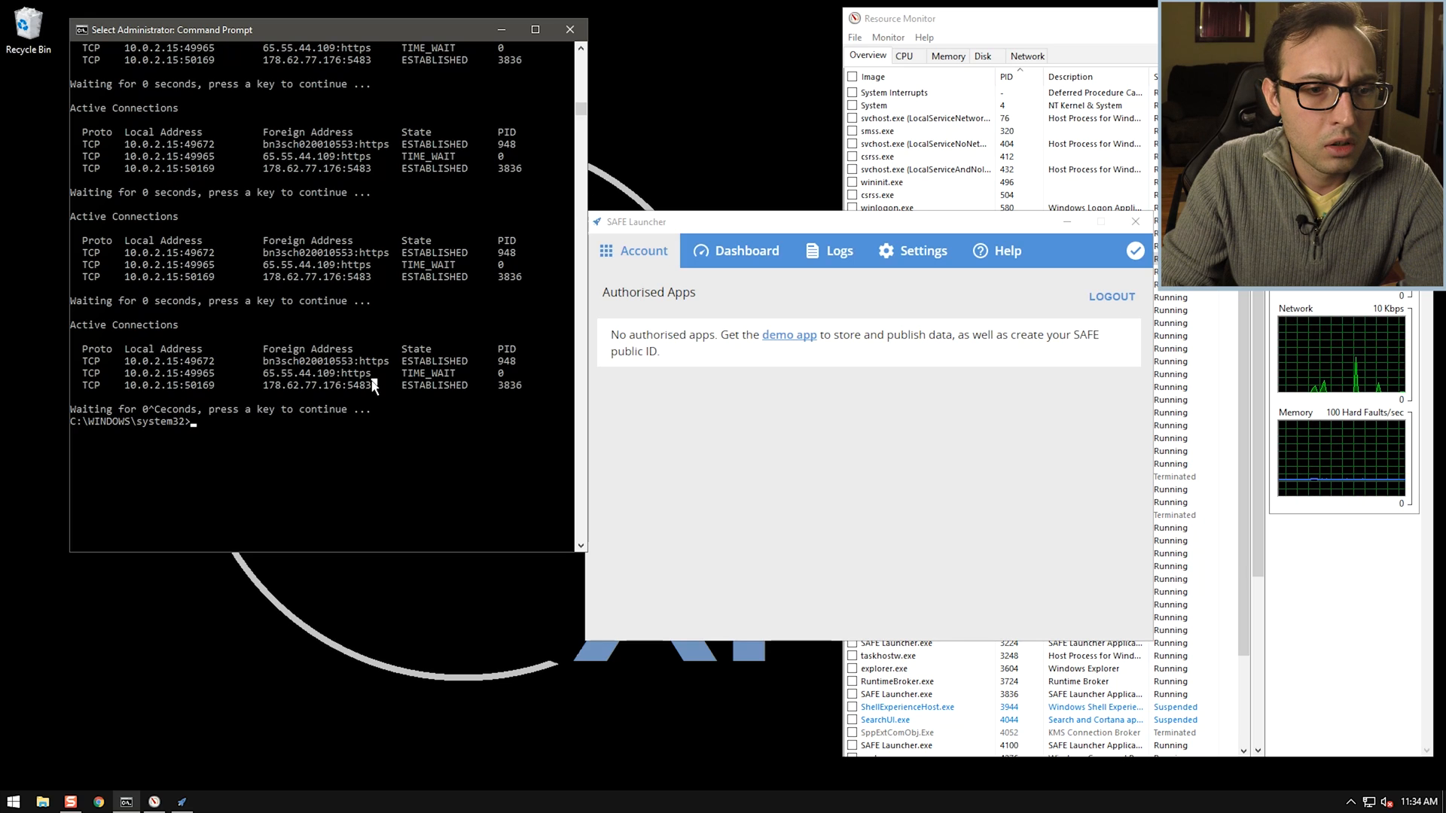
{"action": "double_click", "coordinate": [316, 384]}
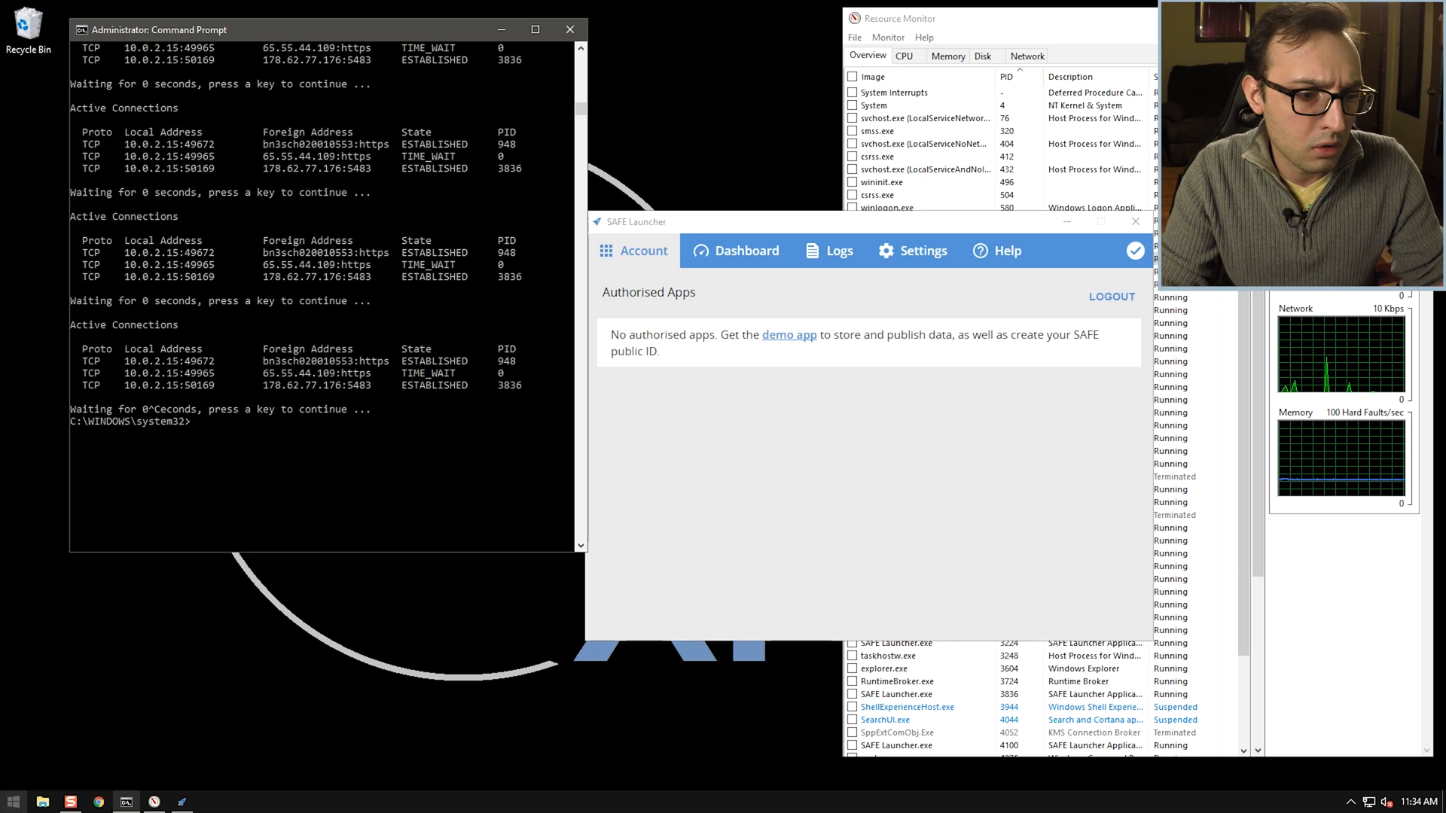
Search 'note' from Start and launch Notepad
{"action": "type", "text": "note"}
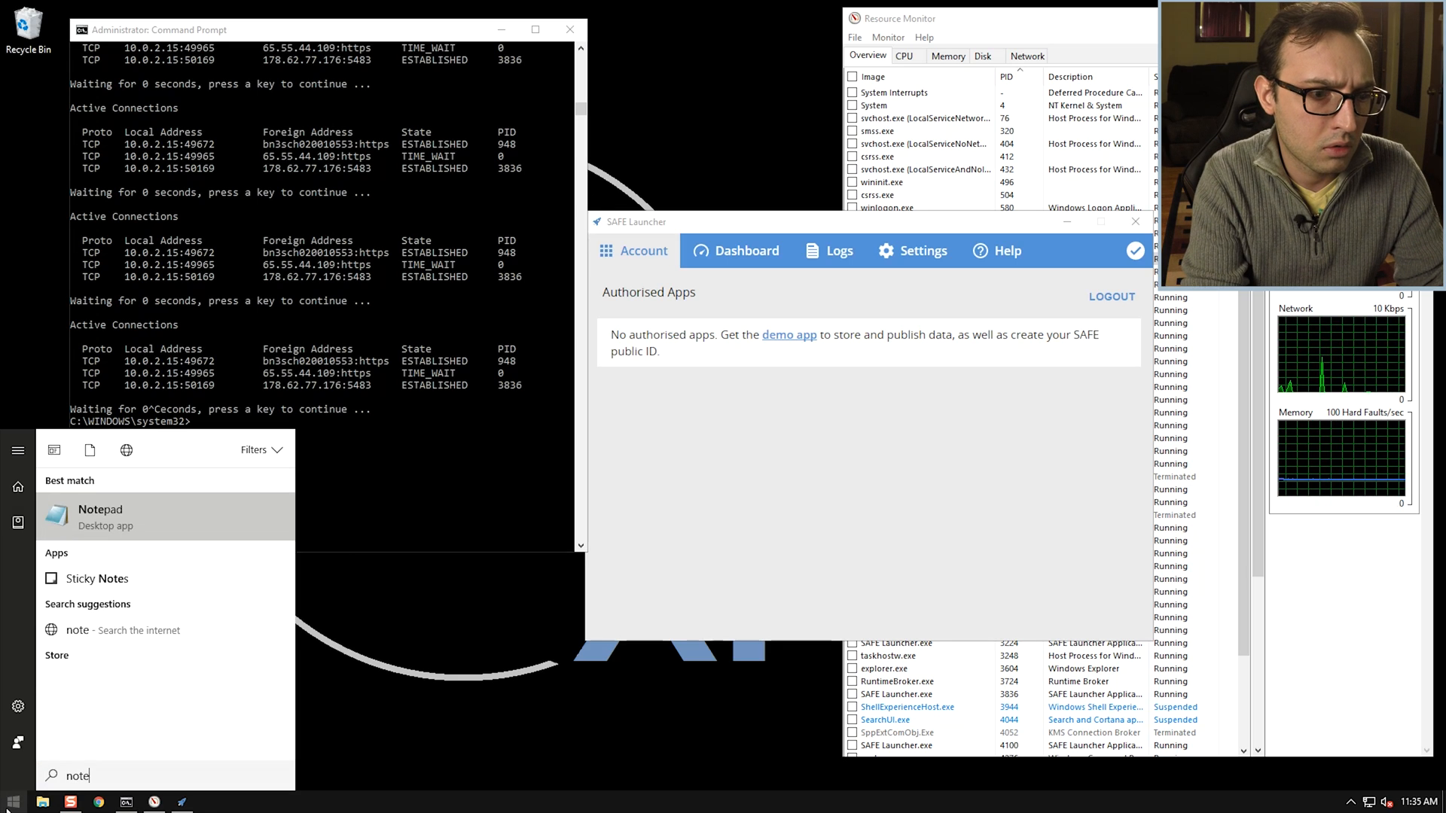
{"action": "left_click", "coordinate": [100, 515]}
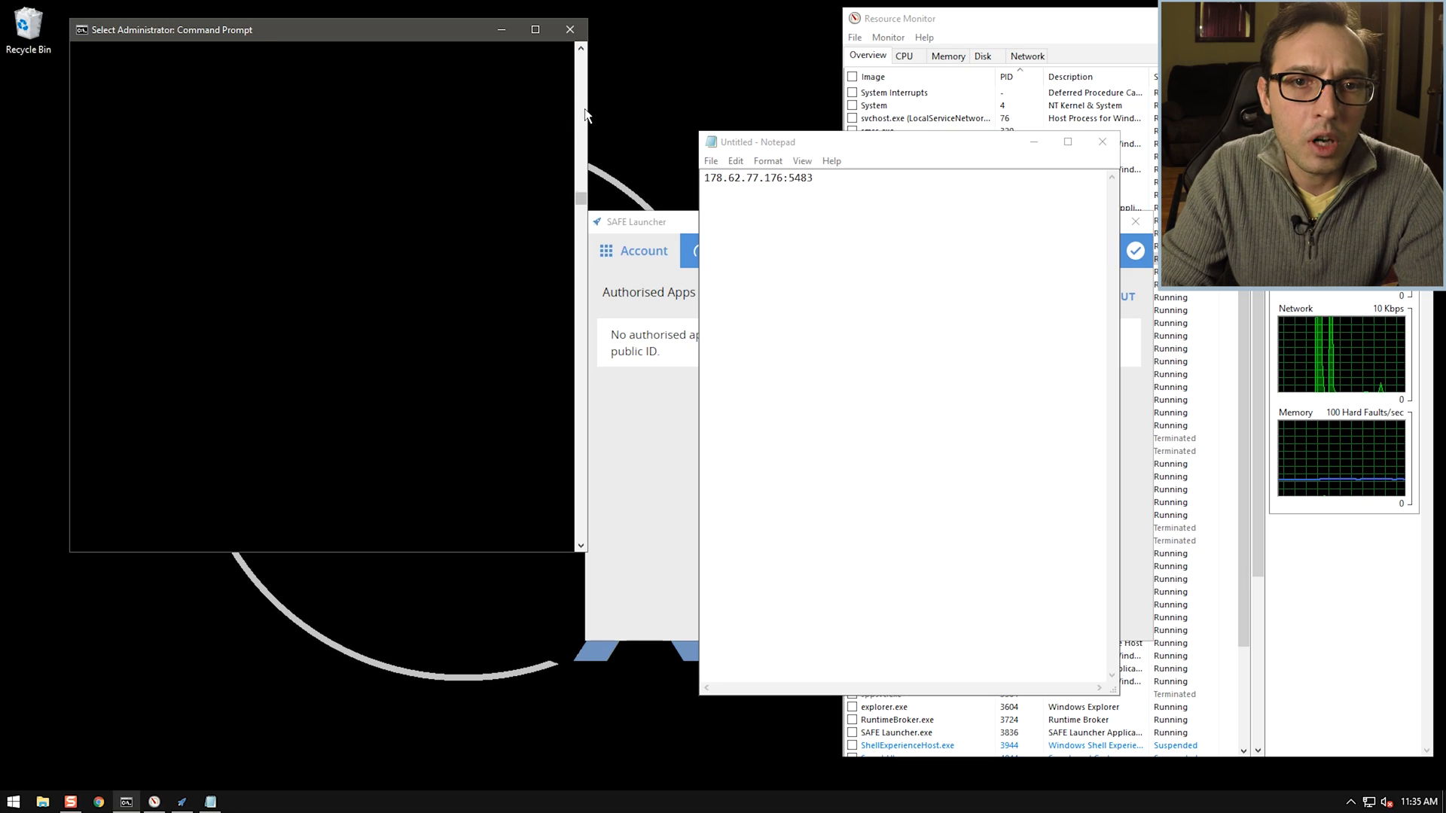
{"action": "mouse_move", "coordinate": [583, 95]}
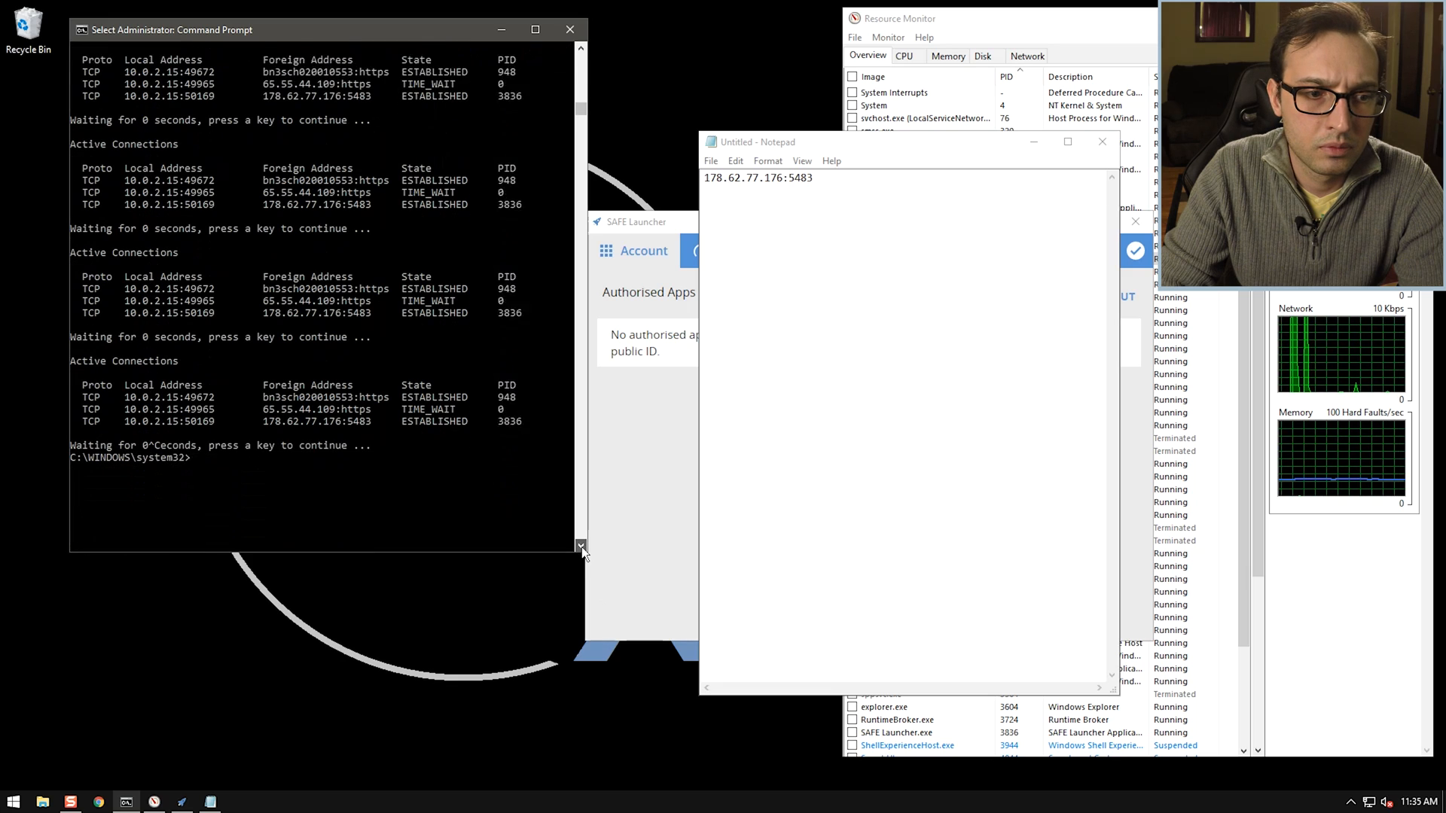
Rerun the 'for /l %g in () do @( netstat -o & timeout /t 1 )' loop
{"action": "type", "text": "for /l %g in () do @( netstat -o & timeout /t 1 )"}
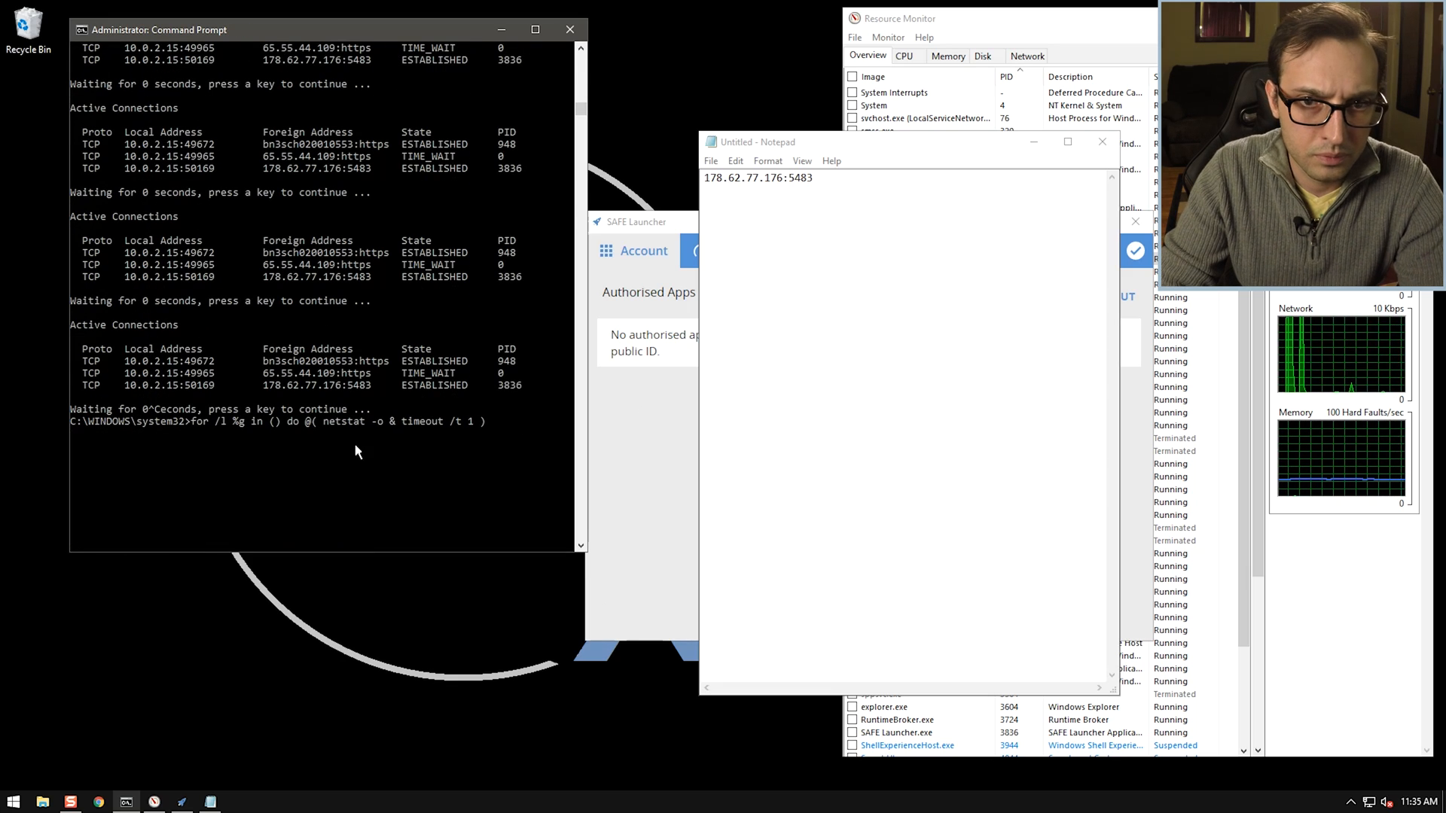
{"action": "mouse_move", "coordinate": [962, 153]}
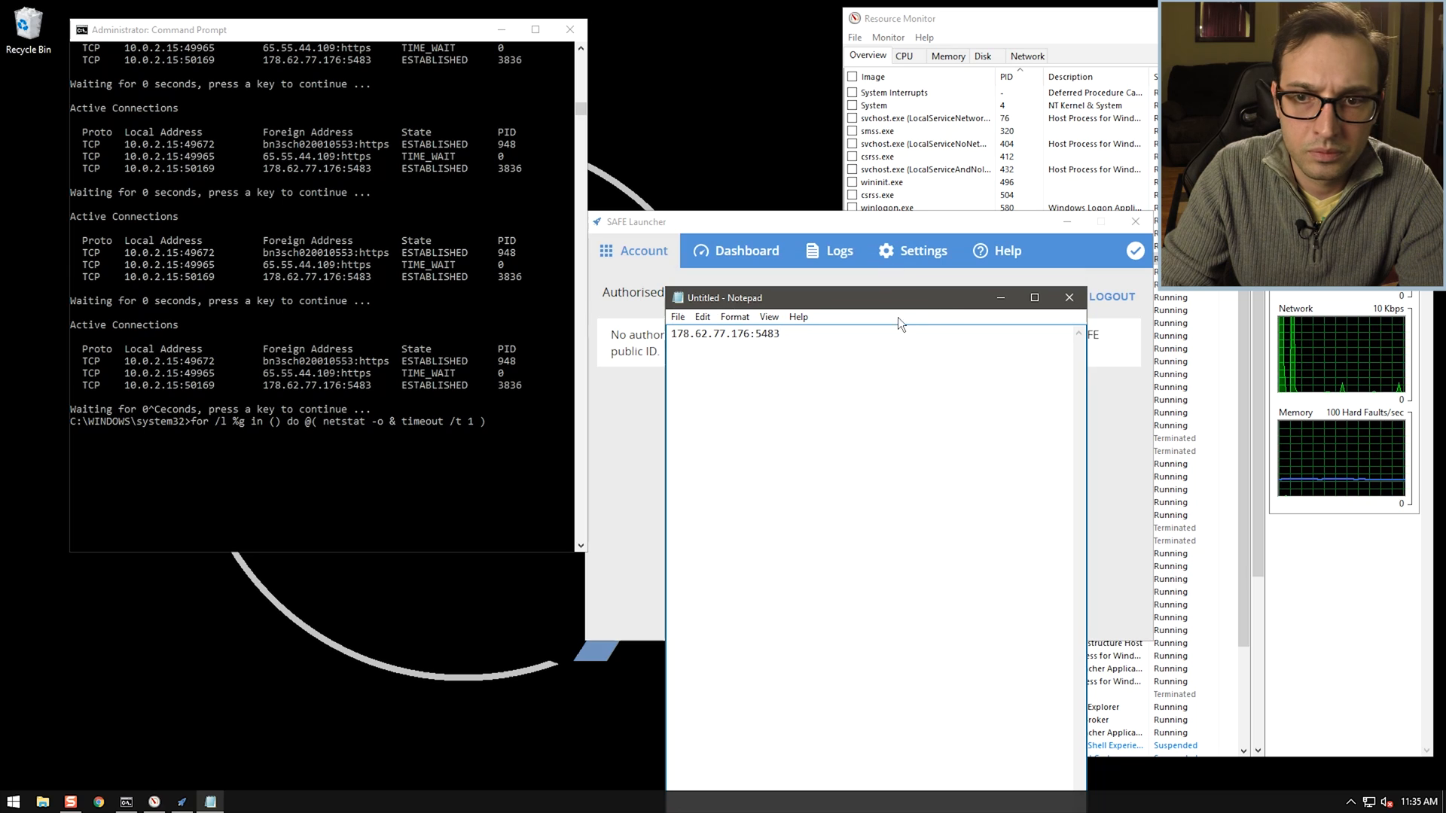
{"action": "left_click", "coordinate": [1068, 297]}
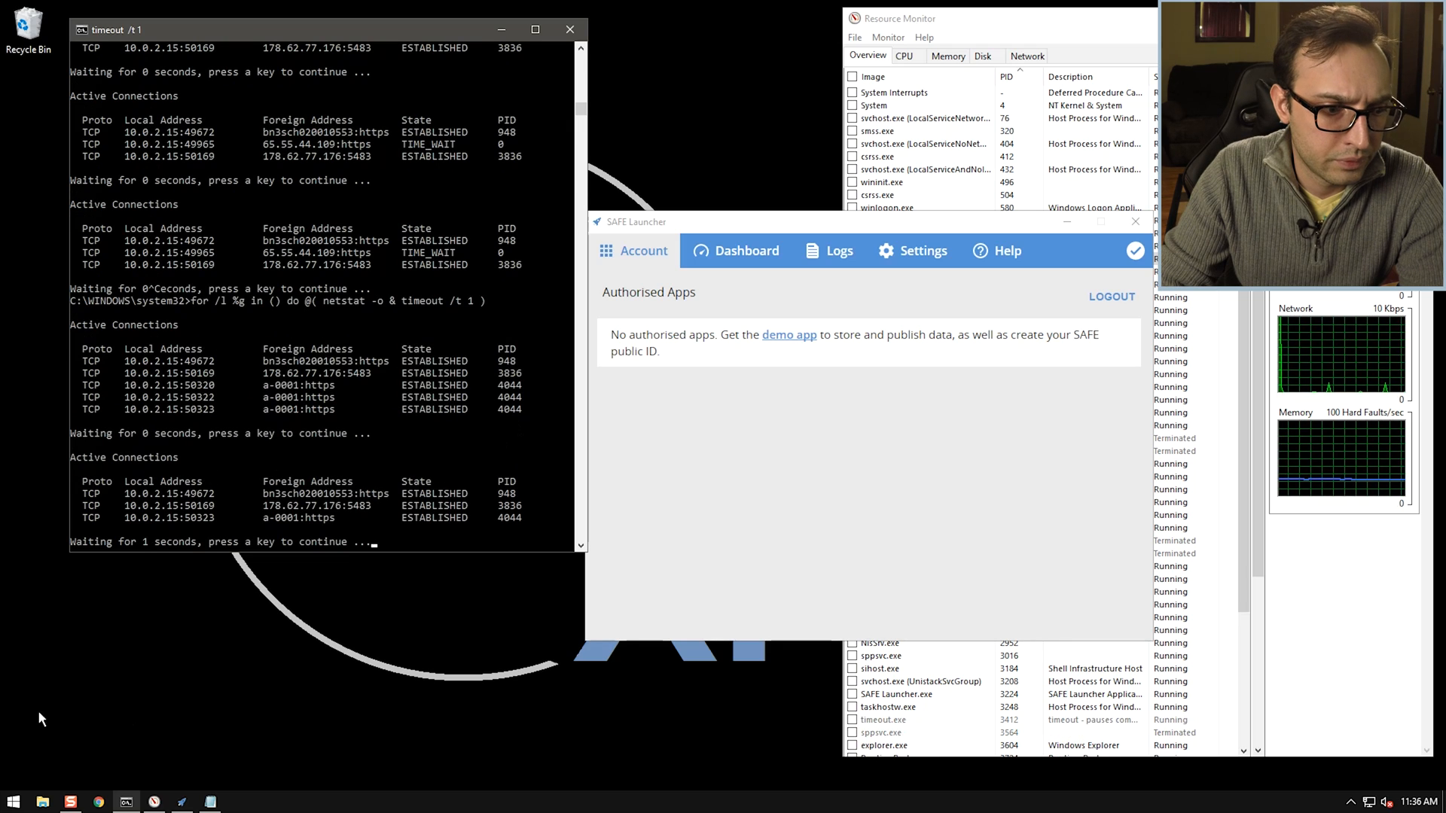
Launch SAFE Demo App from Start and allow its authorisation request
{"action": "left_click", "coordinate": [13, 800]}
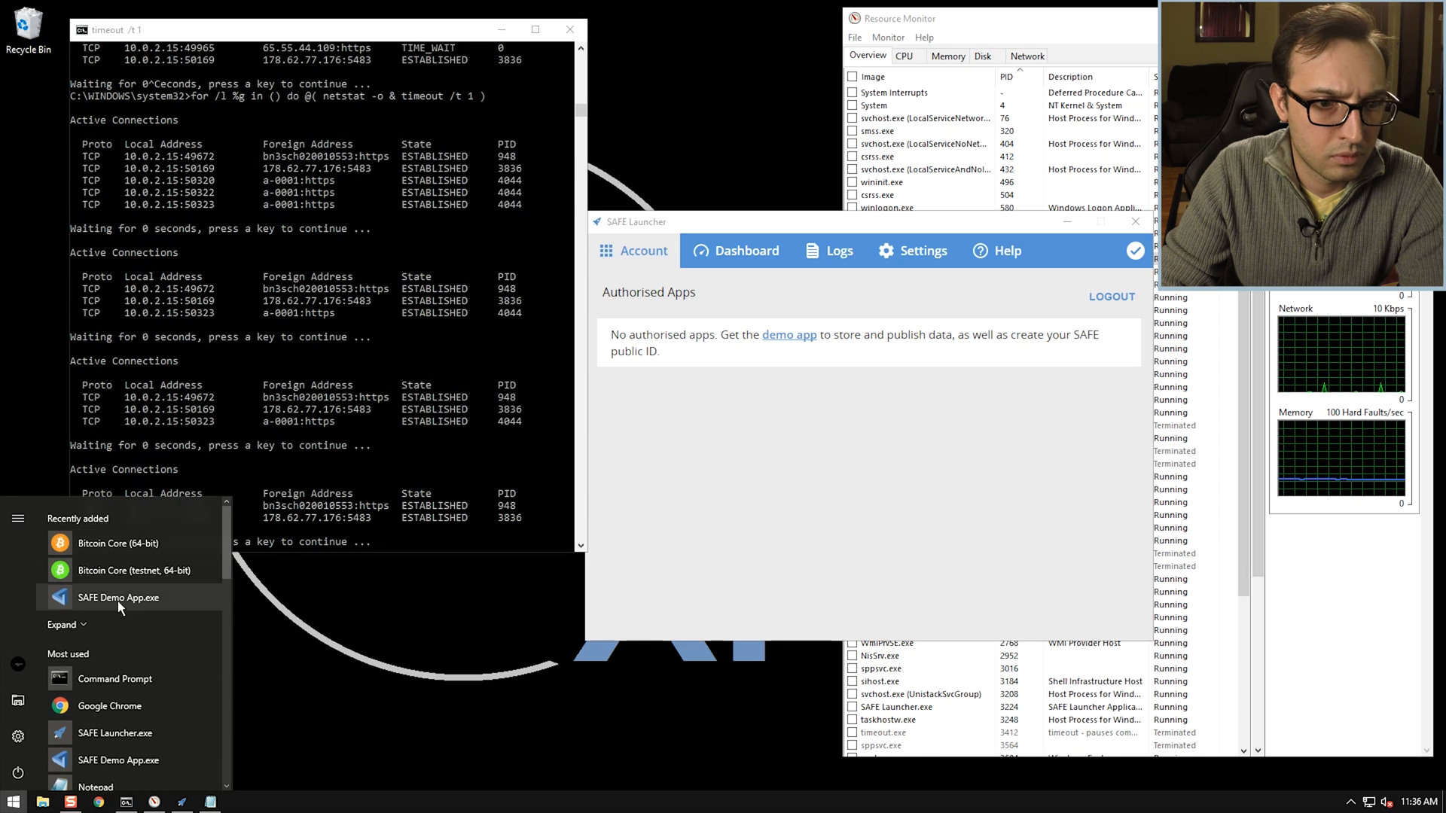
{"action": "left_click", "coordinate": [118, 597]}
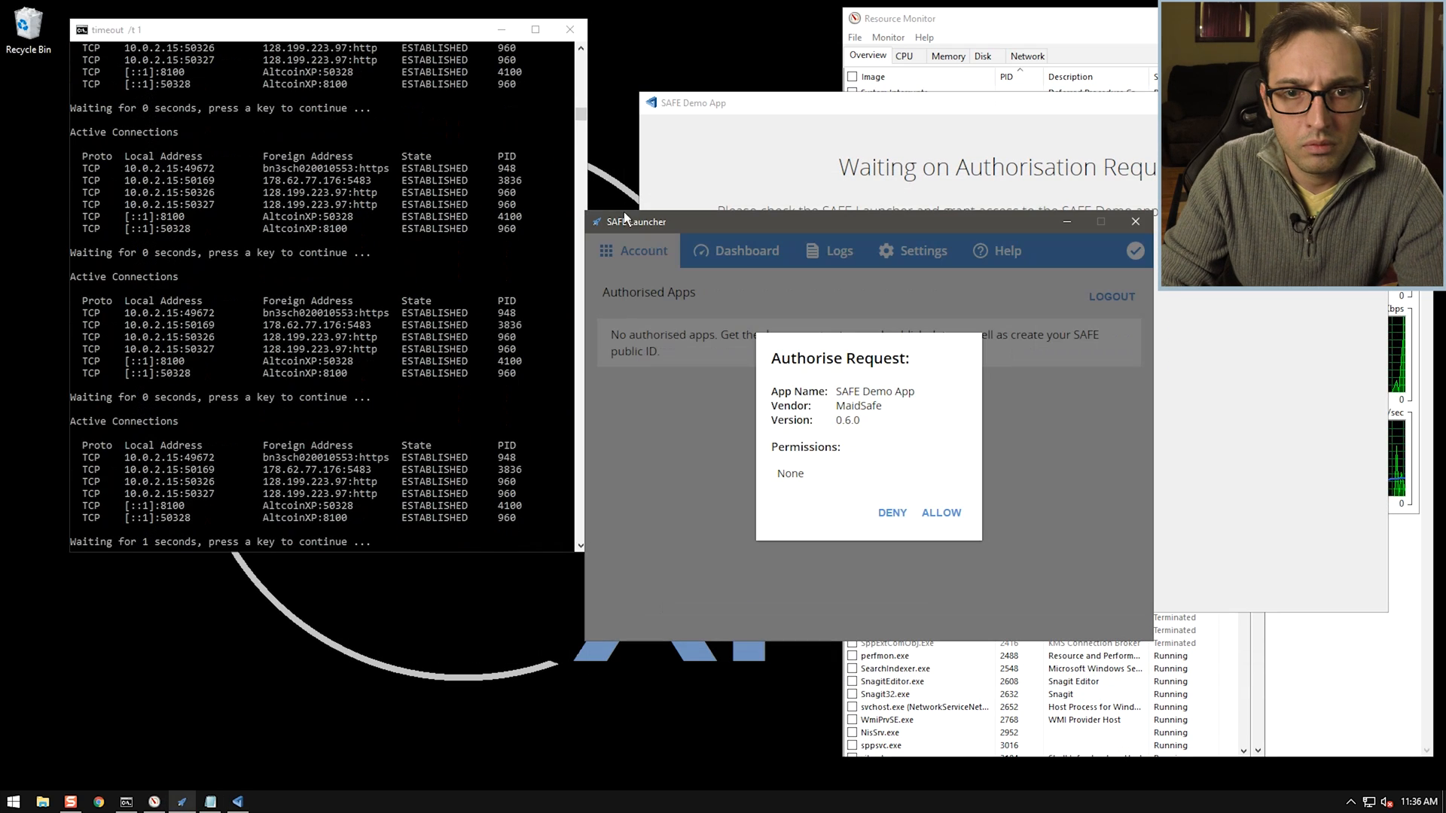
{"action": "left_click", "coordinate": [941, 513]}
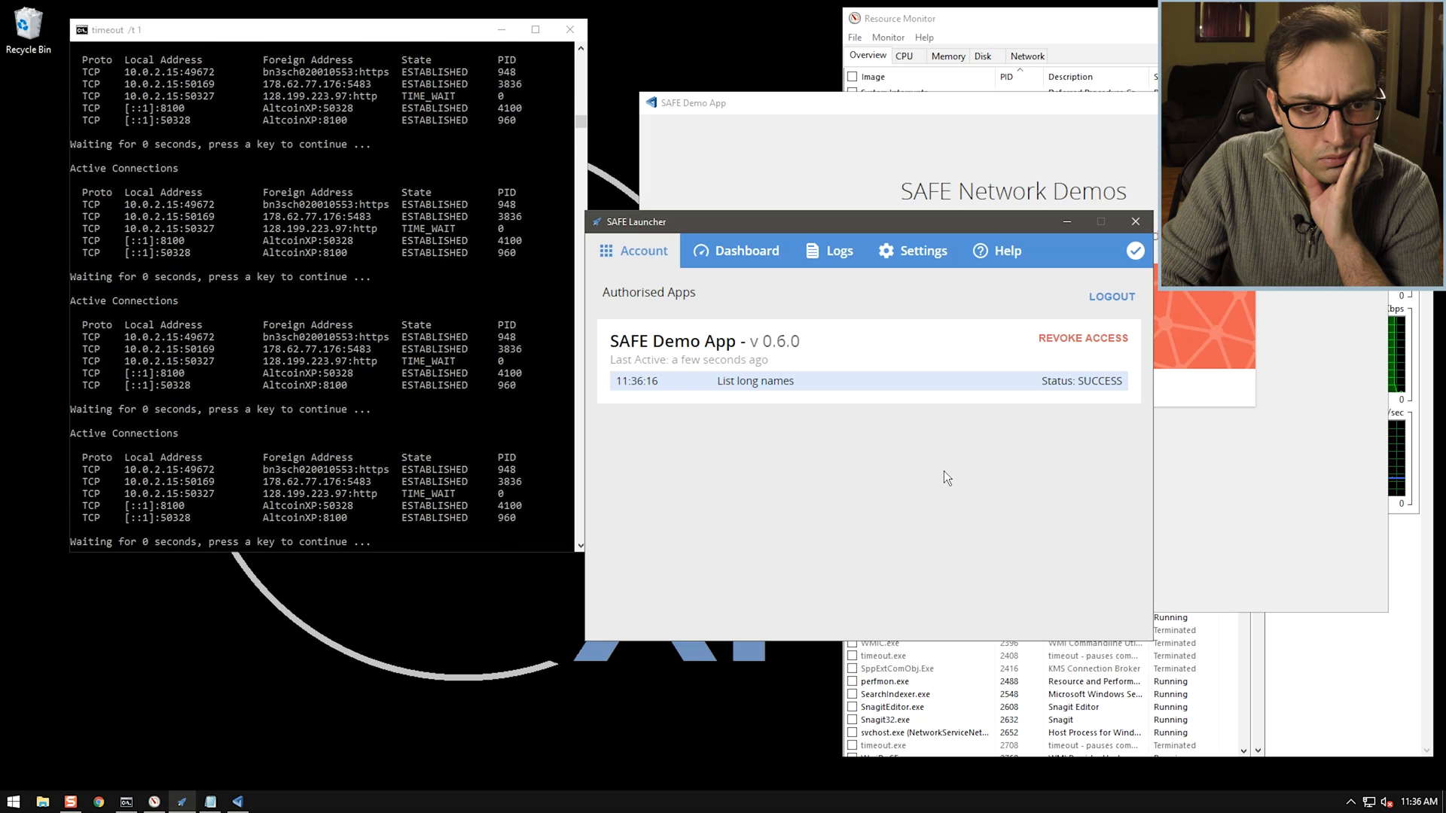
{"action": "mouse_move", "coordinate": [999, 436]}
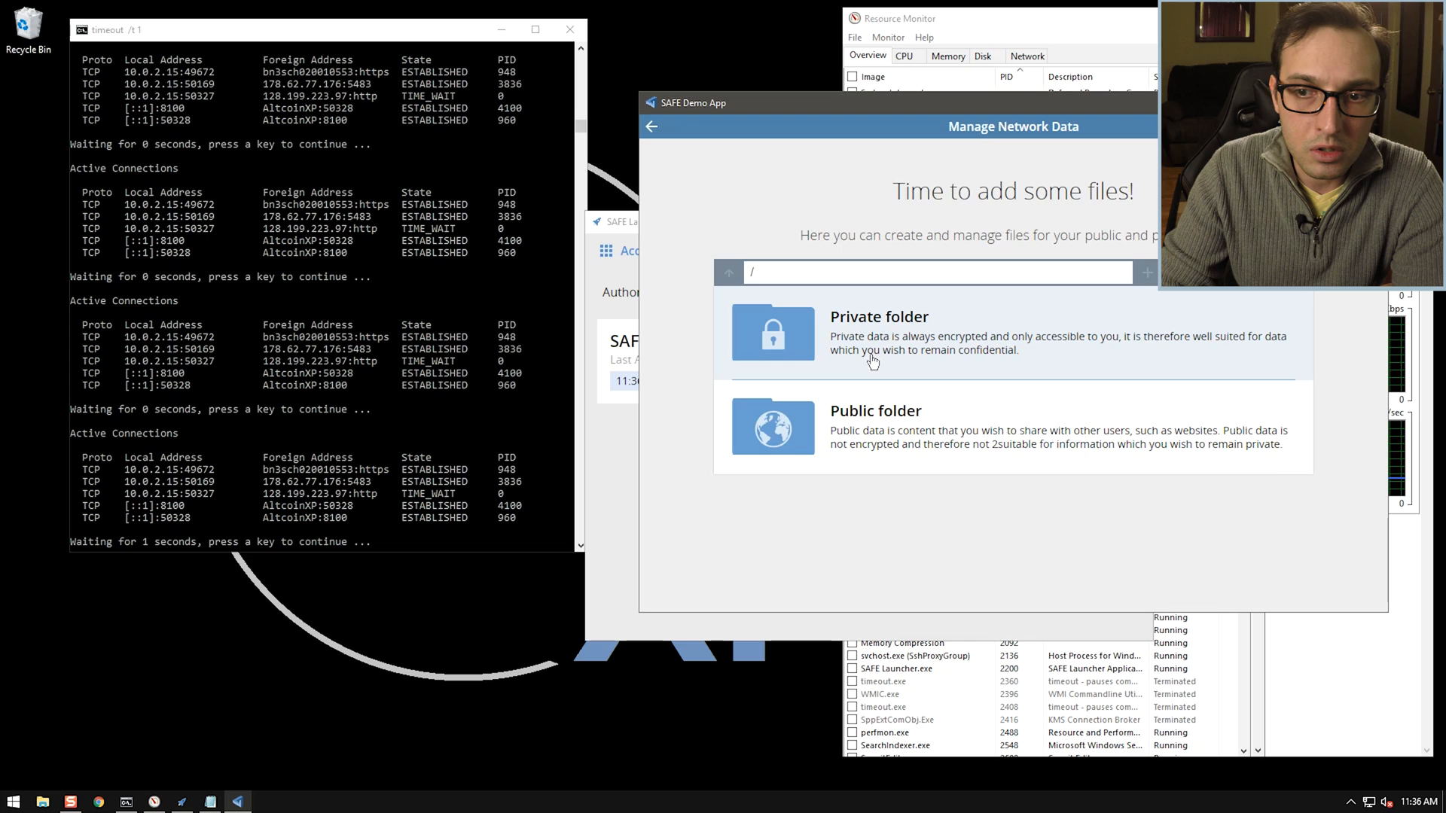
Browse the public and private folders, then return to the top-level folders
{"action": "left_click", "coordinate": [873, 427]}
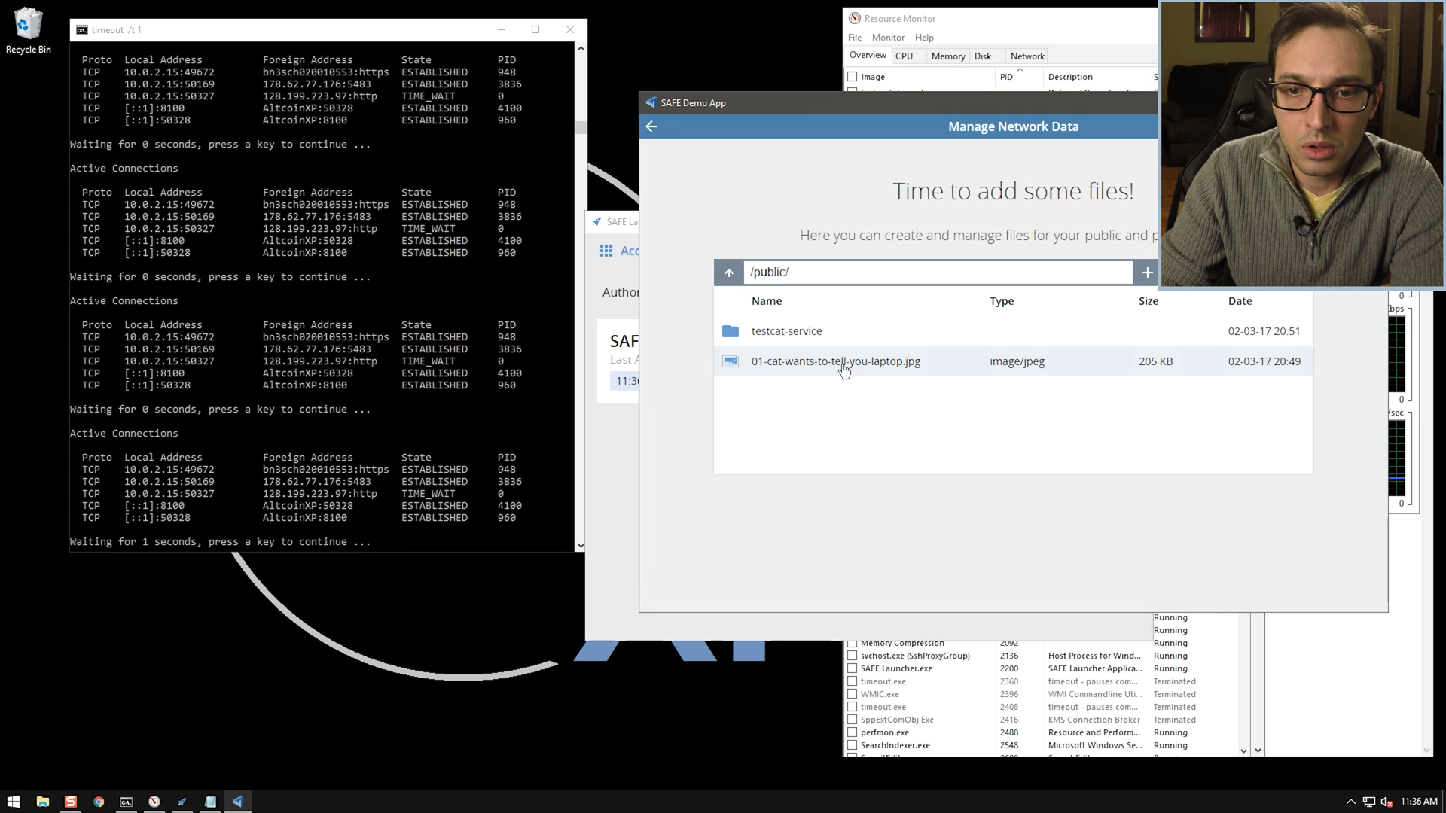
{"action": "left_click", "coordinate": [835, 361]}
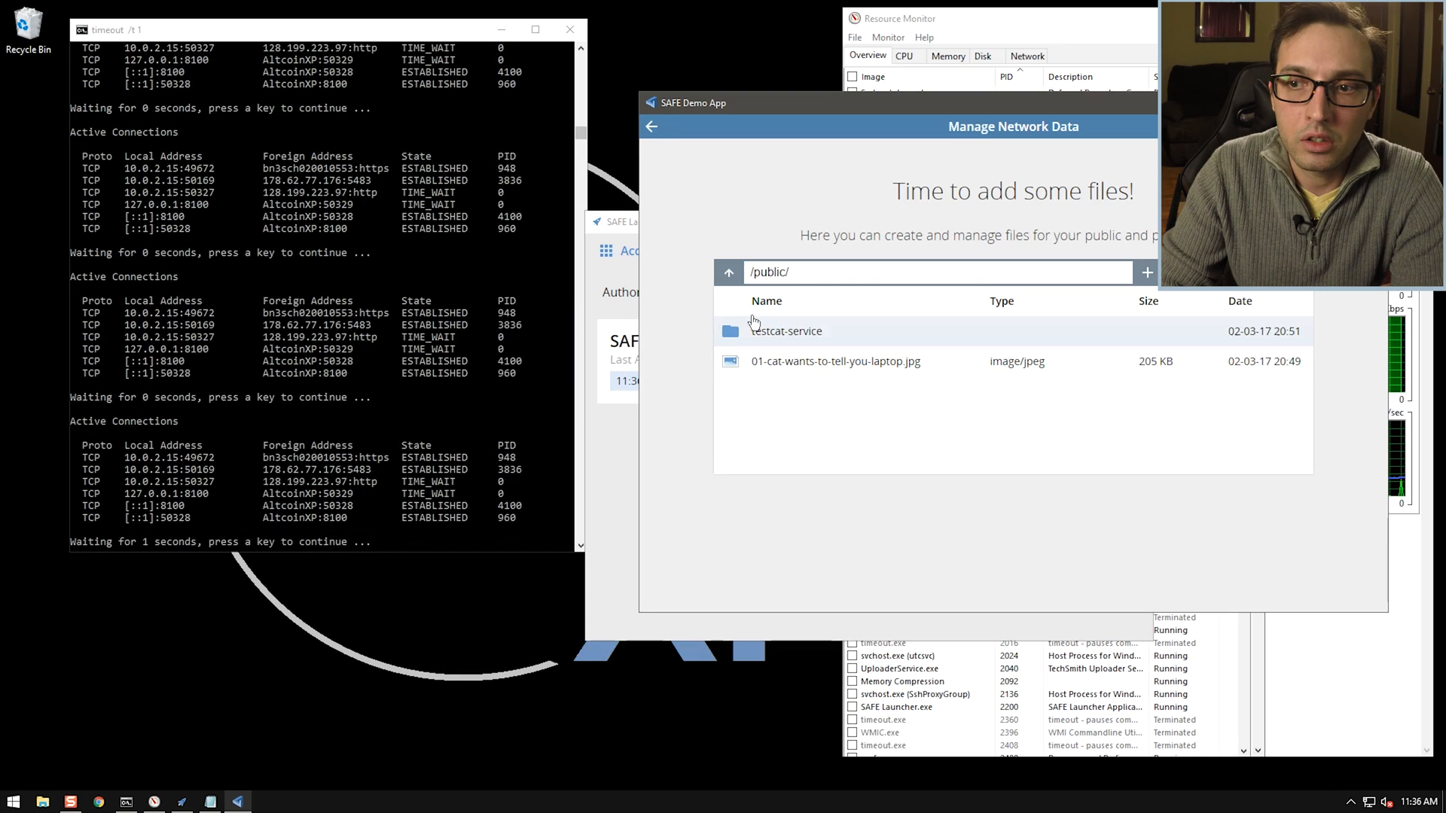
{"action": "left_click", "coordinate": [652, 127]}
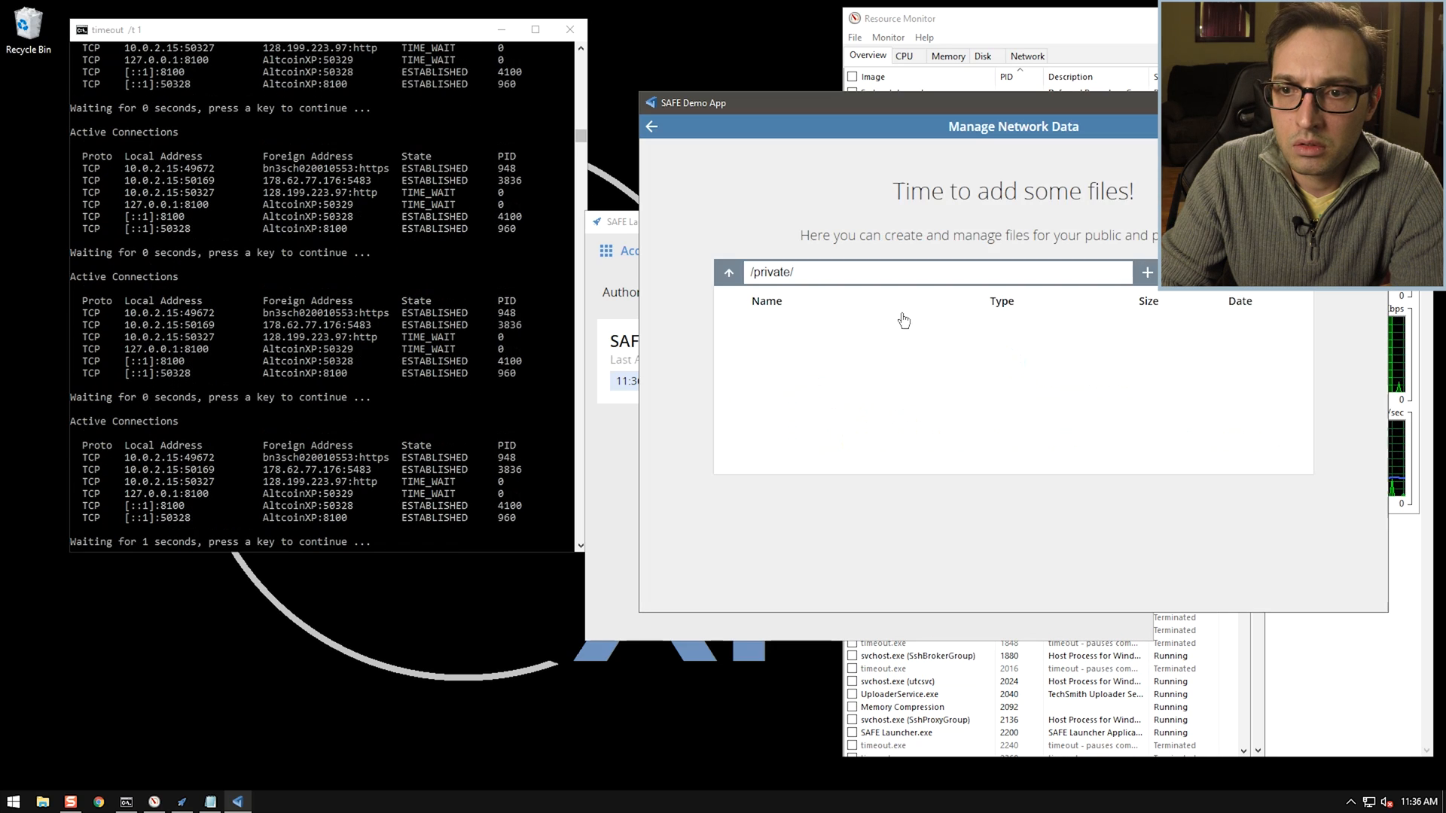
{"action": "left_click", "coordinate": [1147, 272]}
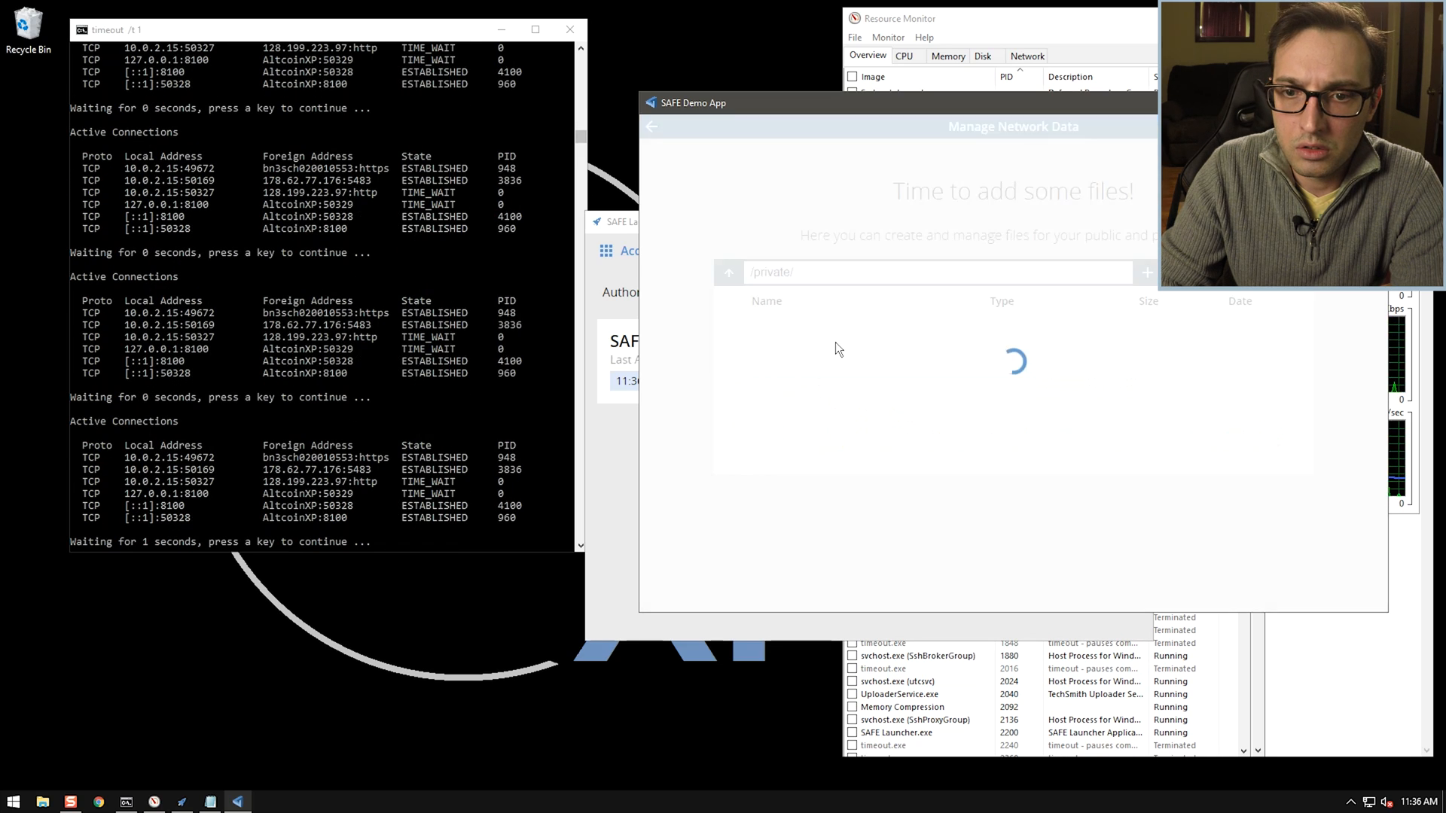
Upload AltcoinXP1080.png and AltcoinXP400.png into the public folder
{"action": "left_click", "coordinate": [1148, 271]}
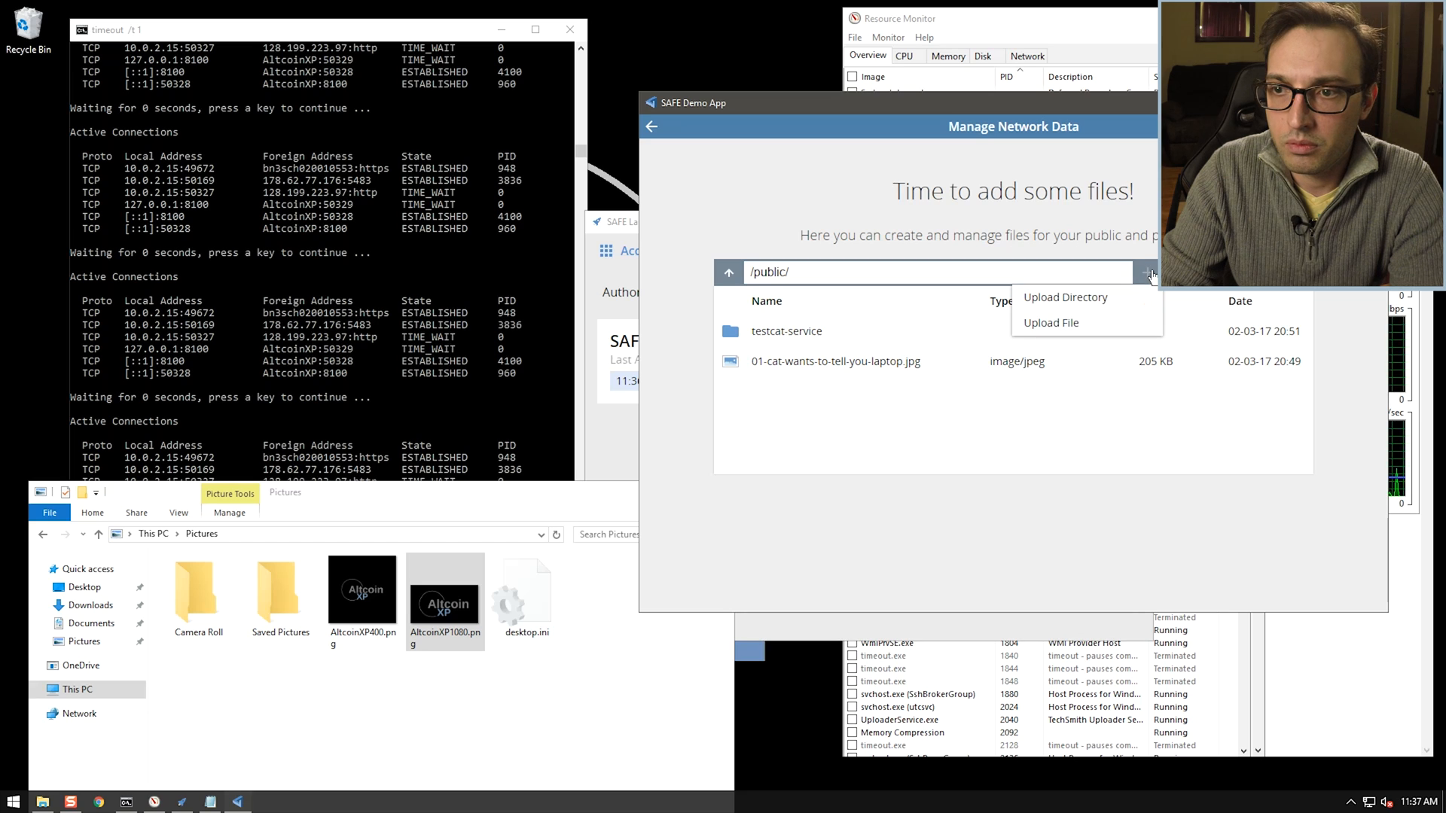
{"action": "left_click", "coordinate": [1050, 323]}
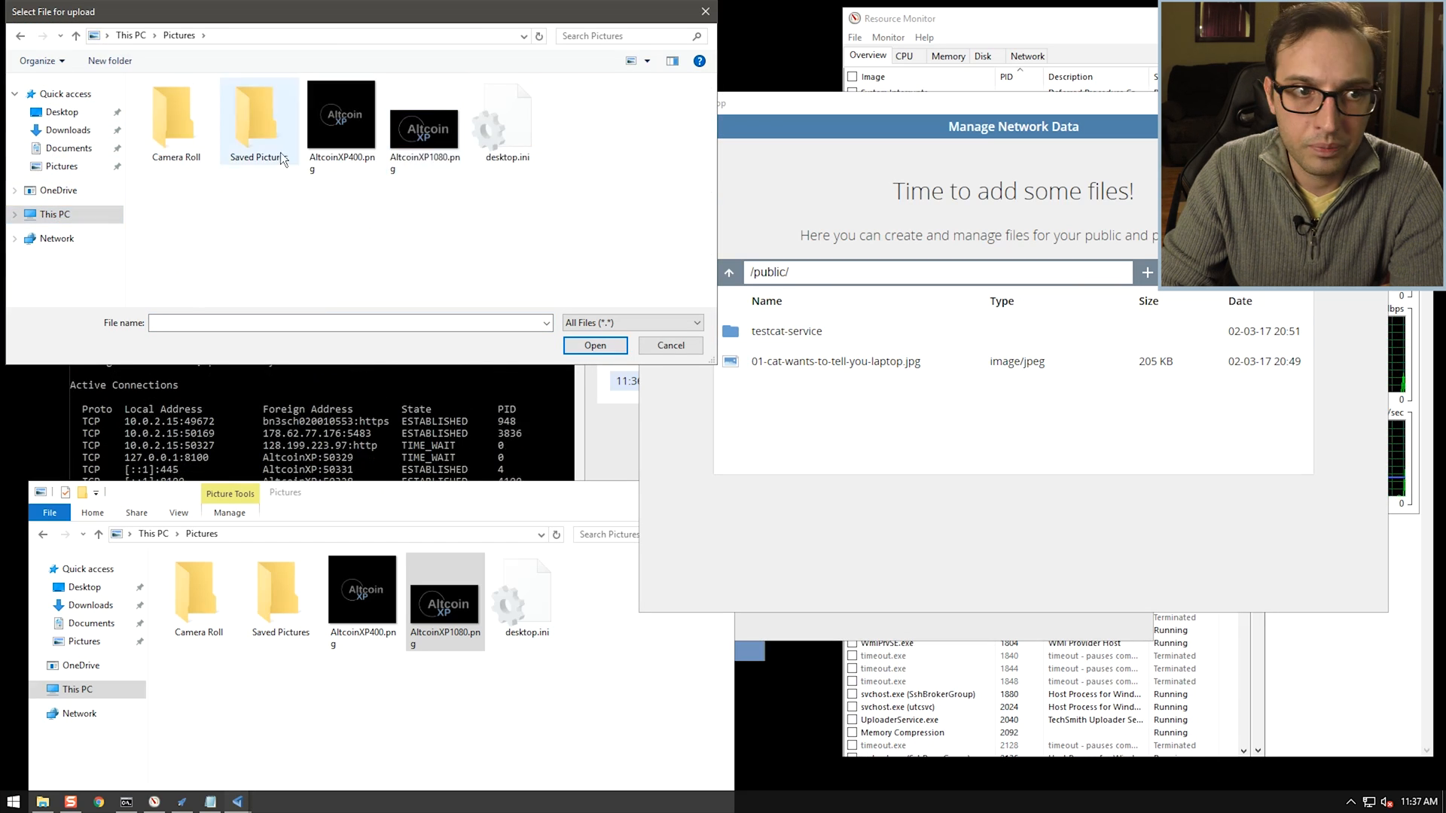
{"action": "left_click", "coordinate": [595, 345]}
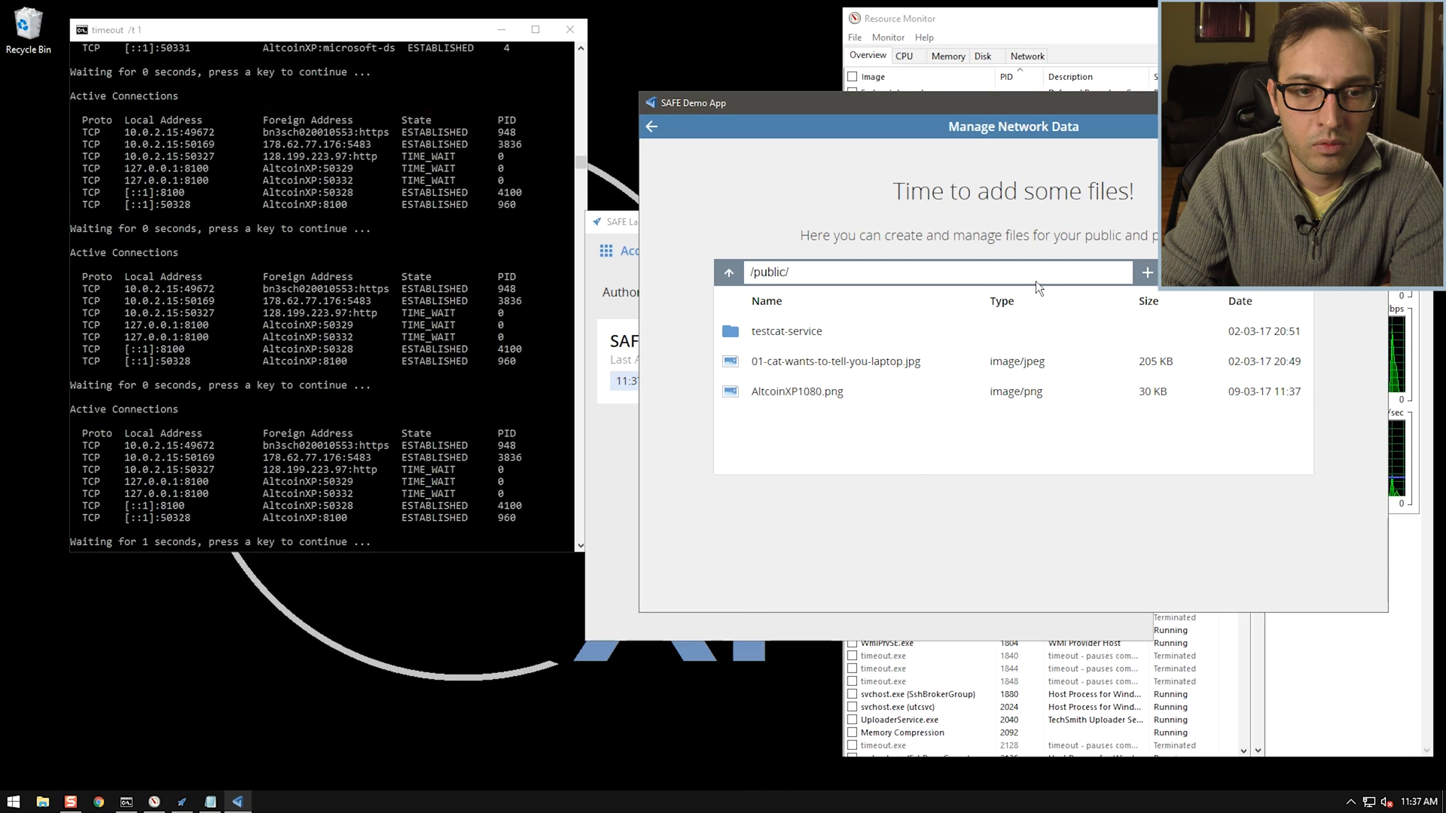
{"action": "left_click", "coordinate": [1146, 272]}
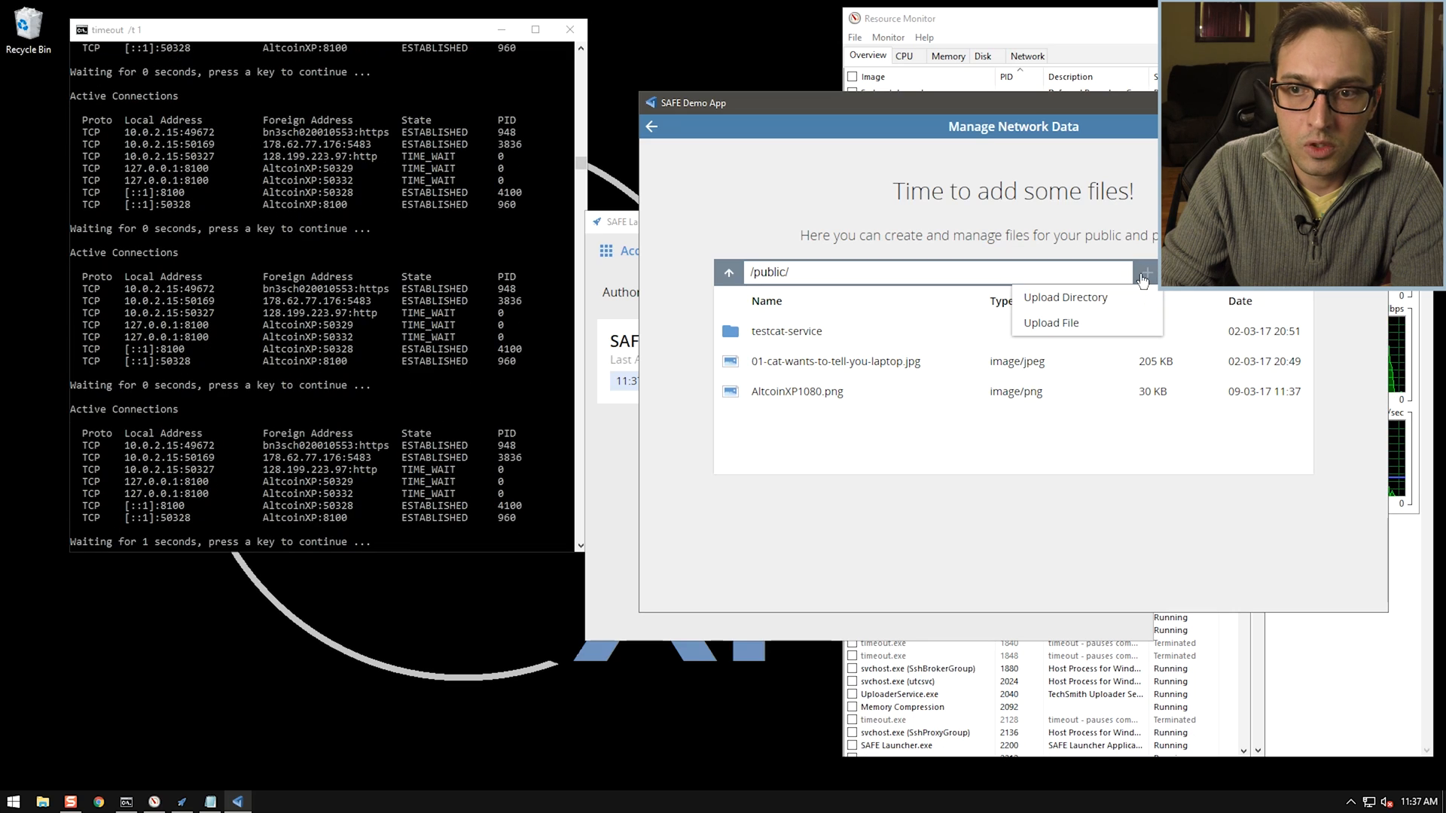
{"action": "mouse_move", "coordinate": [1065, 329]}
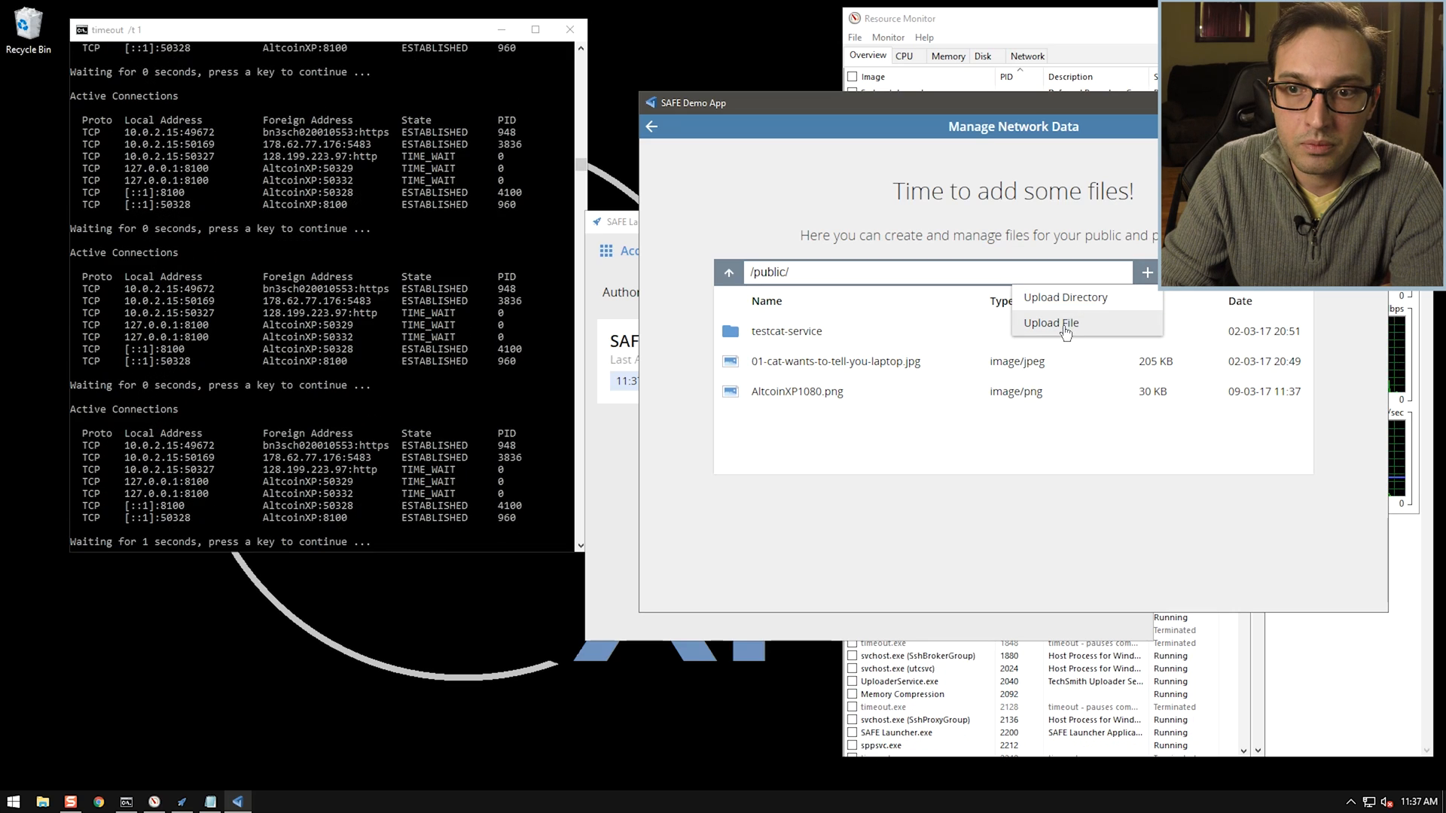
{"action": "left_click", "coordinate": [1049, 323]}
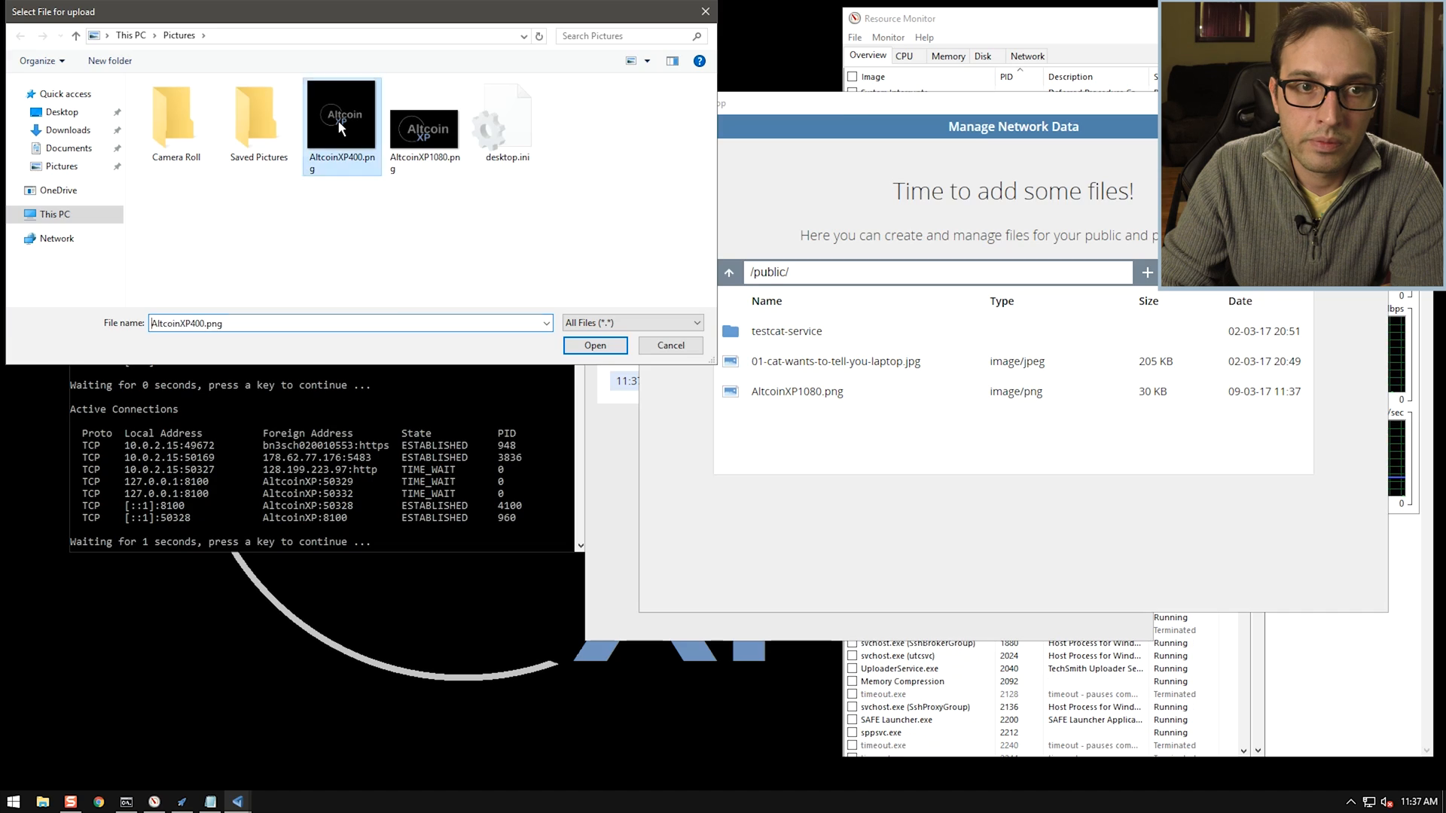
{"action": "left_click", "coordinate": [595, 345]}
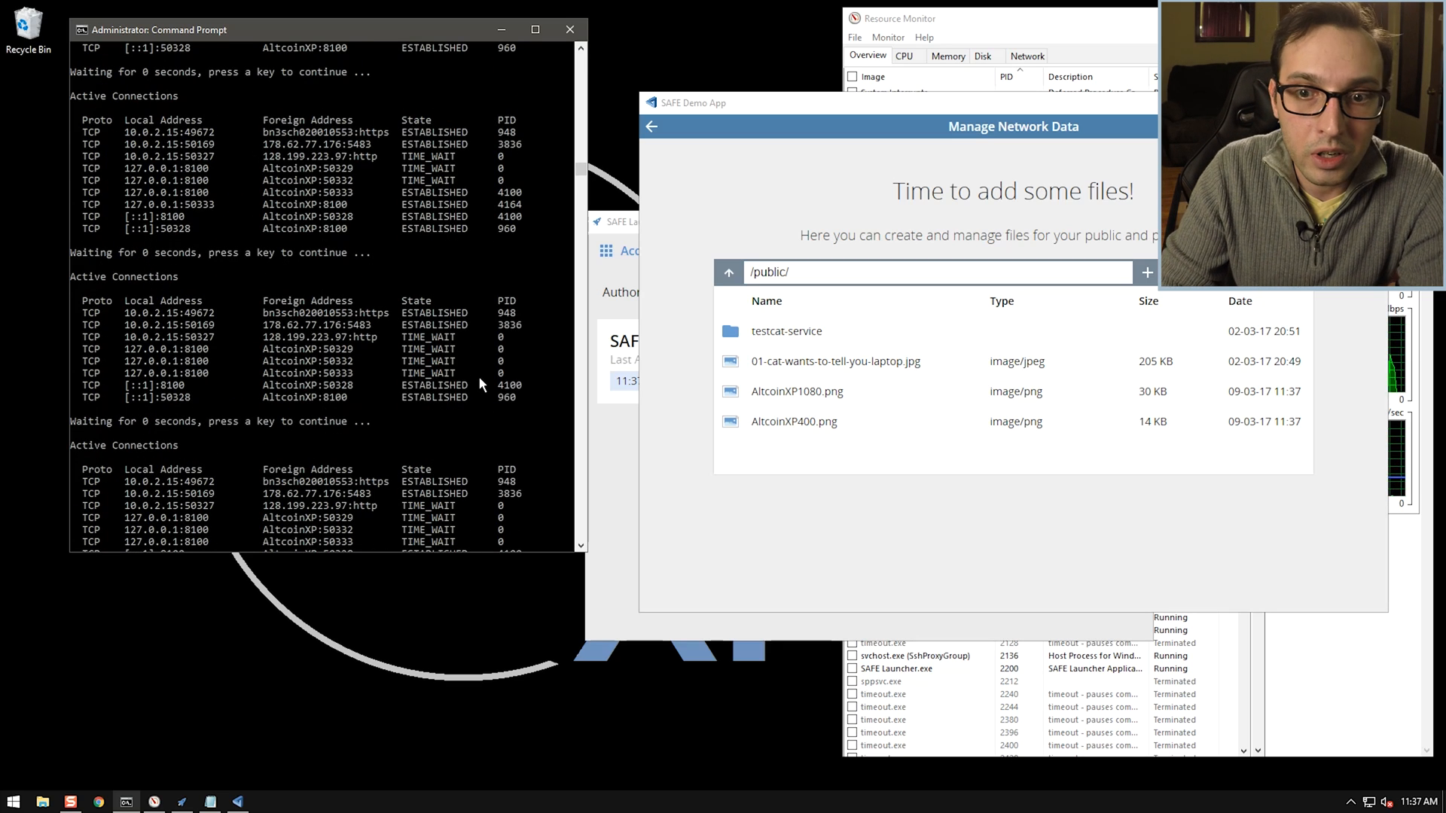
Scroll to confirm AltcoinXP400.png is listed, then hide the SAFE Launcher window
{"action": "scroll", "scroll_direction": "down", "scroll_amount": 3}
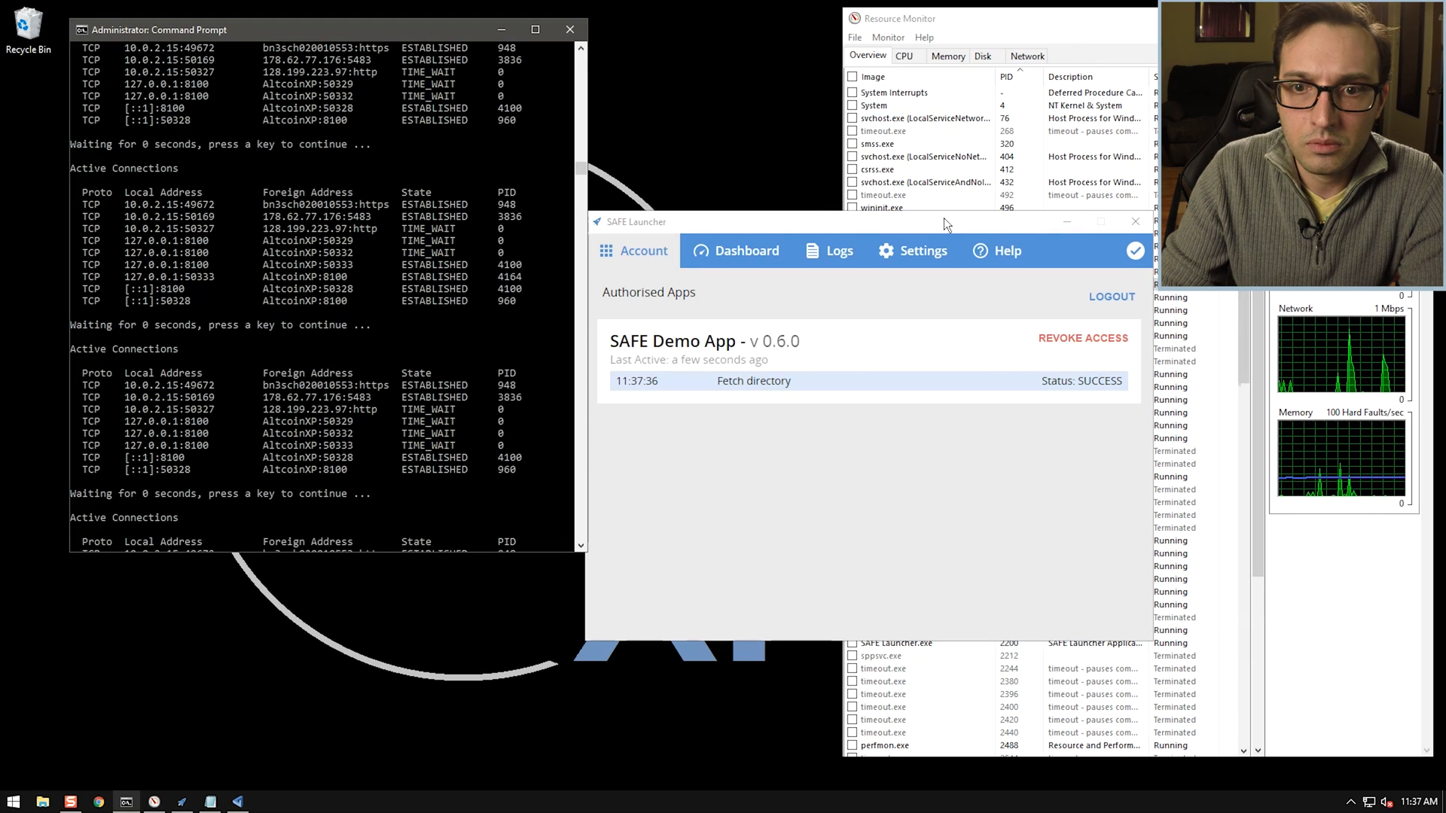
{"action": "left_click", "coordinate": [1135, 222]}
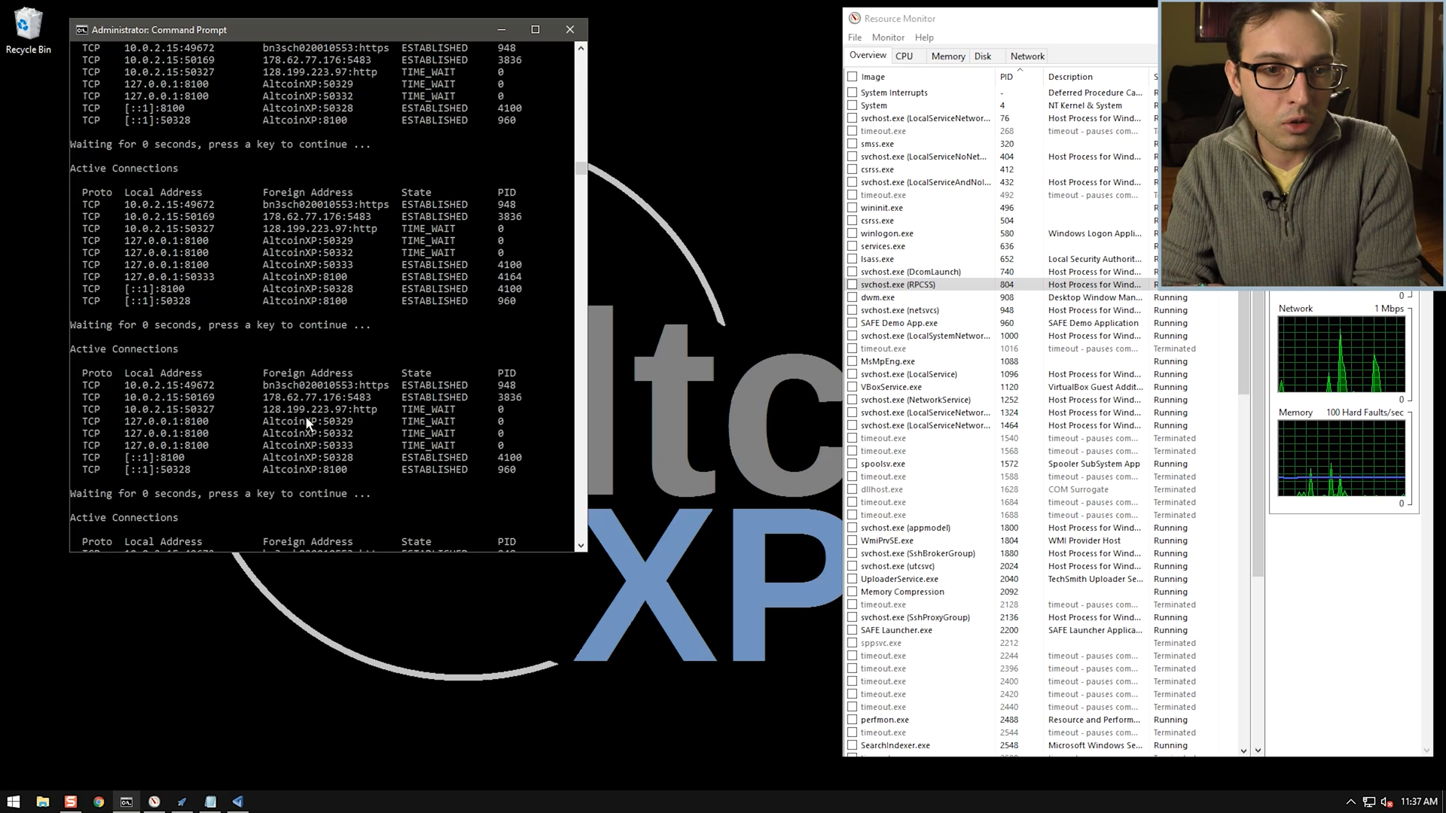
{"action": "key", "text": "ctrl+c"}
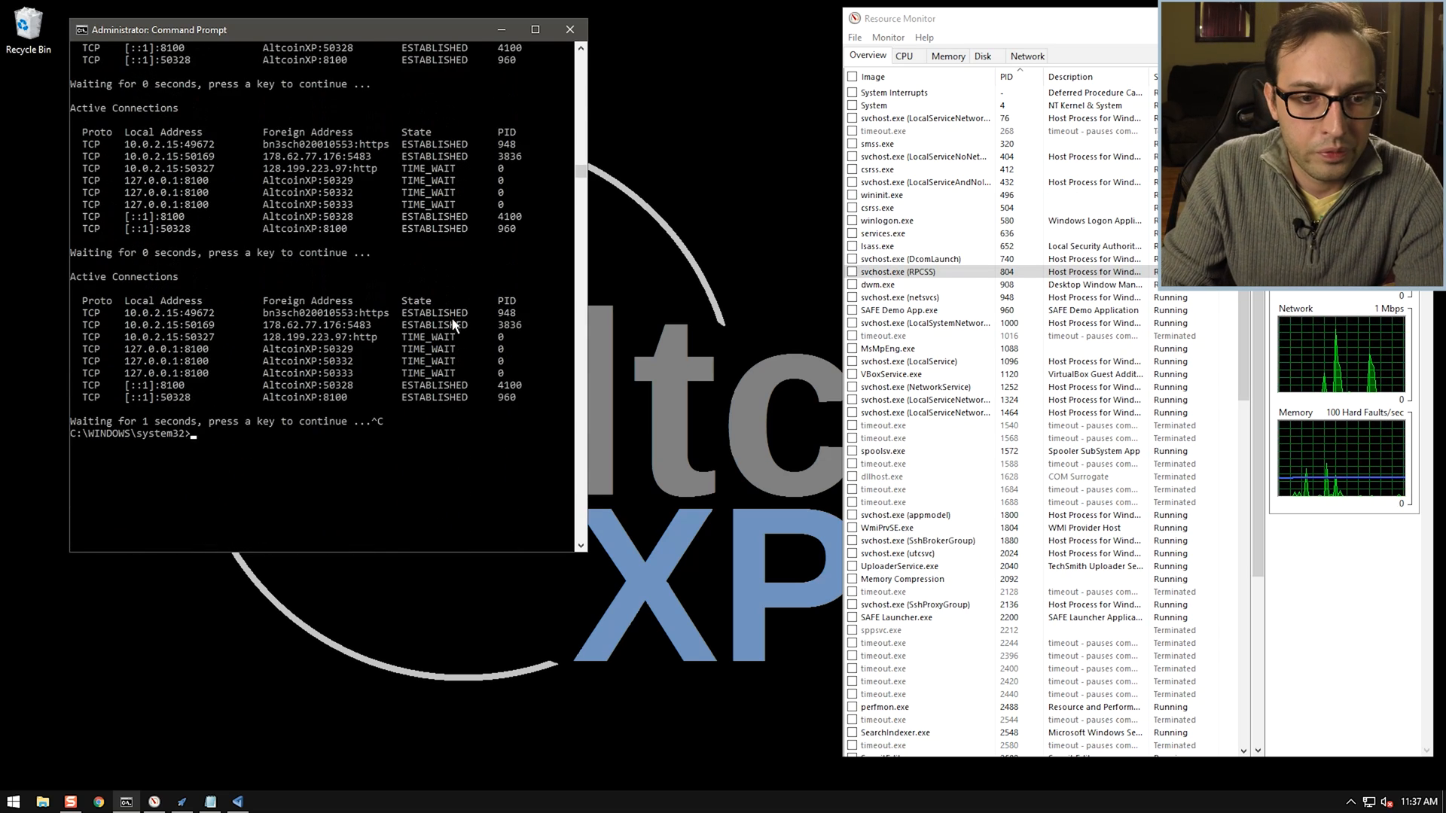
{"action": "mouse_move", "coordinate": [557, 325]}
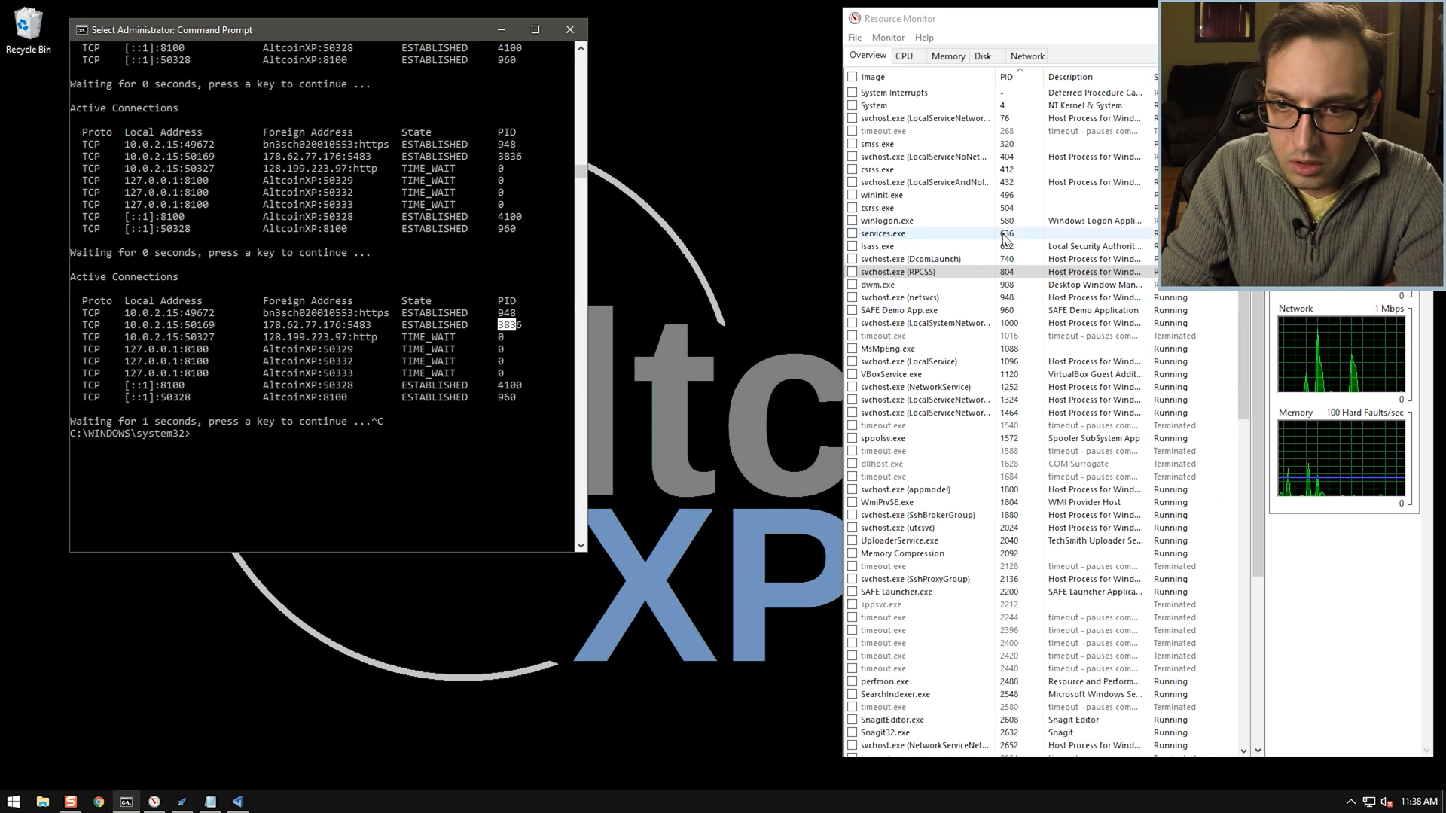
{"action": "scroll", "scroll_direction": "down", "scroll_amount": 3}
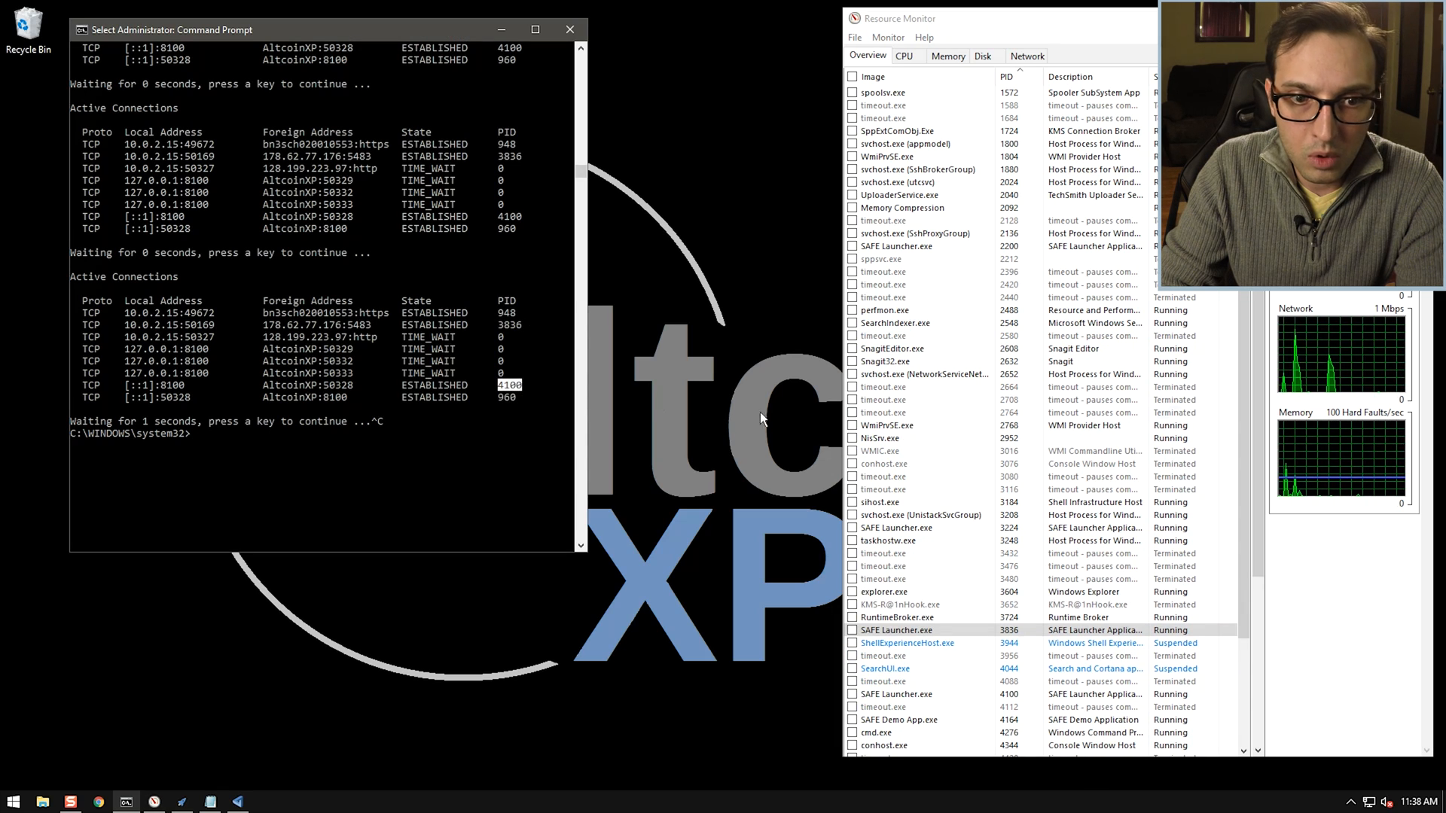
{"action": "scroll", "scroll_direction": "down", "scroll_amount": 3}
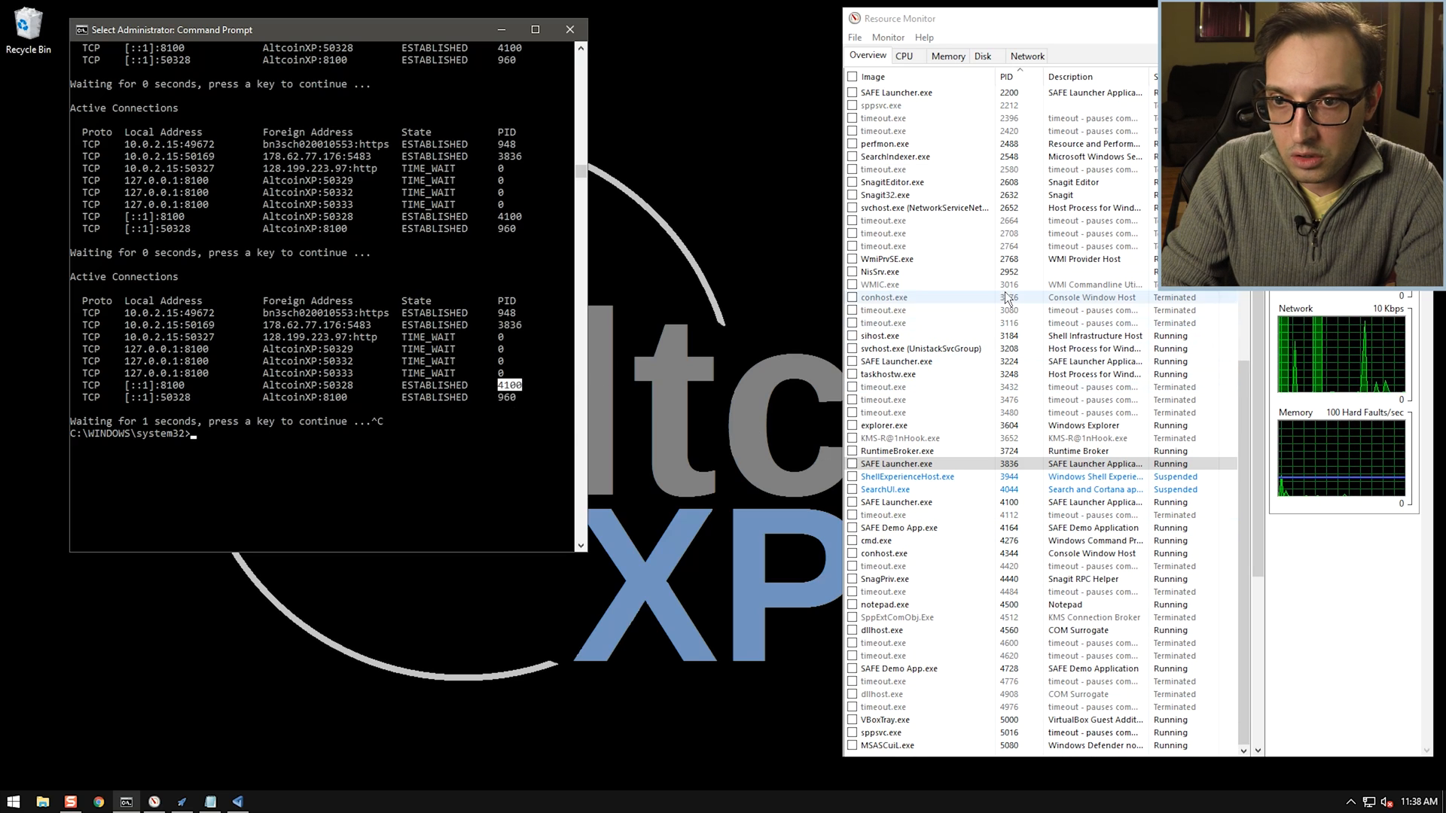
{"action": "scroll", "scroll_direction": "up", "scroll_amount": 3}
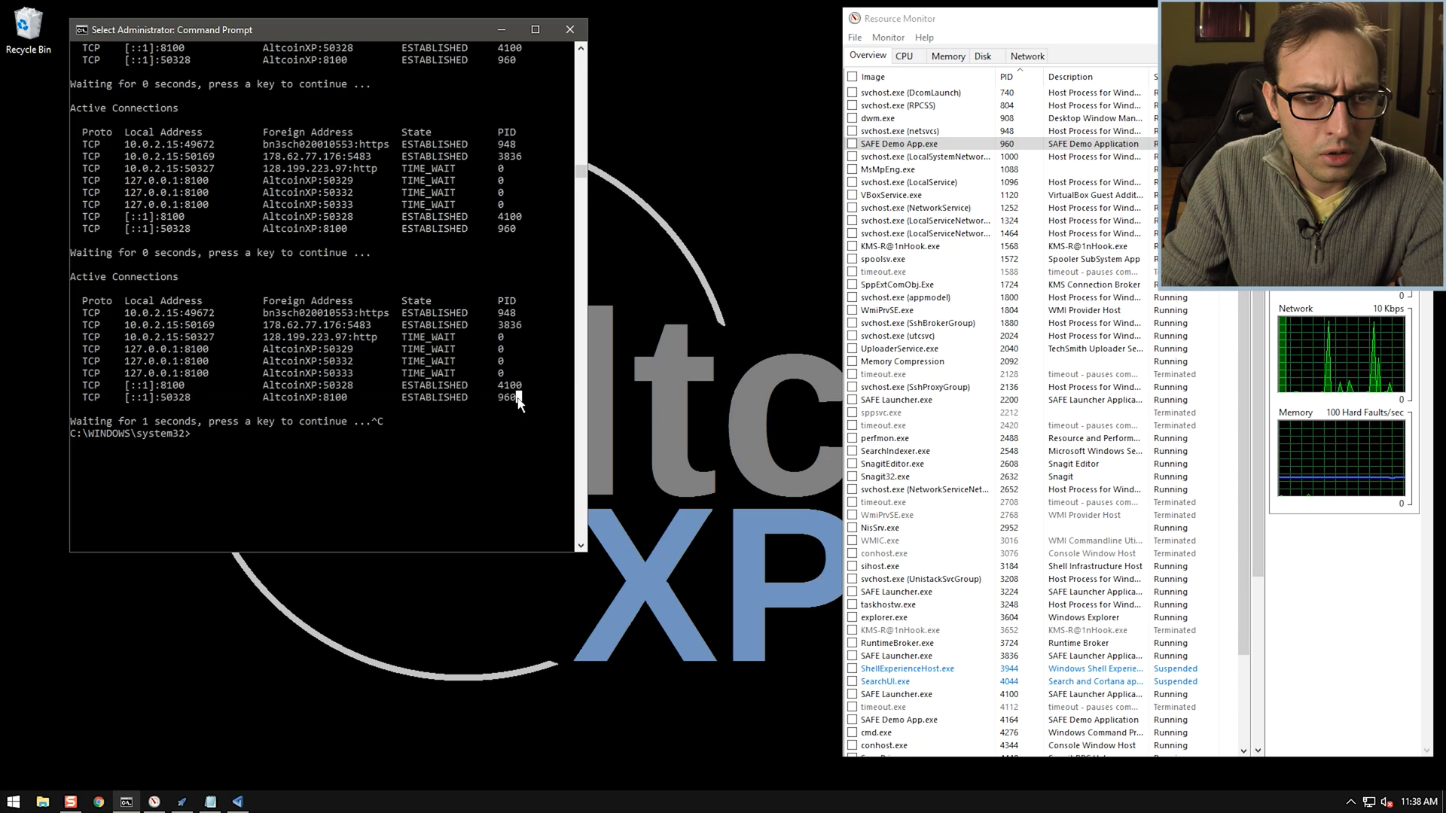
{"action": "scroll", "scroll_direction": "down", "scroll_amount": 3}
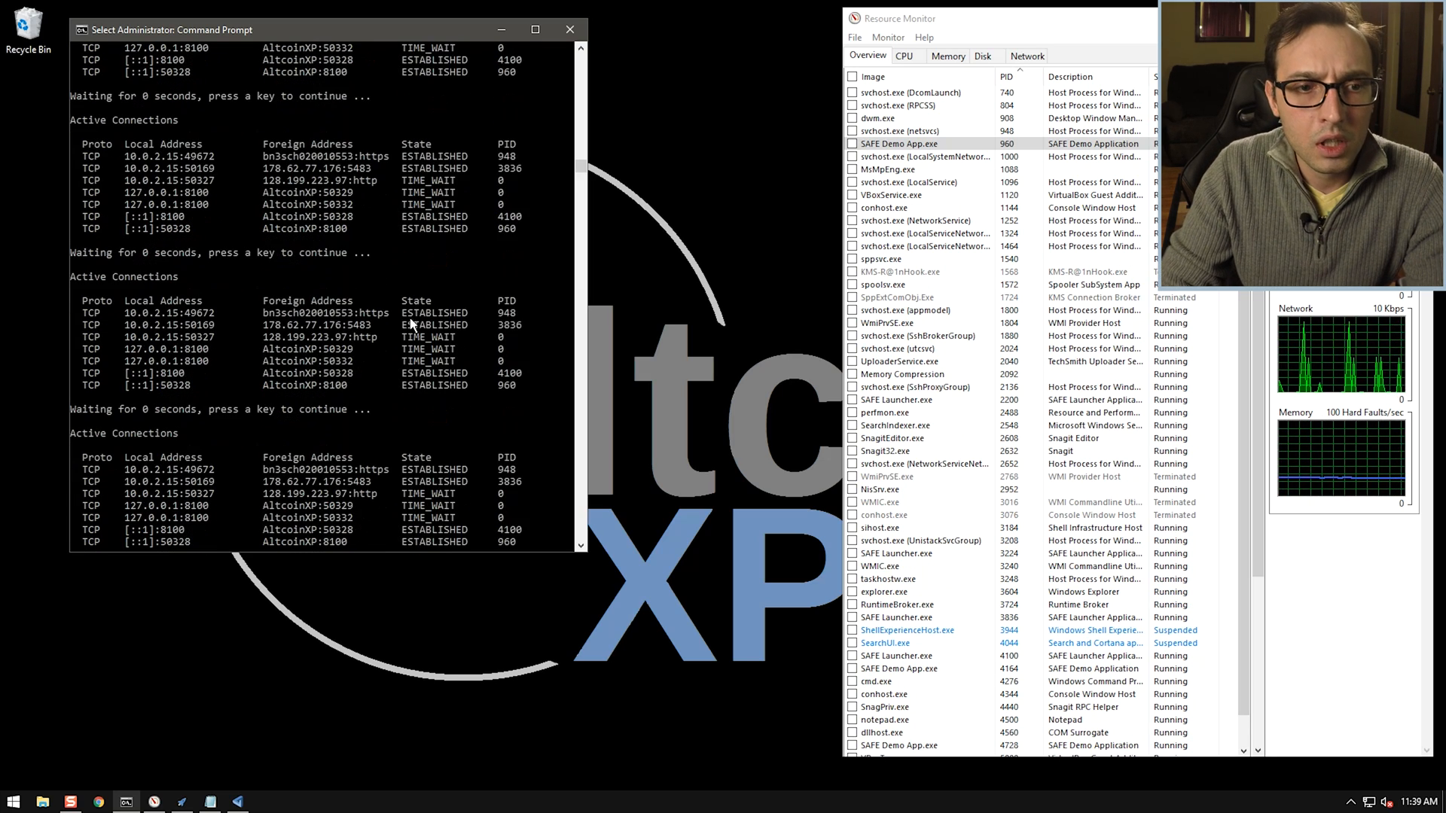
Scroll through the restarted netstat -o listing of established connections
{"action": "scroll", "scroll_direction": "down", "scroll_amount": 3}
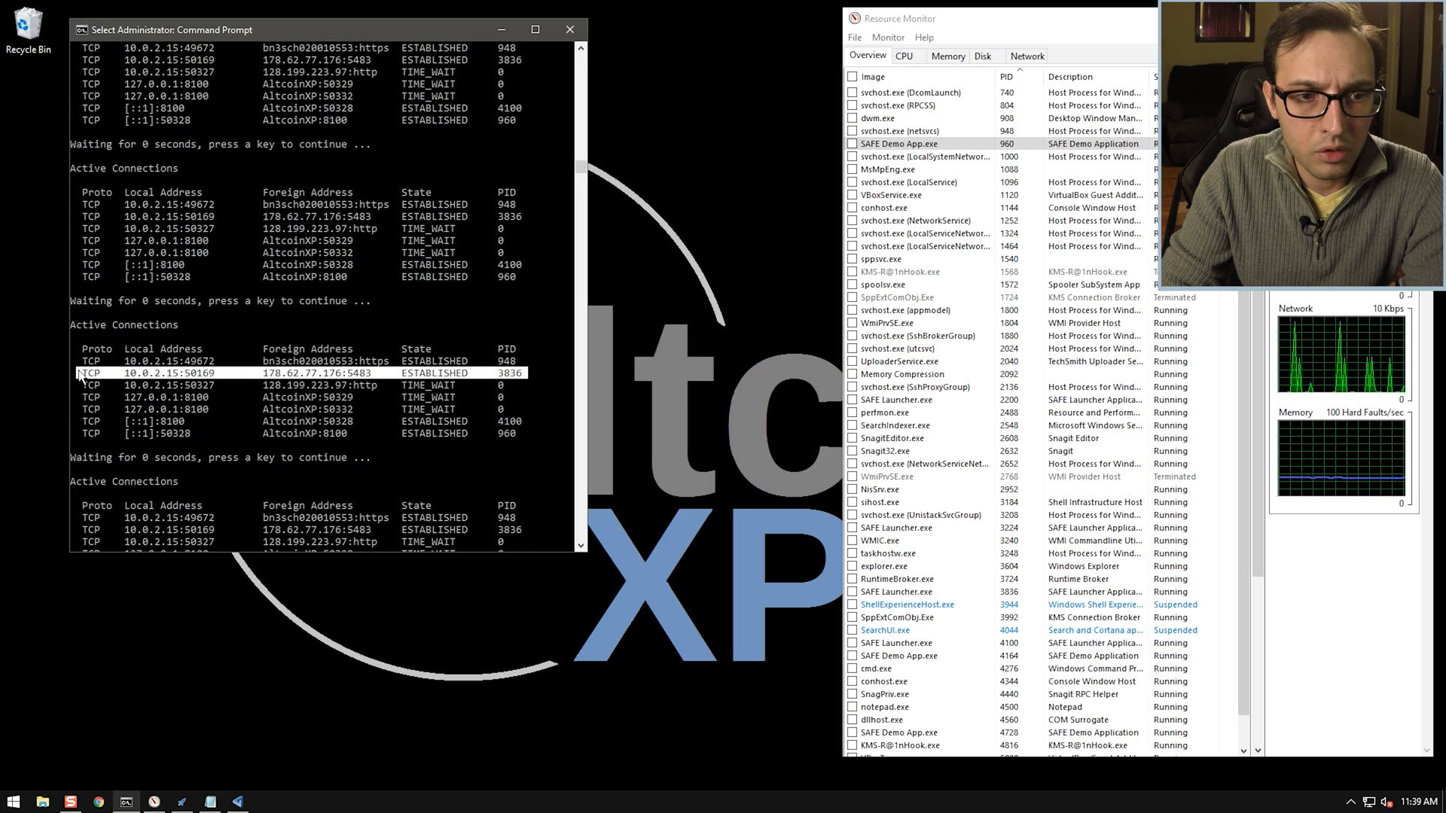
{"action": "mouse_move", "coordinate": [480, 378]}
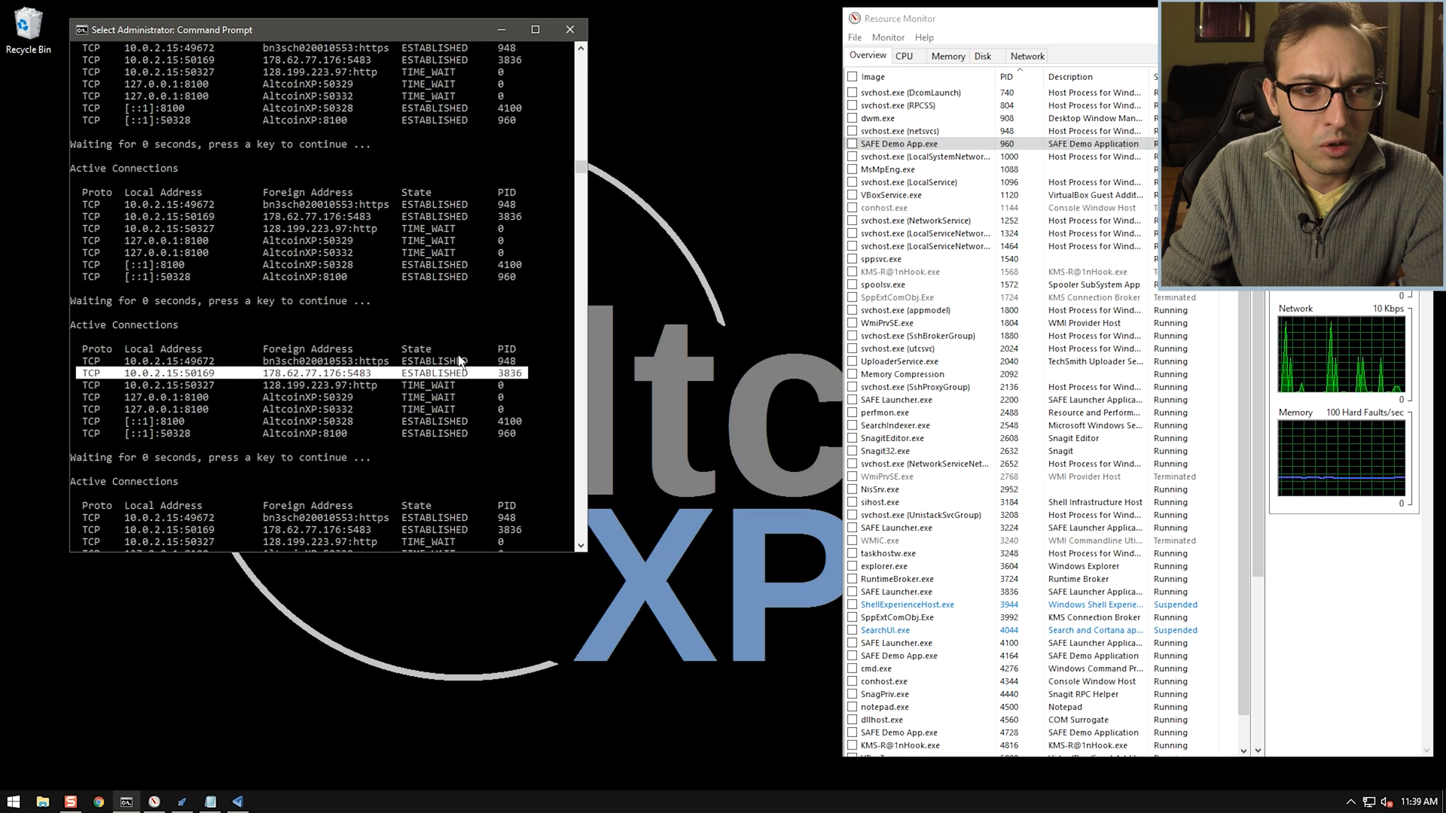
{"action": "mouse_move", "coordinate": [321, 397]}
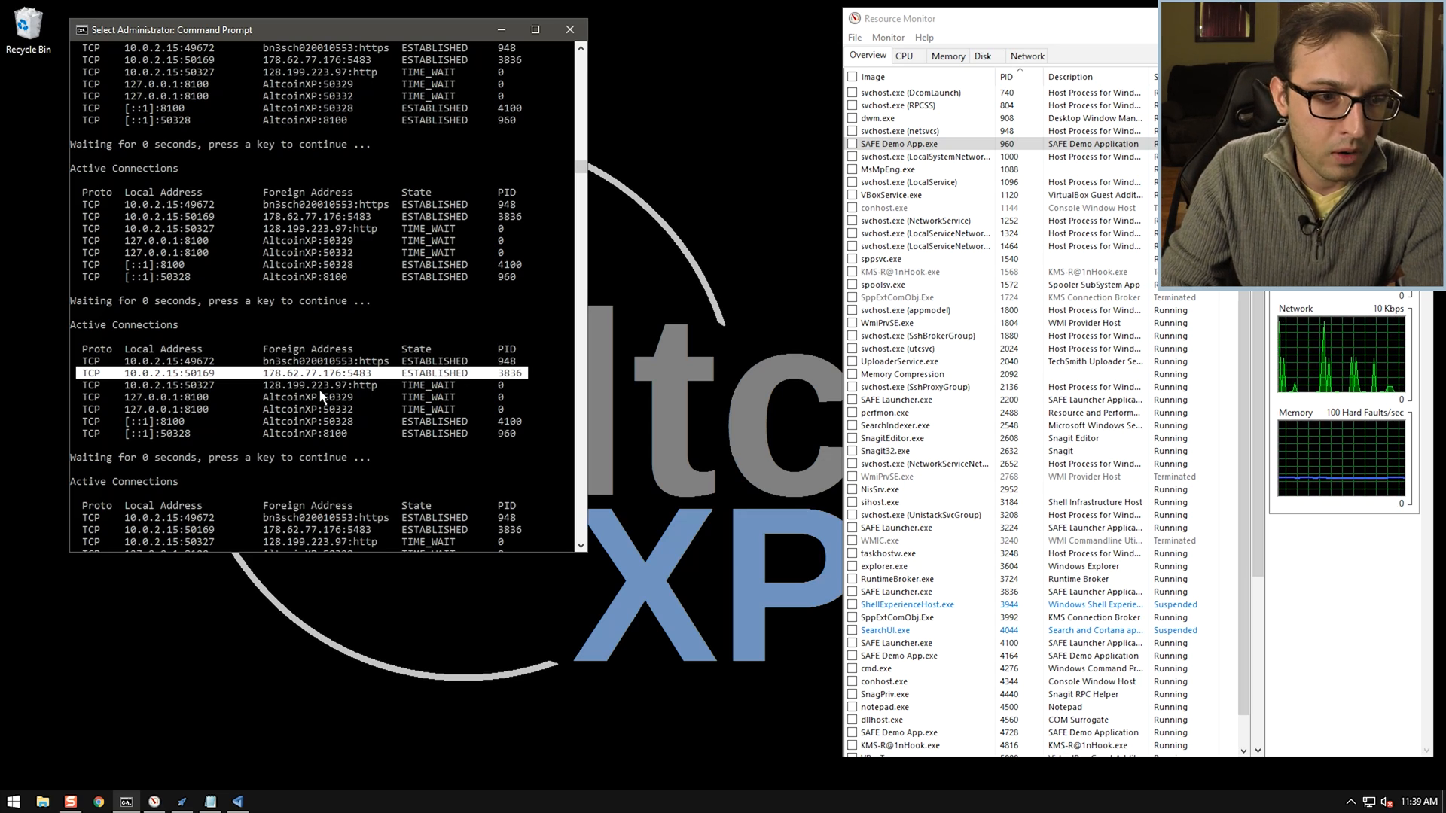
{"action": "mouse_move", "coordinate": [196, 799]}
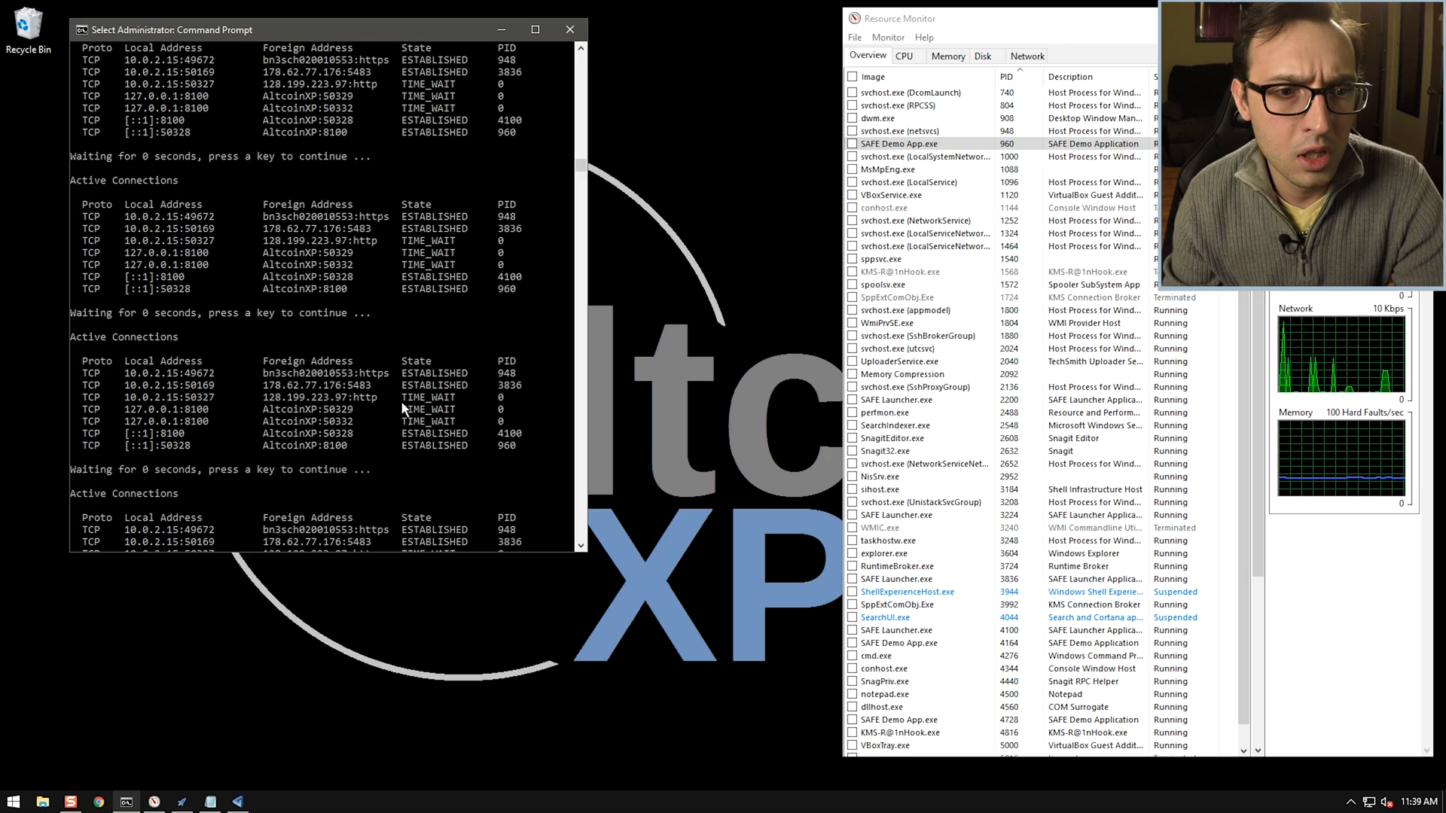
{"action": "mouse_move", "coordinate": [695, 518]}
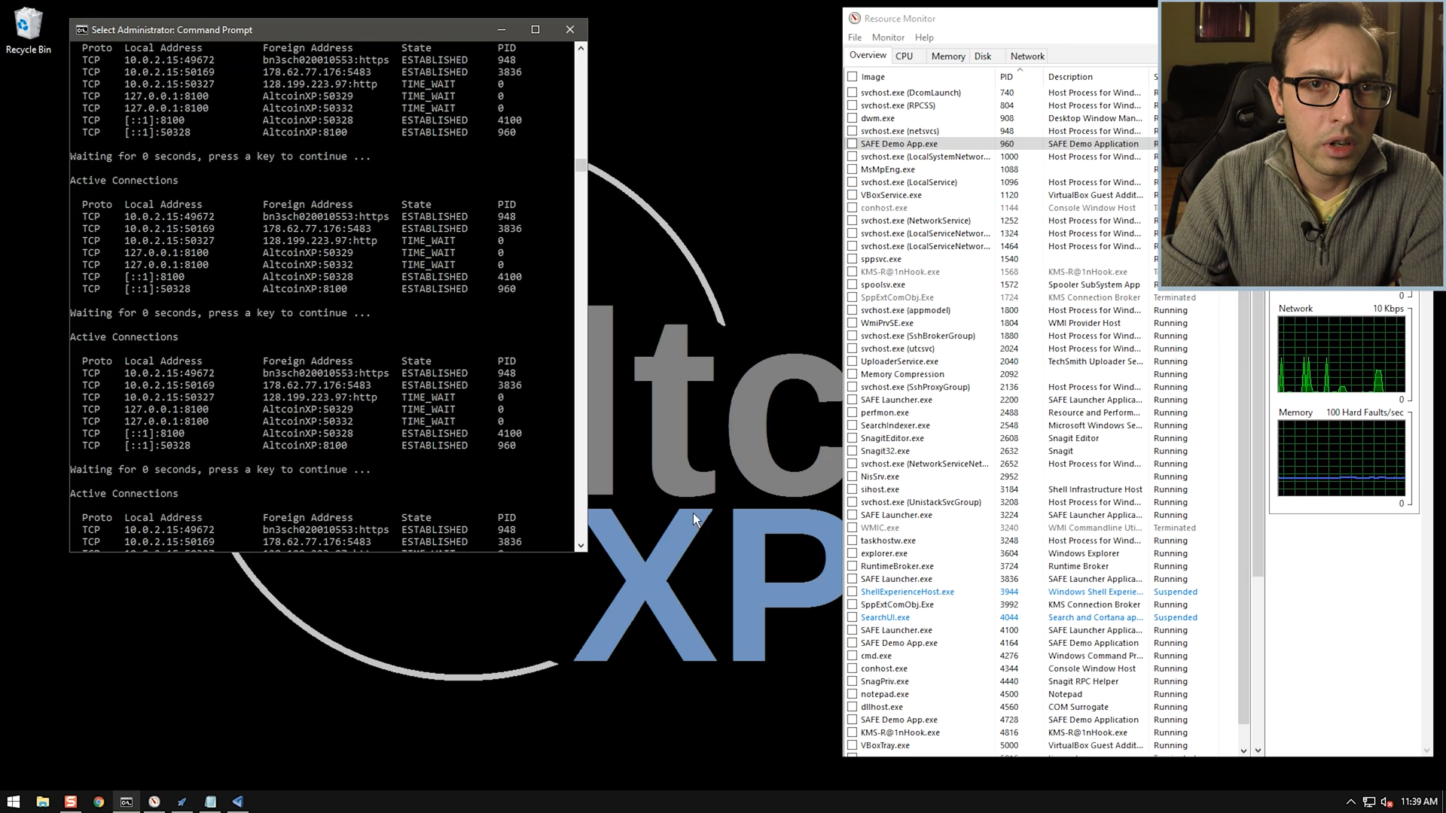
{"action": "scroll", "scroll_direction": "up", "scroll_amount": 3}
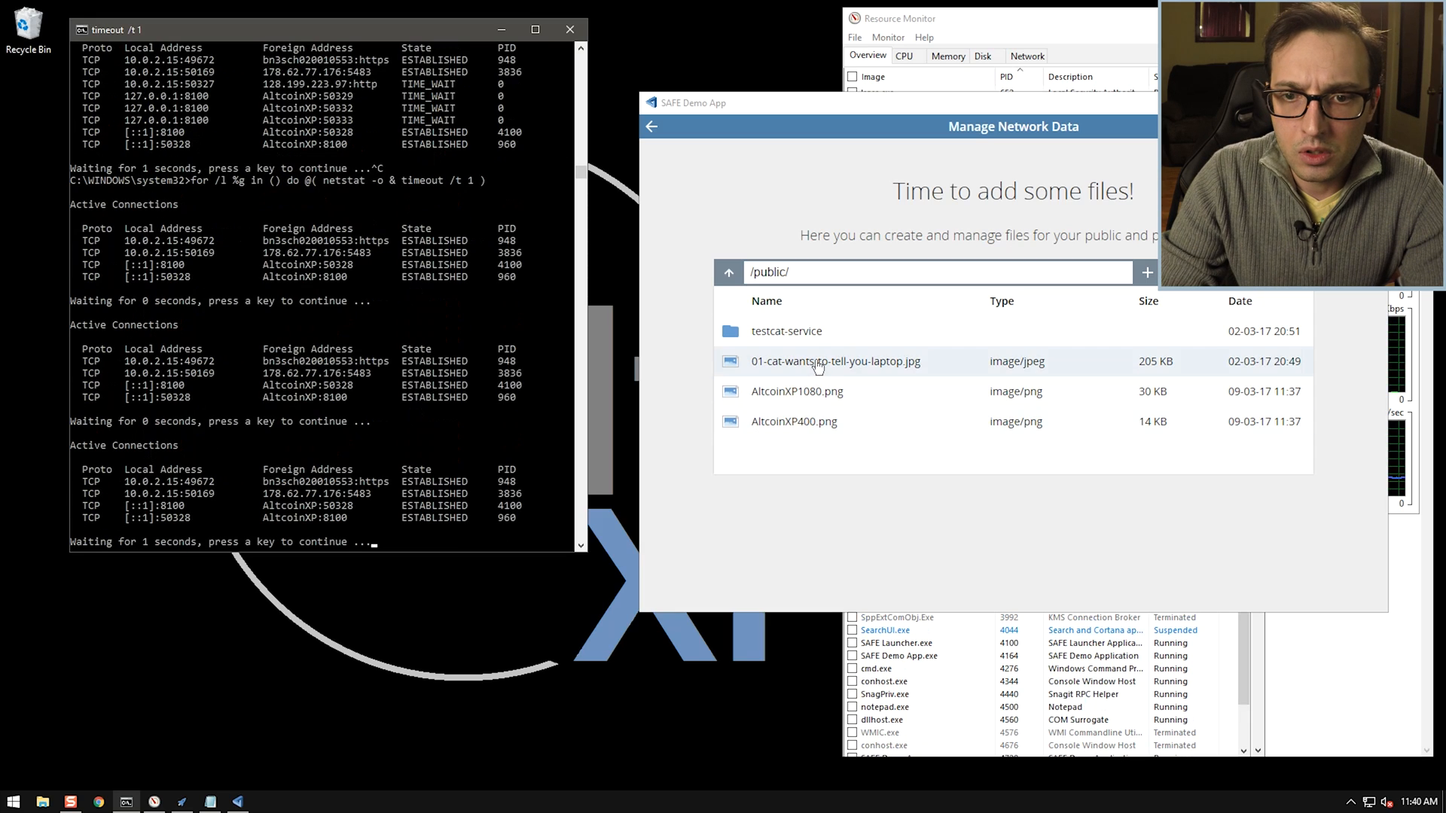
Download AltcoinXP1080.png and review netstat output for the new PID 4164 connection
{"action": "left_click", "coordinate": [797, 391]}
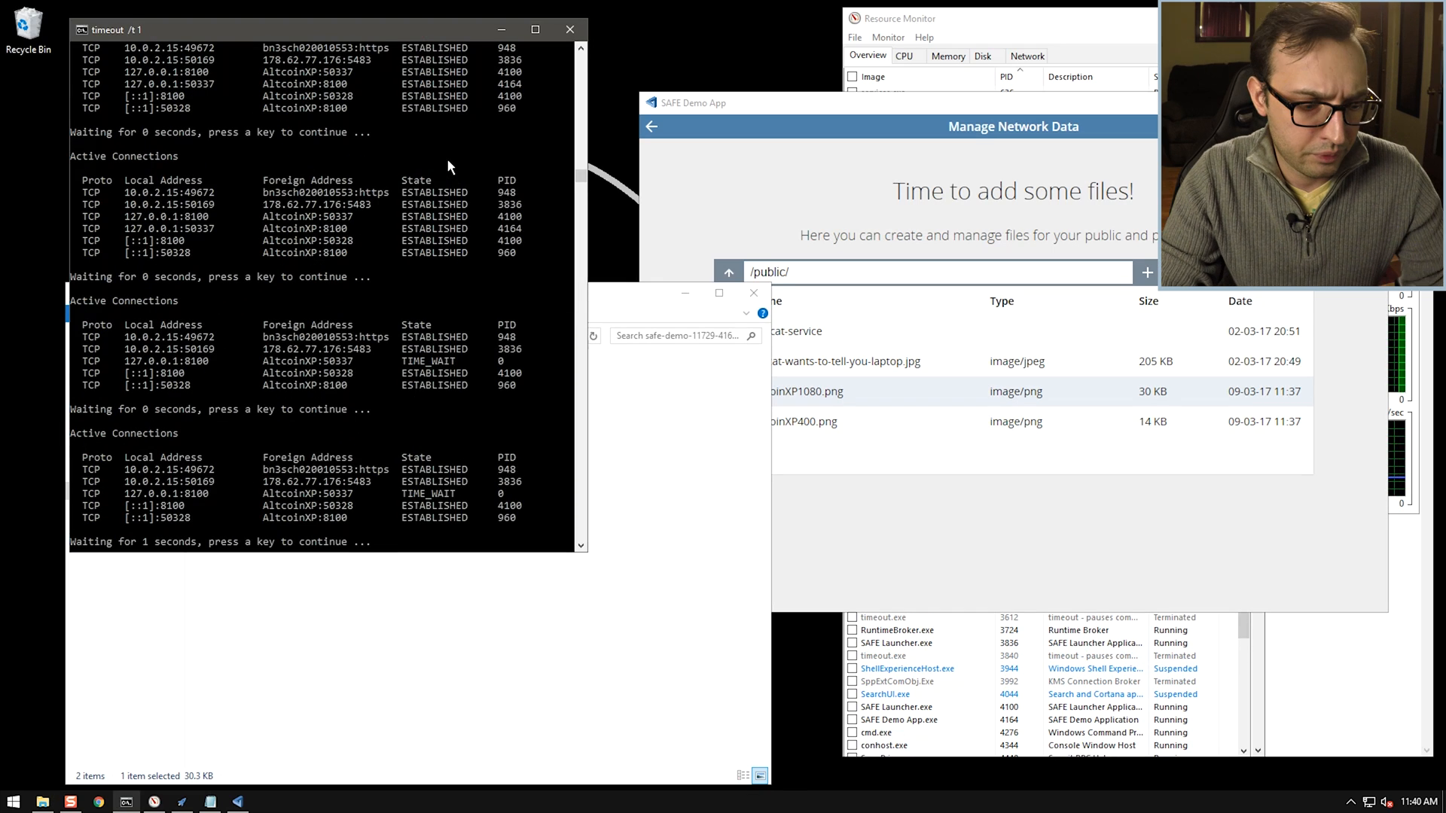
{"action": "key", "text": "ctrl+c"}
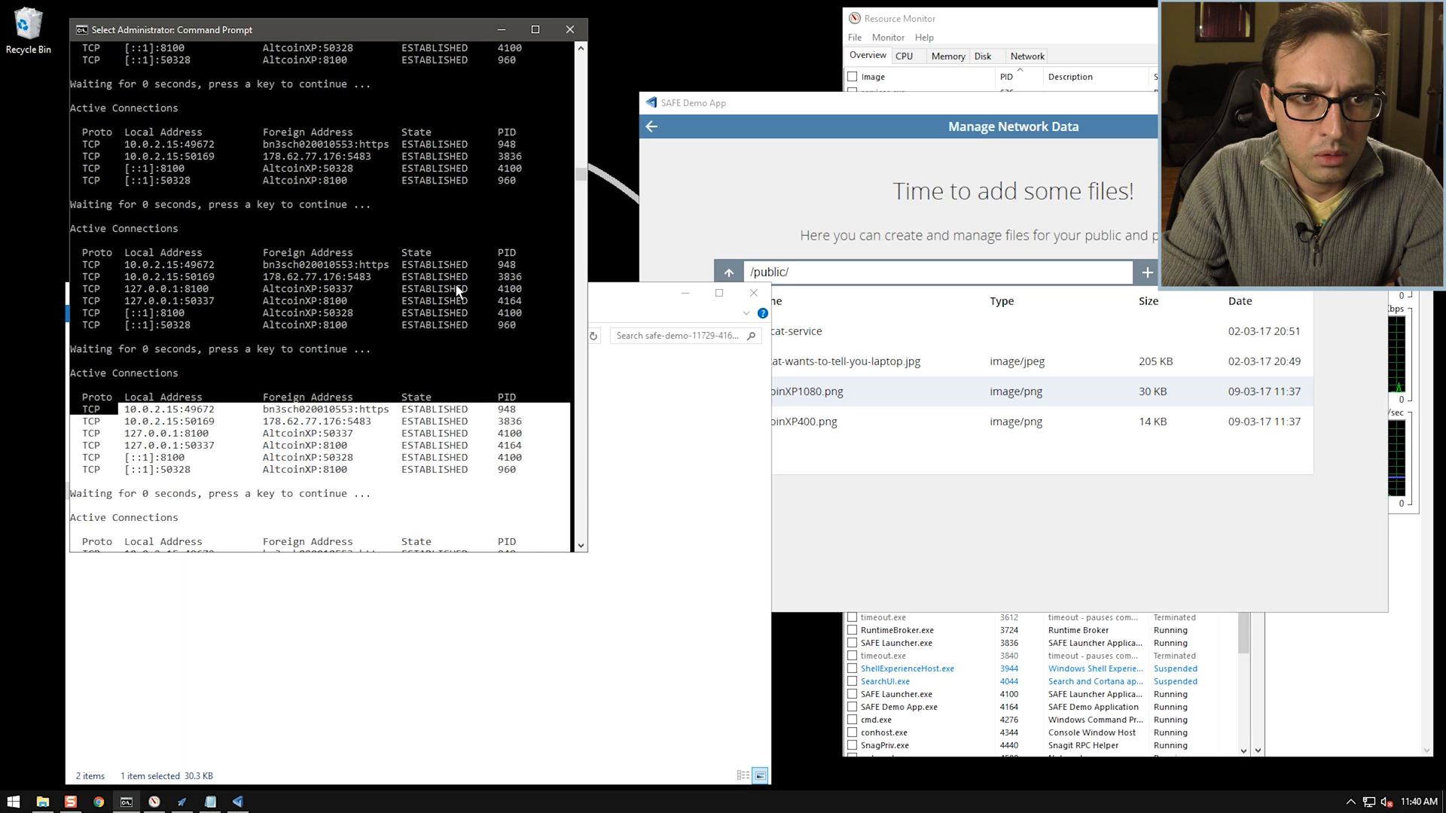
{"action": "scroll", "scroll_direction": "down", "scroll_amount": 3}
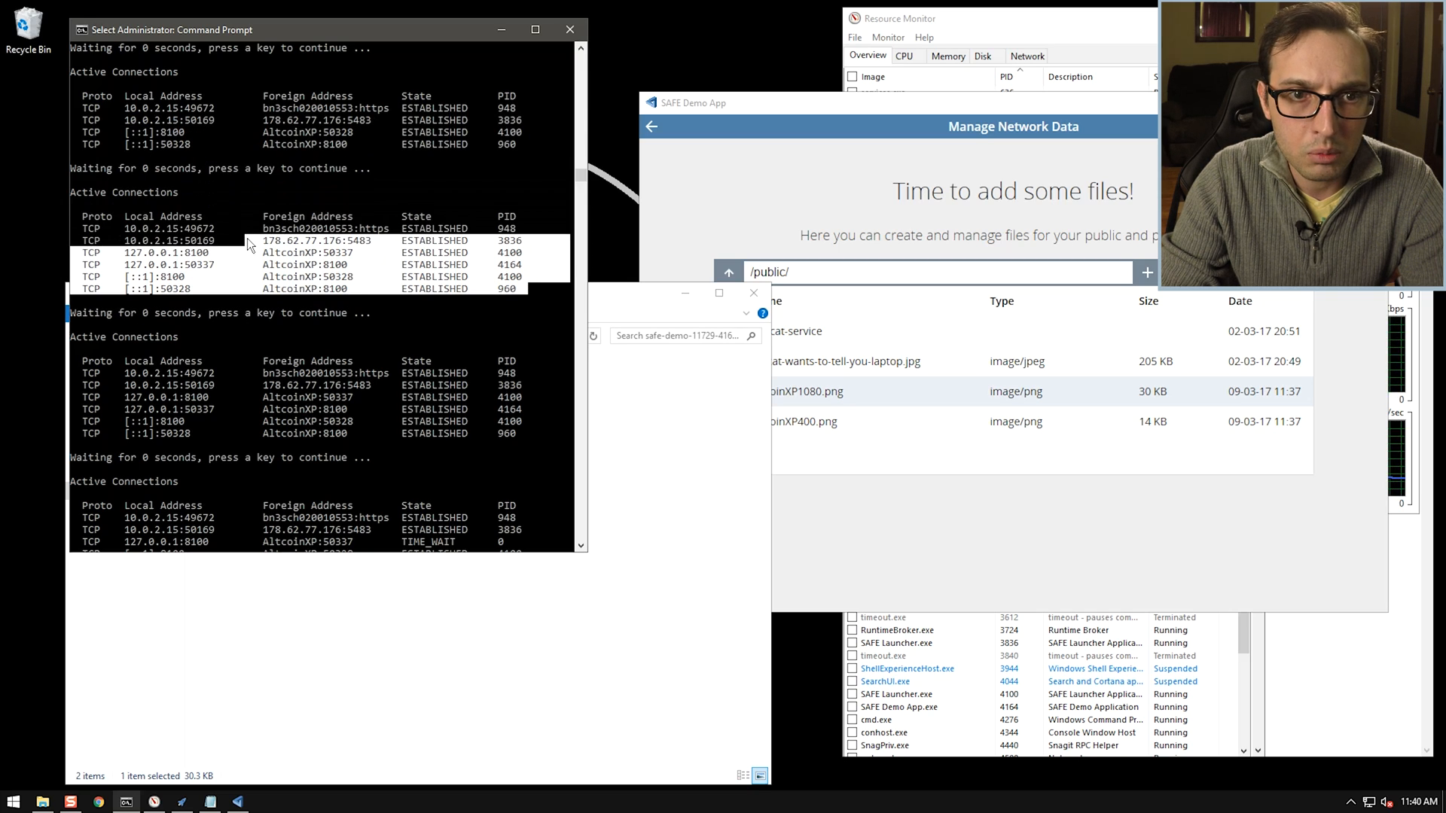
{"action": "scroll", "scroll_direction": "down", "scroll_amount": 3}
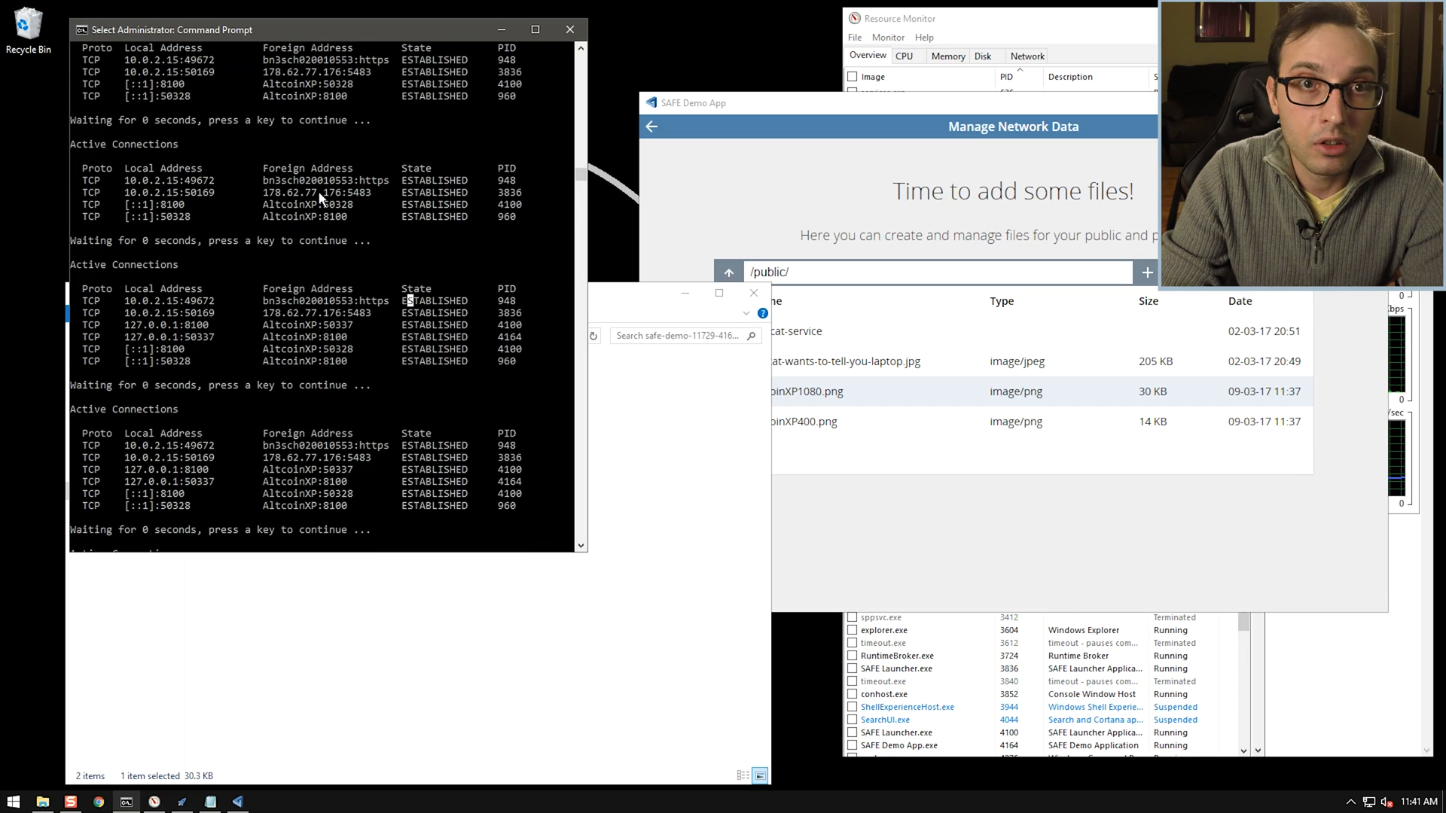
{"action": "mouse_move", "coordinate": [197, 326]}
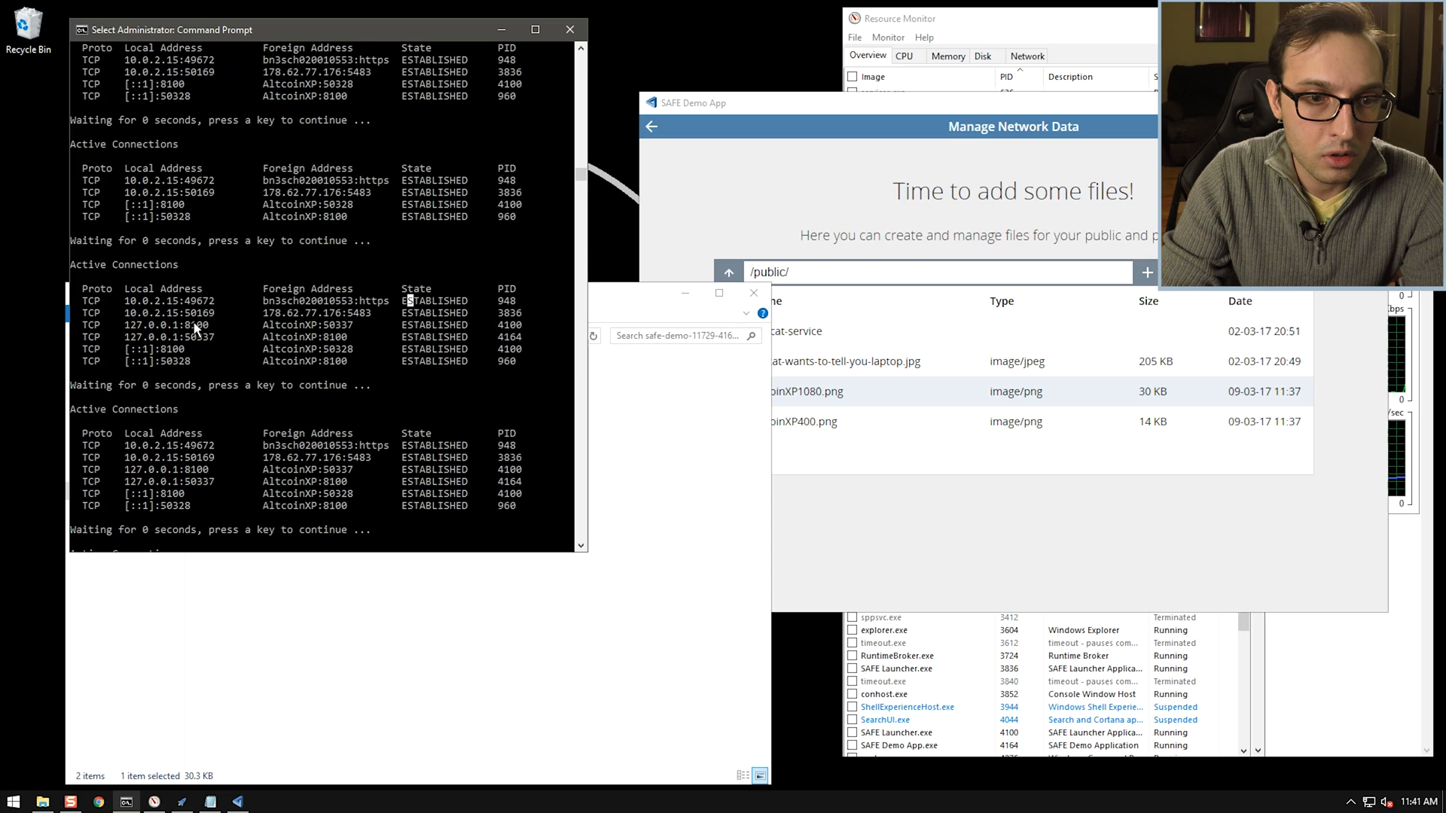